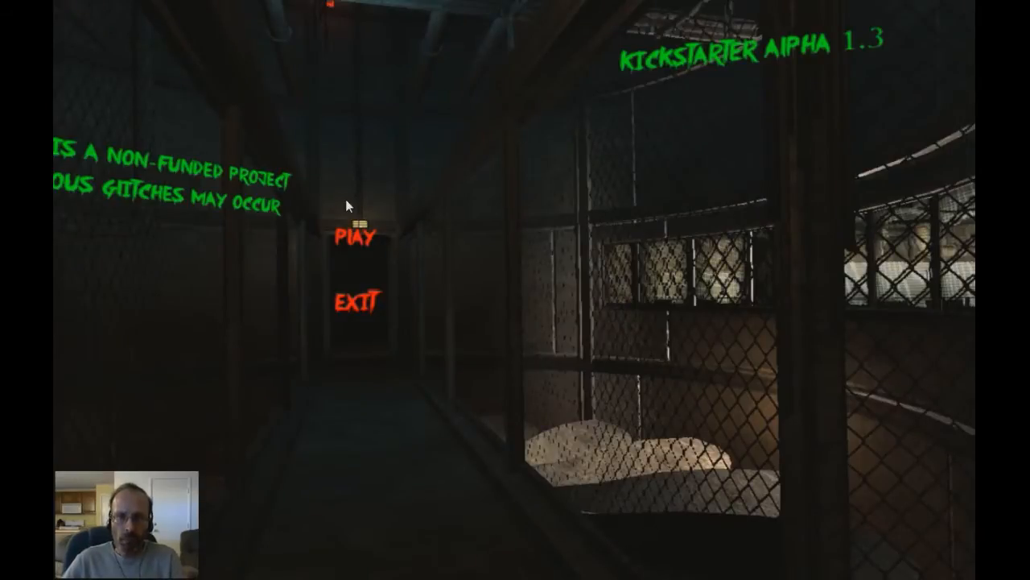
pyautogui.click(352, 239)
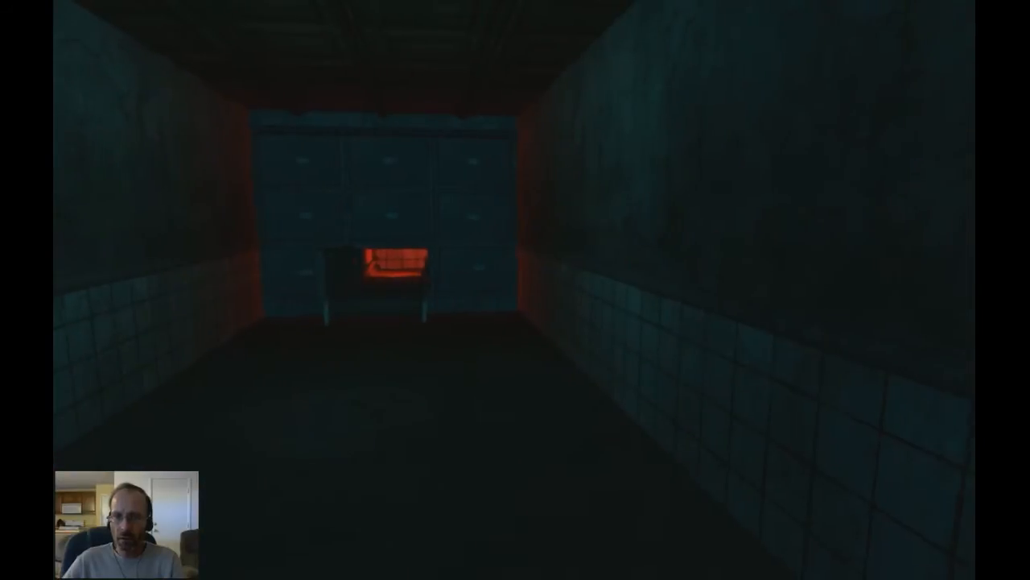
pyautogui.moveTo(515, 290)
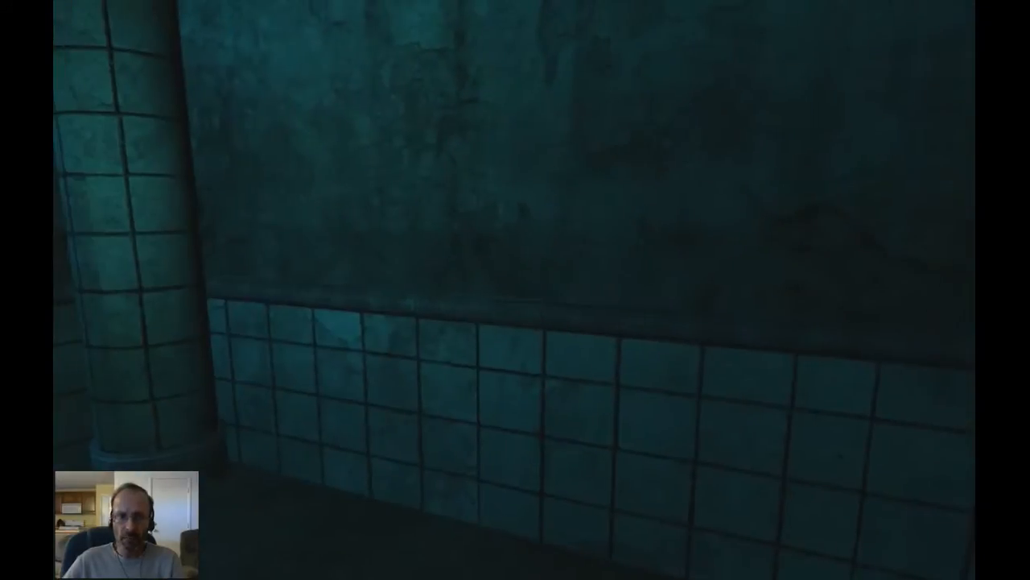
pyautogui.moveTo(515, 290)
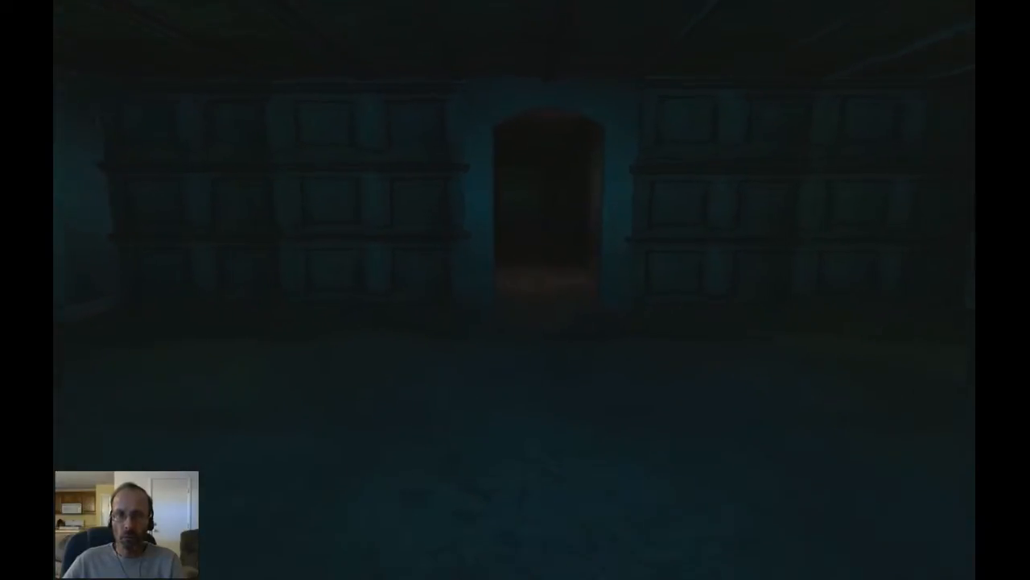
pyautogui.moveTo(515, 289)
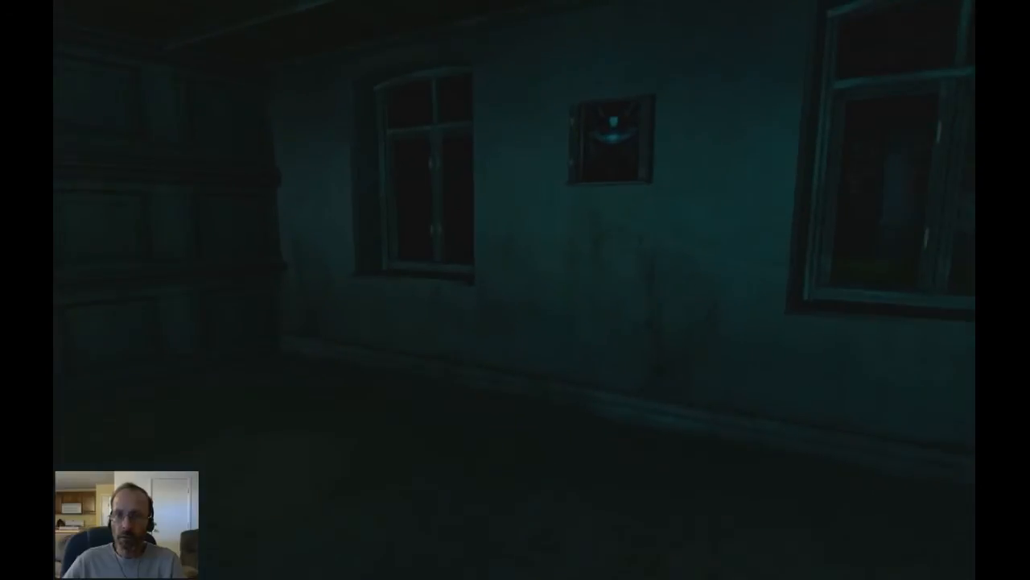
pyautogui.moveTo(516, 290)
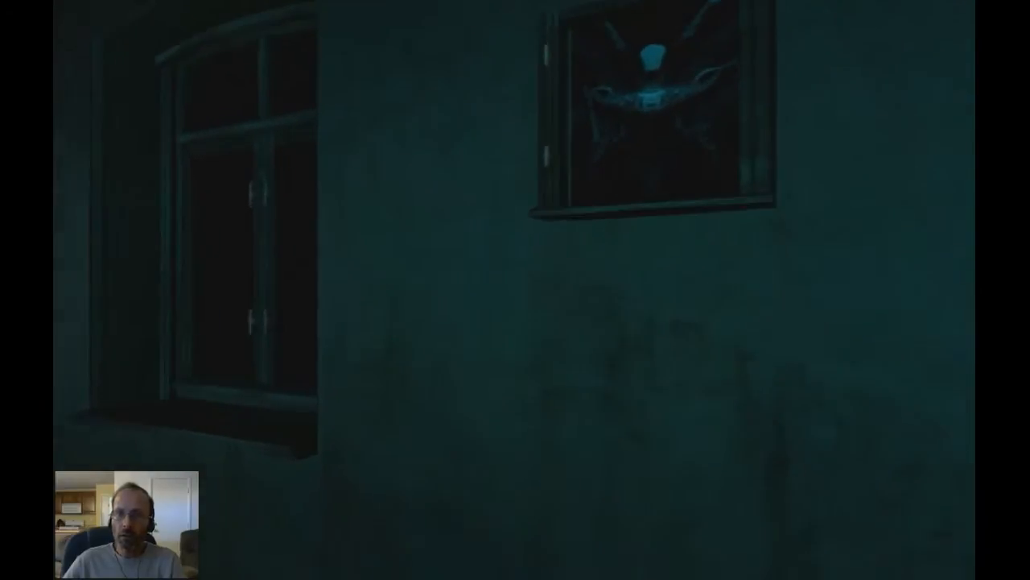
pyautogui.moveTo(515, 290)
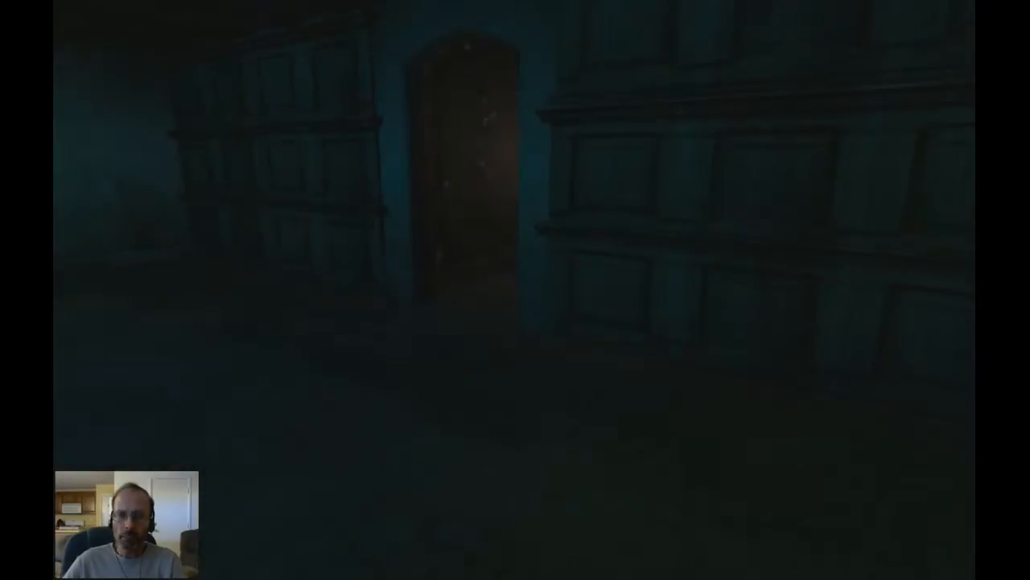
pyautogui.moveTo(515, 290)
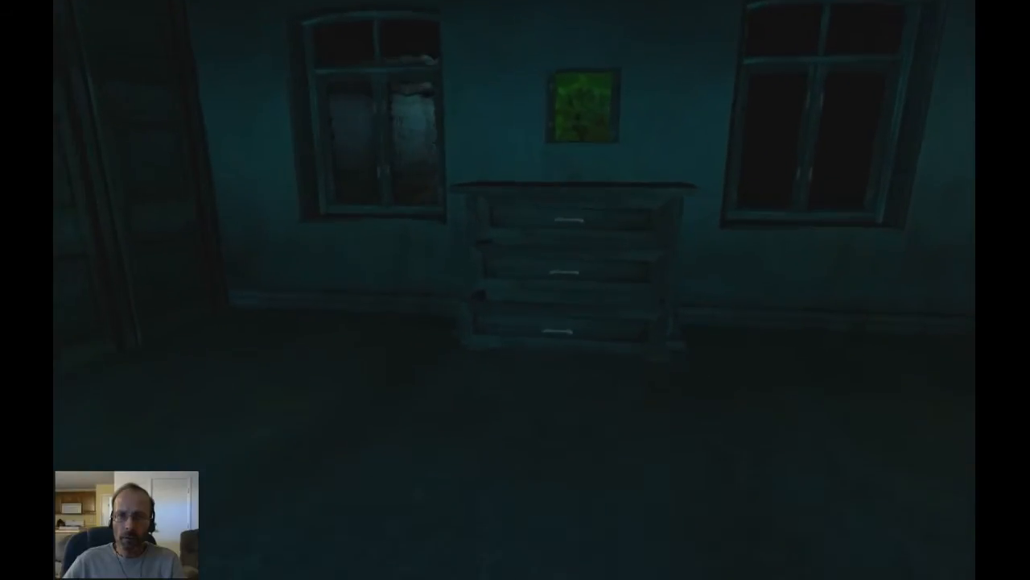
pyautogui.moveTo(516, 290)
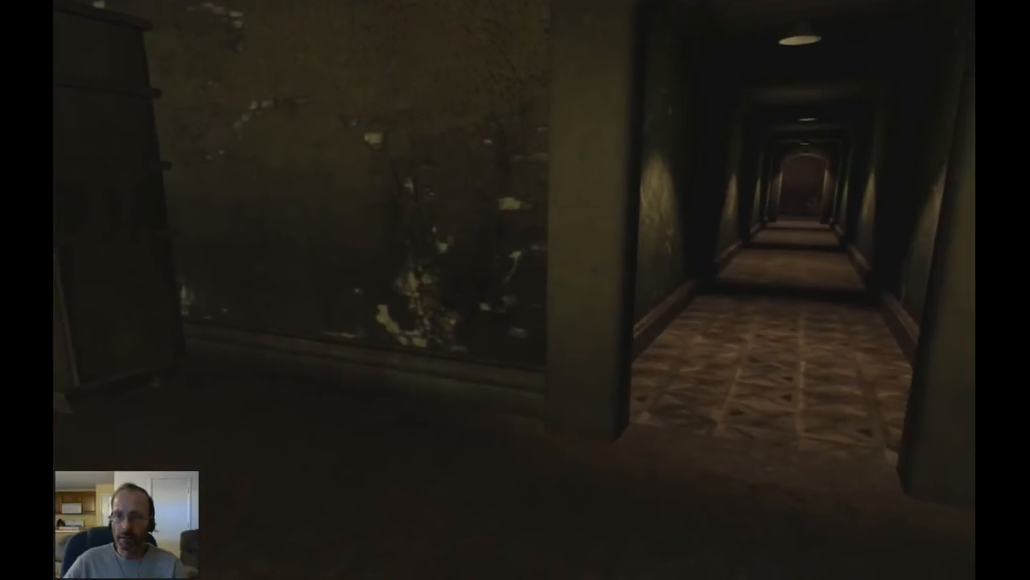
pyautogui.moveTo(322, 290)
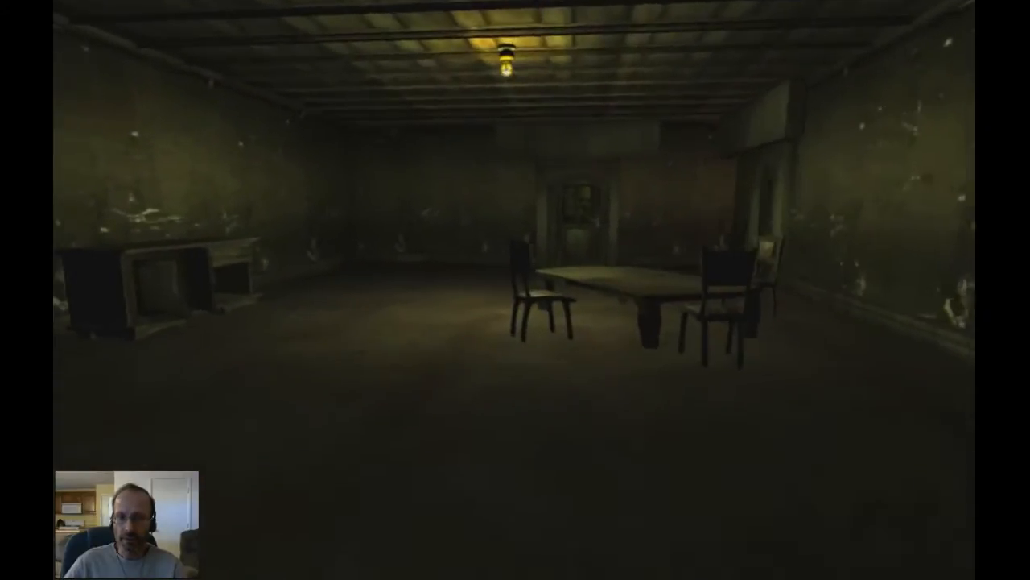
pyautogui.moveTo(515, 290)
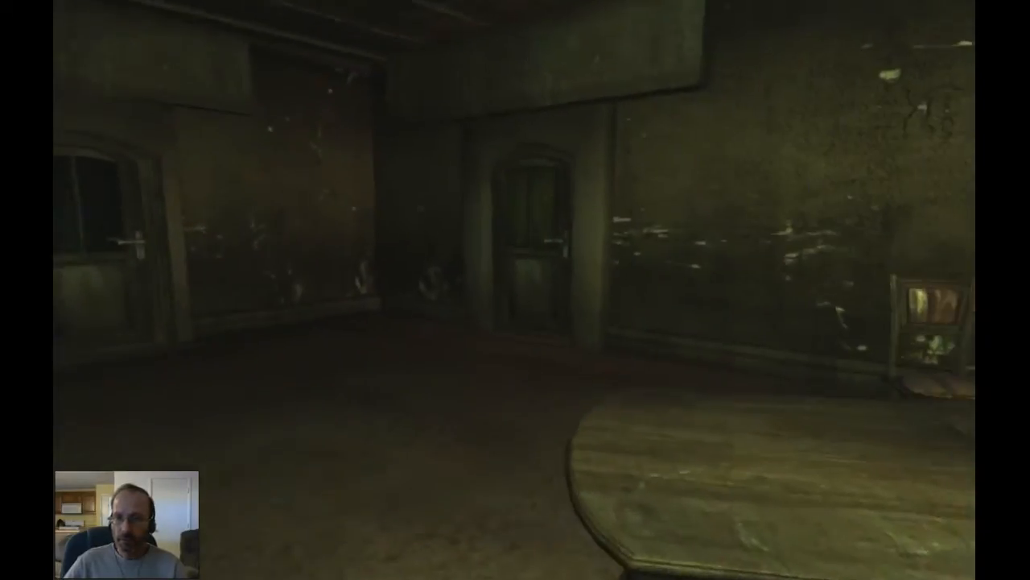
pyautogui.moveTo(516, 289)
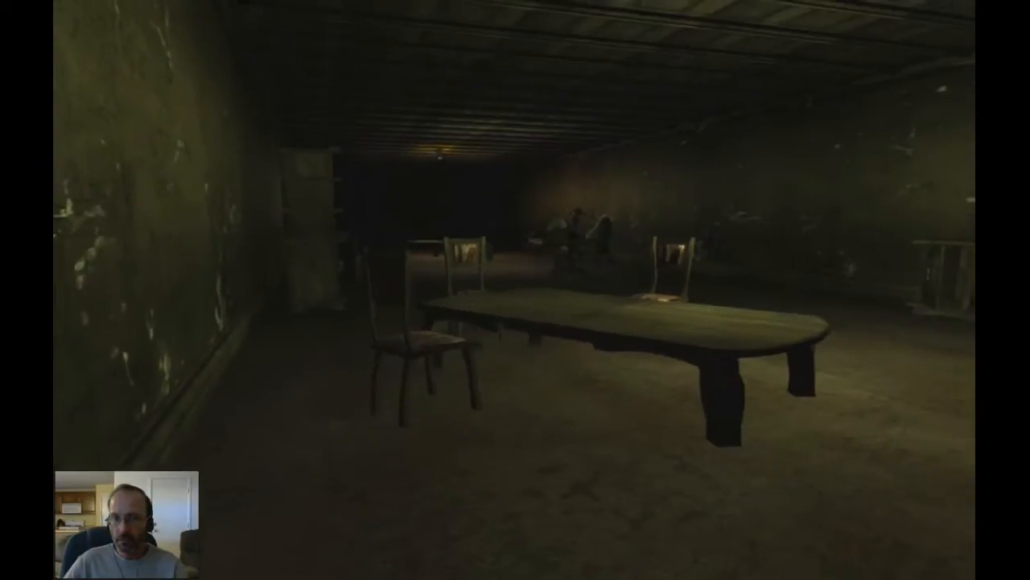
pyautogui.moveTo(515, 289)
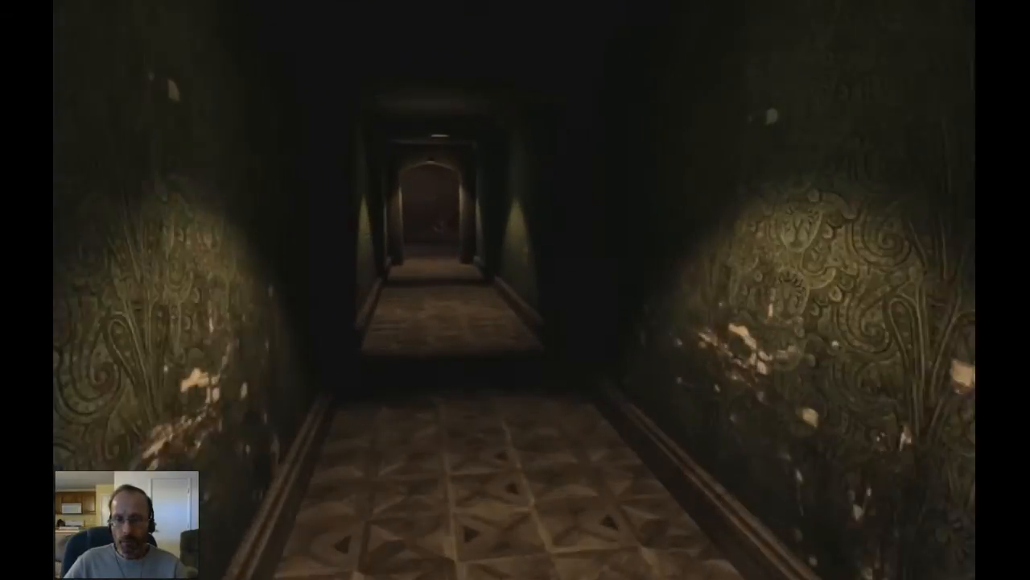
pyautogui.press('w')
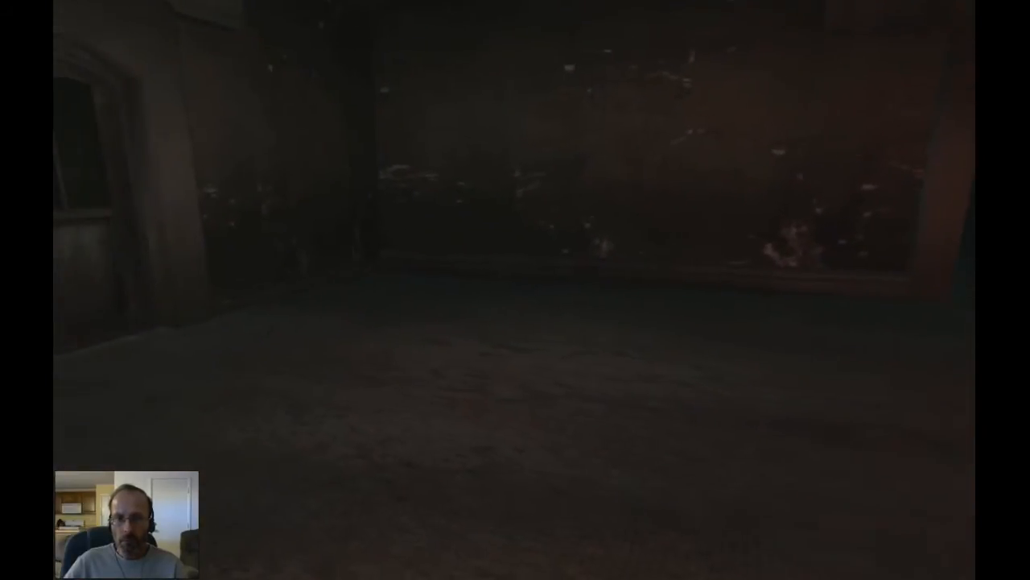
pyautogui.moveTo(515, 290)
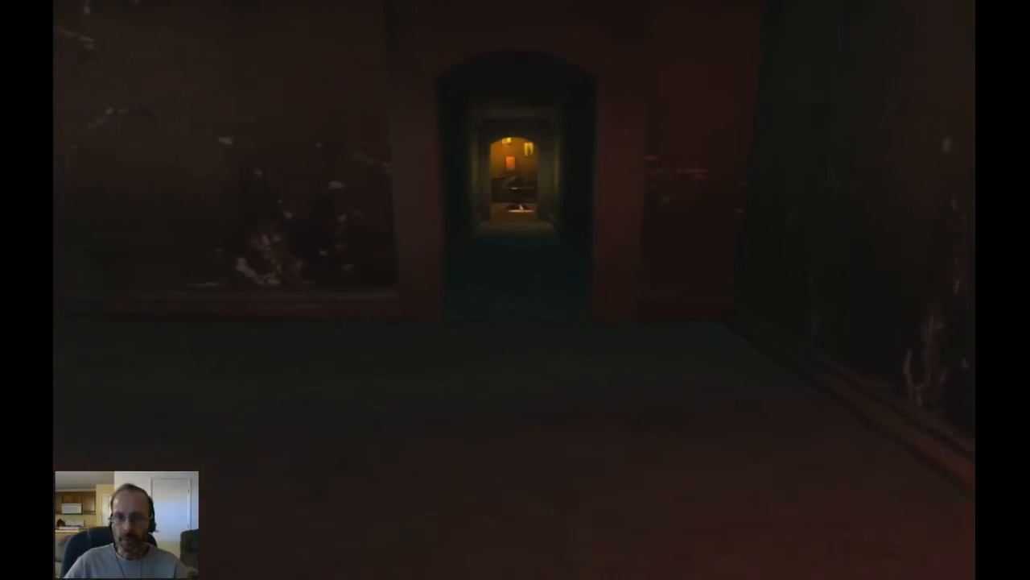
pyautogui.press('w')
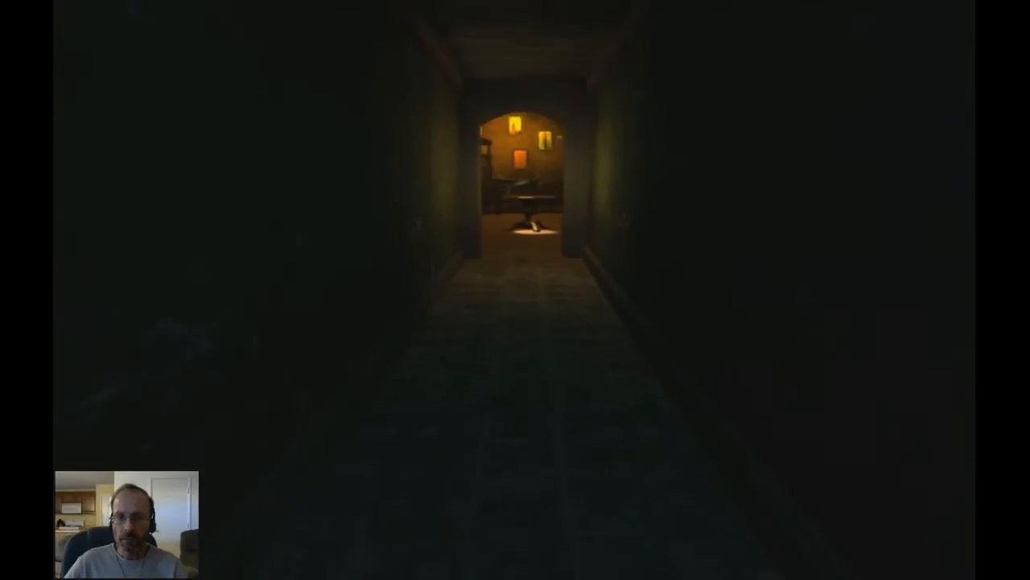
pyautogui.press('w')
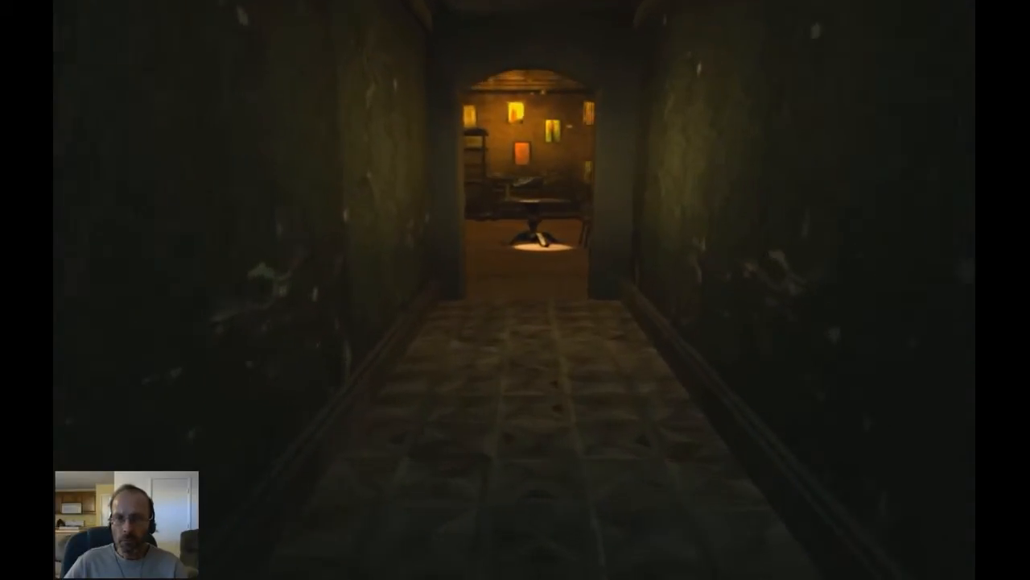
pyautogui.press('w')
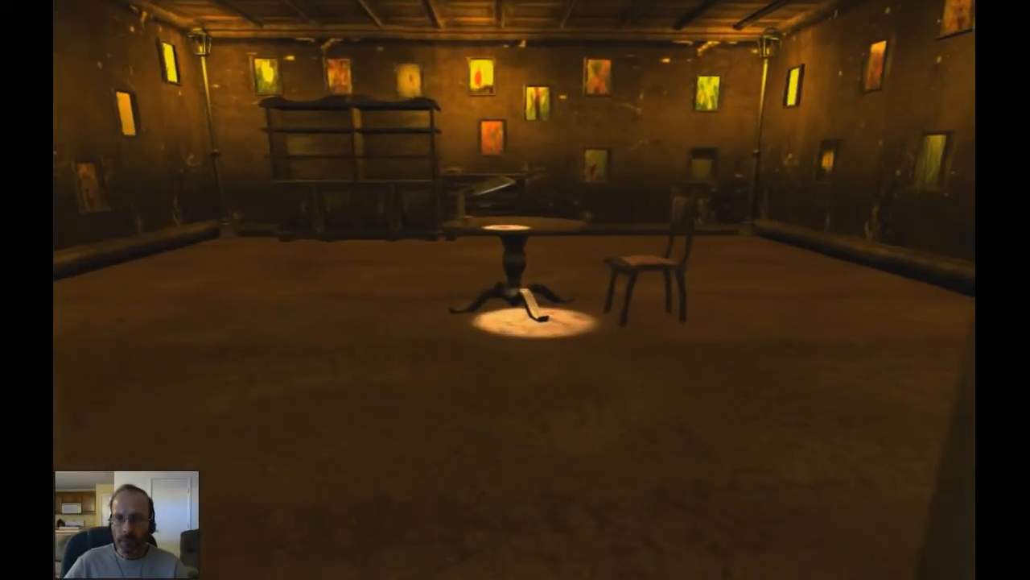
pyautogui.moveTo(515, 290)
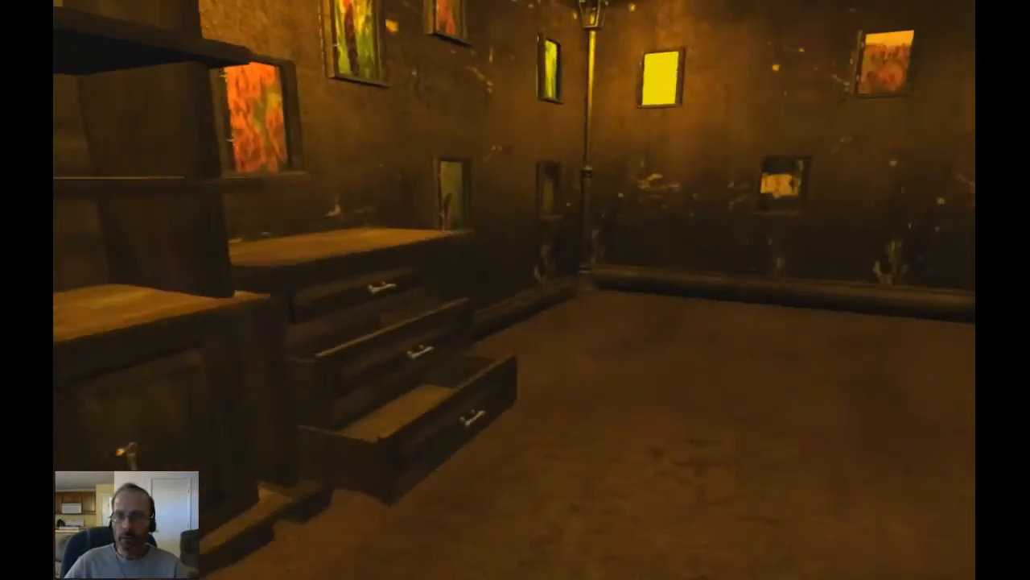
pyautogui.moveTo(515, 289)
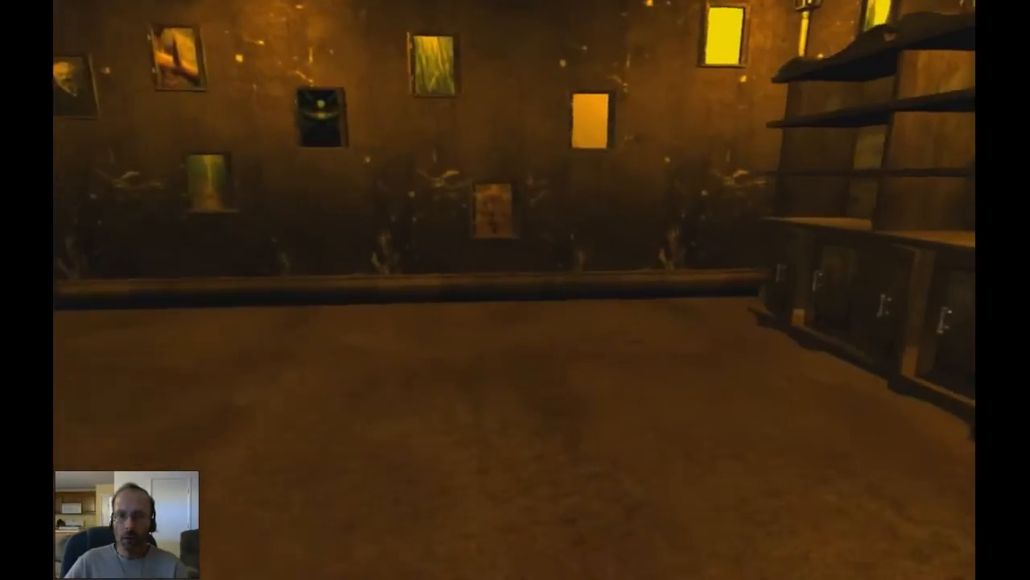
pyautogui.moveTo(515, 290)
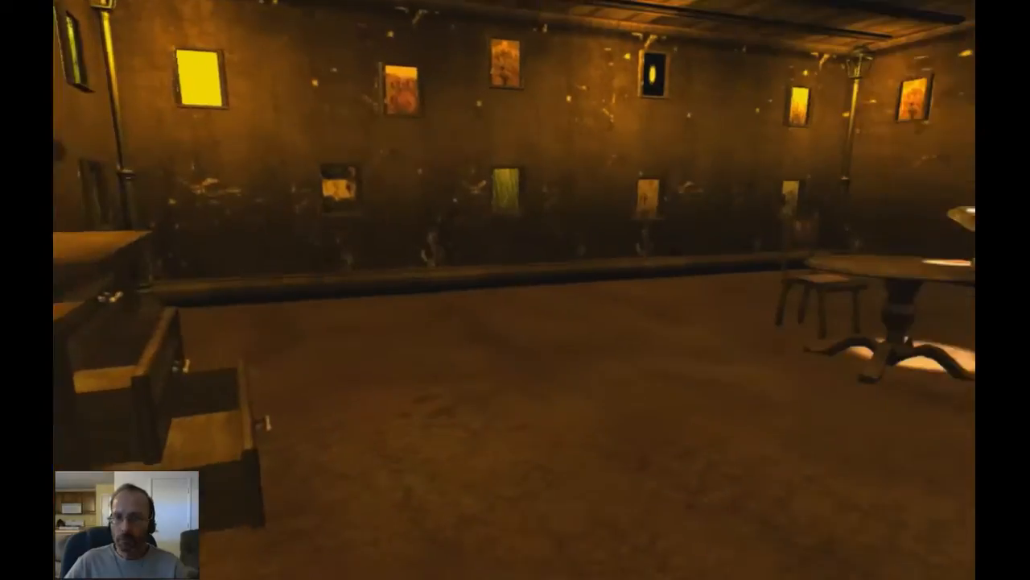
pyautogui.moveTo(516, 290)
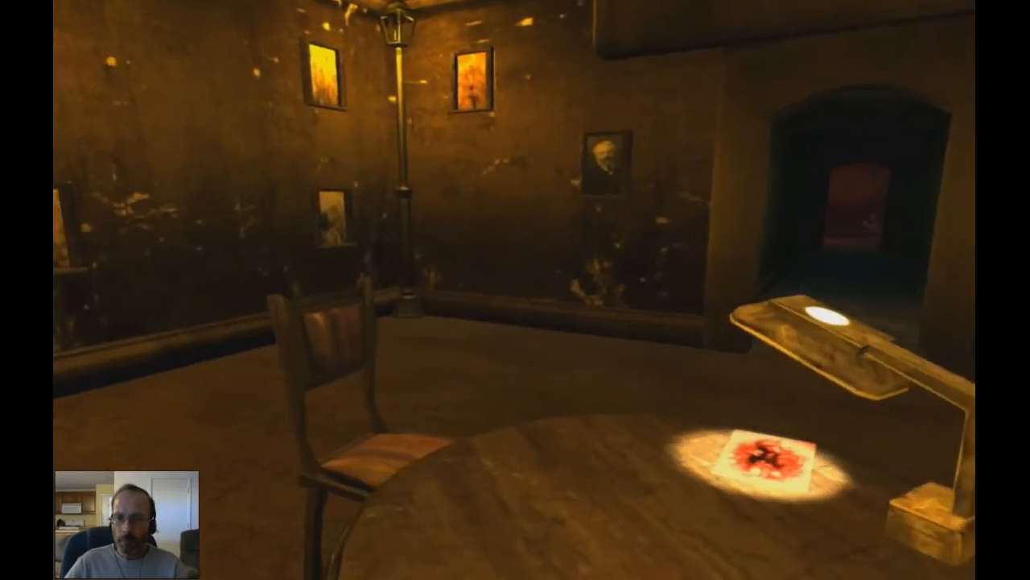
pyautogui.moveTo(515, 290)
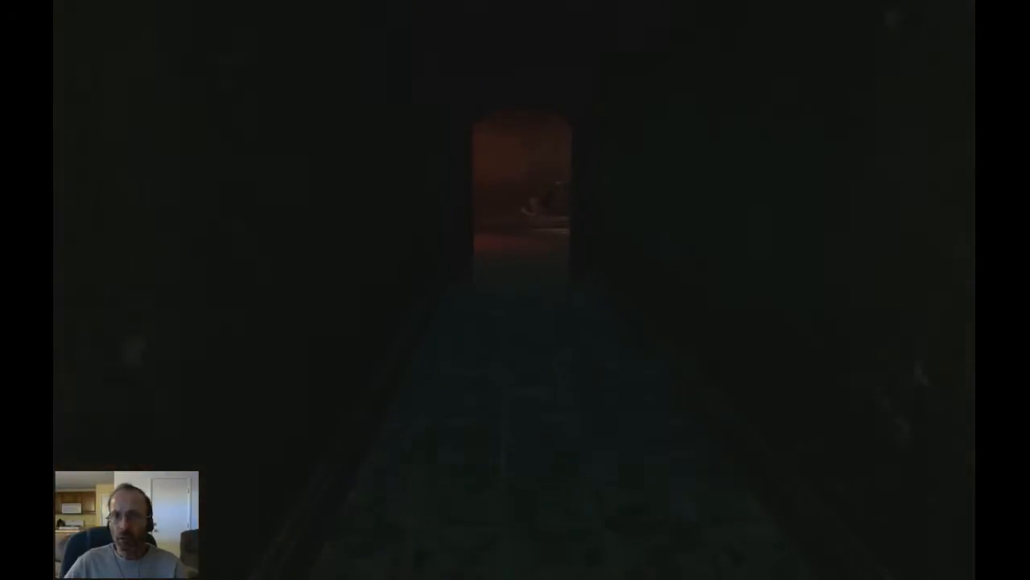
pyautogui.press('w')
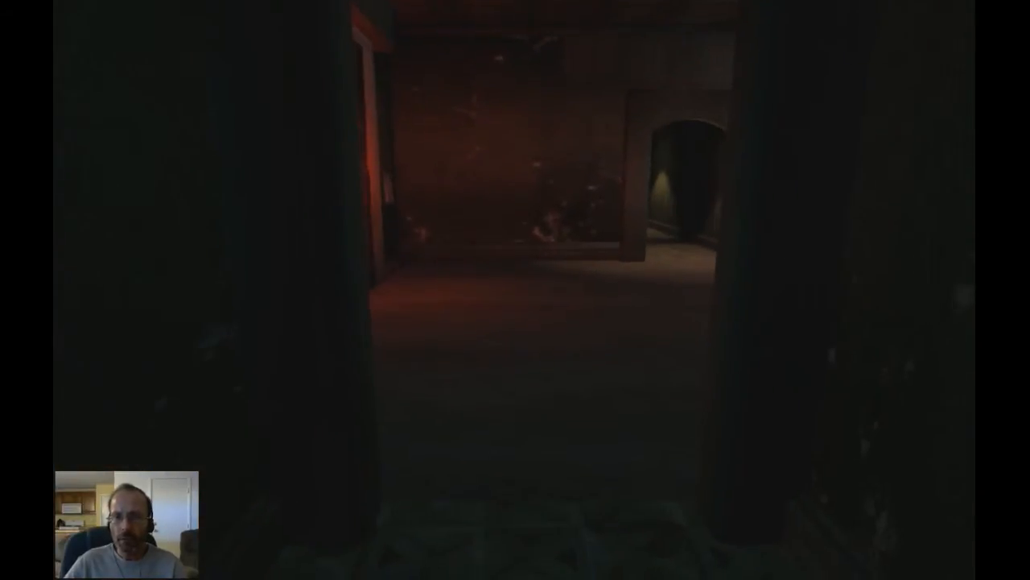
pyautogui.moveTo(515, 290)
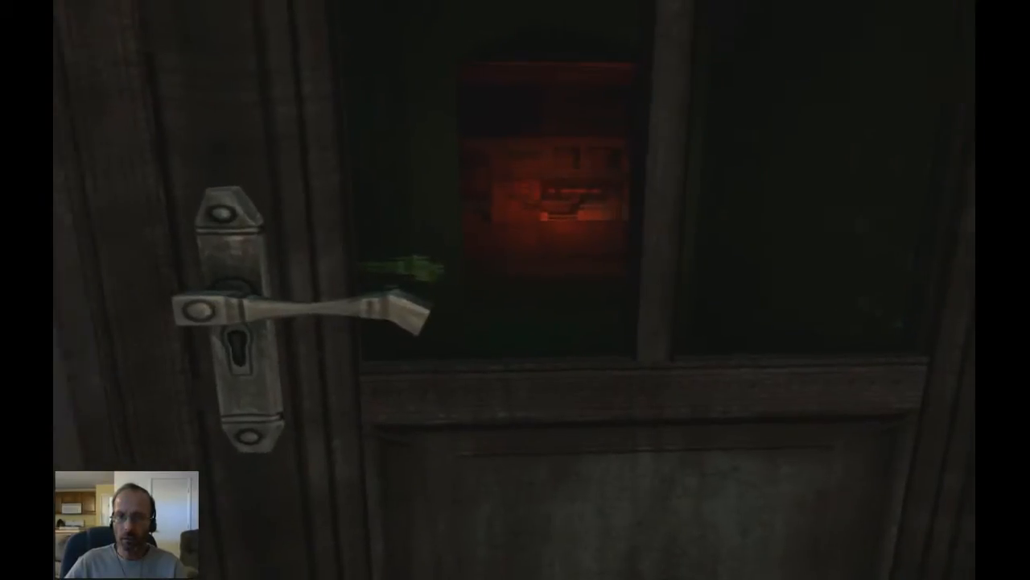
pyautogui.press('w')
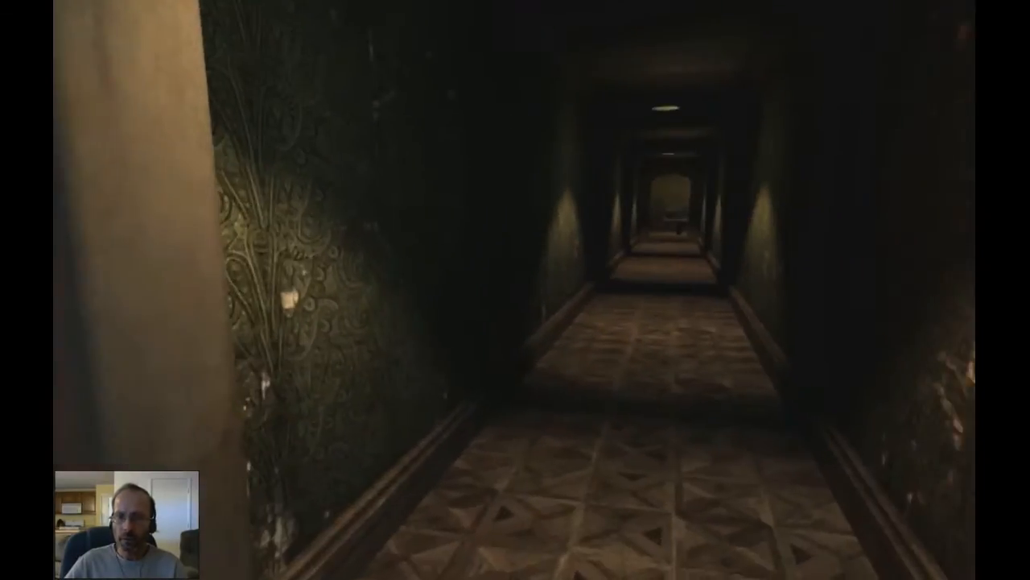
pyautogui.press('w')
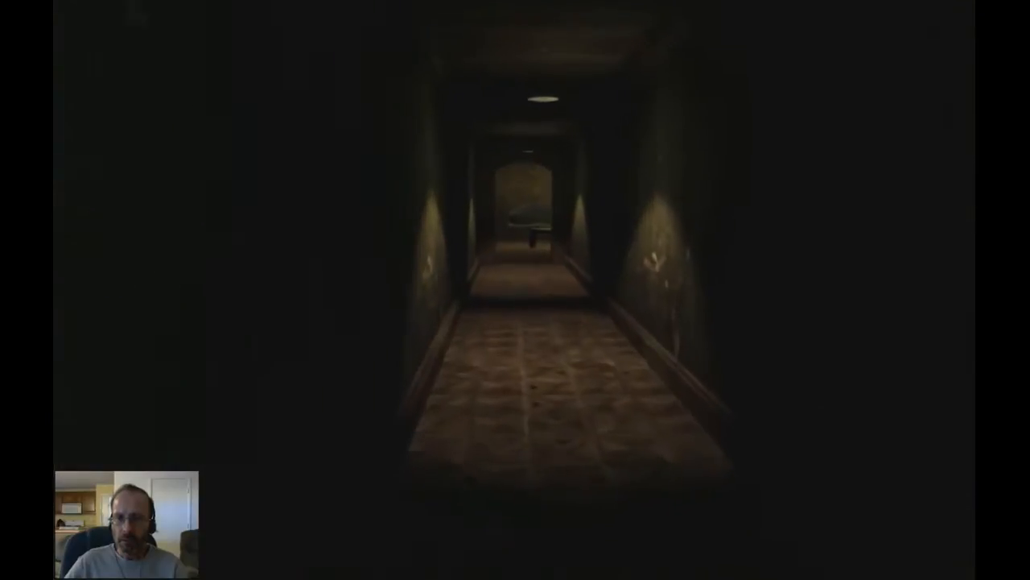
pyautogui.press('w')
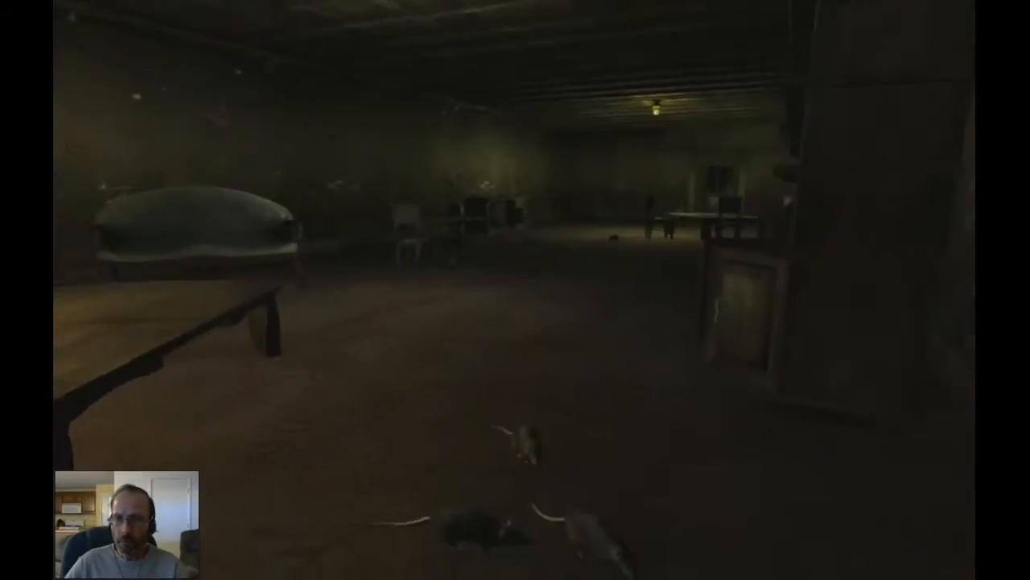
pyautogui.moveTo(516, 290)
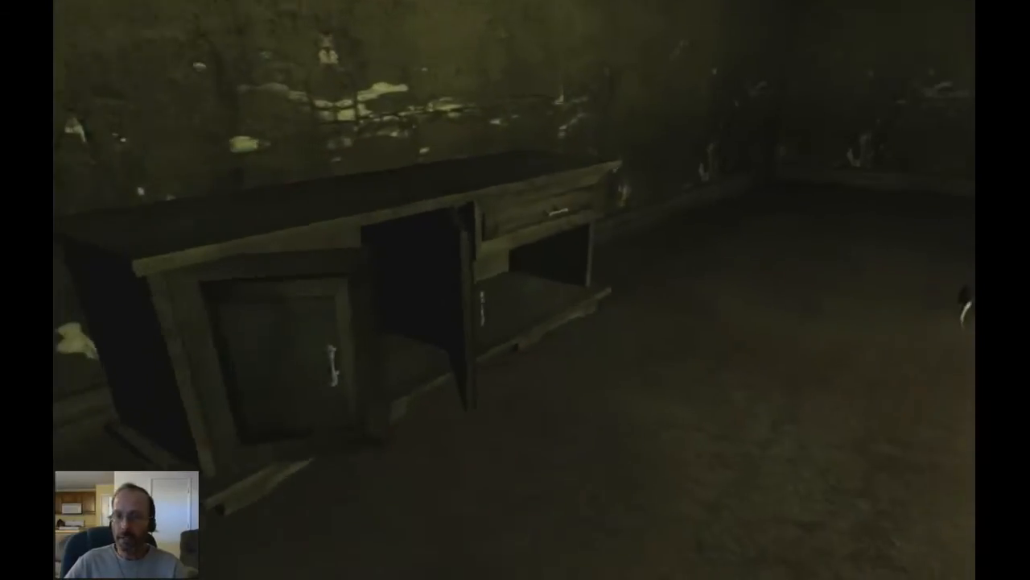
pyautogui.moveTo(515, 290)
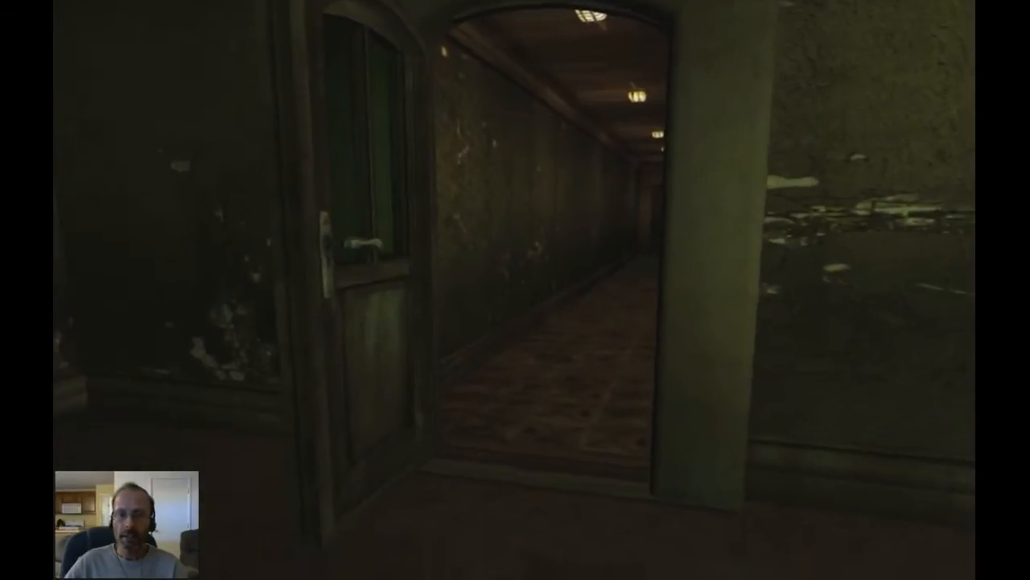
pyautogui.press('w')
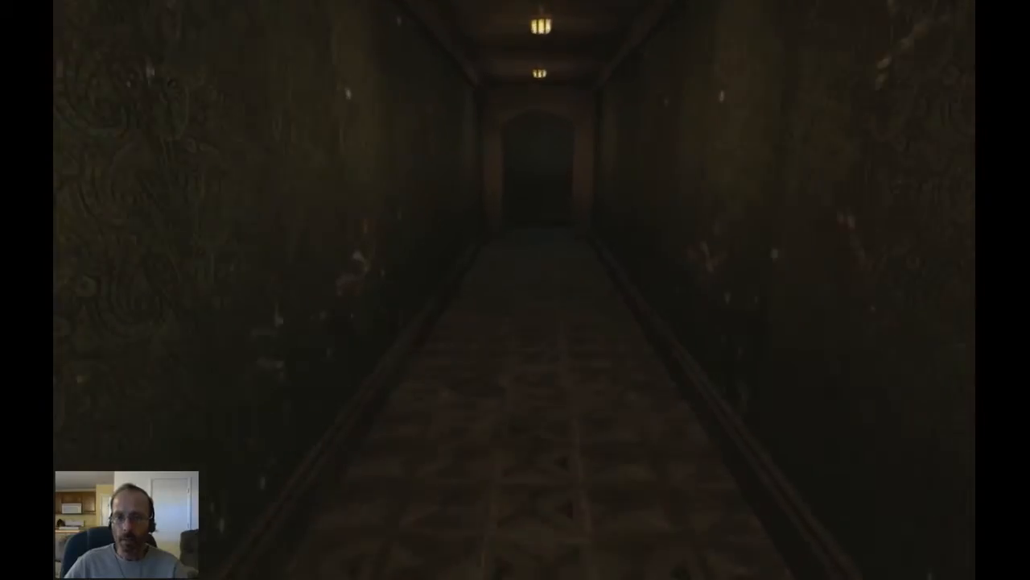
pyautogui.press('w')
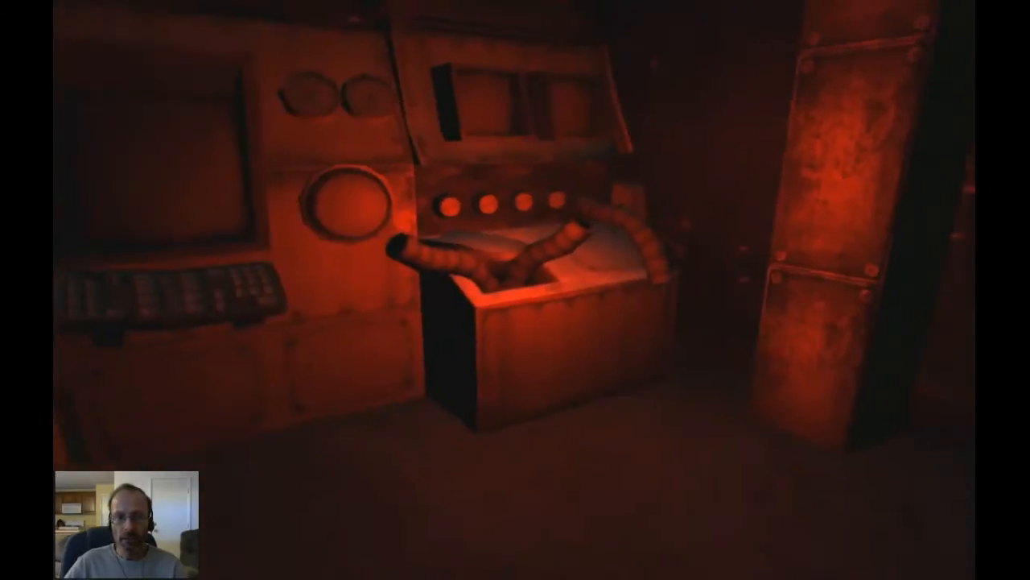
pyautogui.moveTo(515, 290)
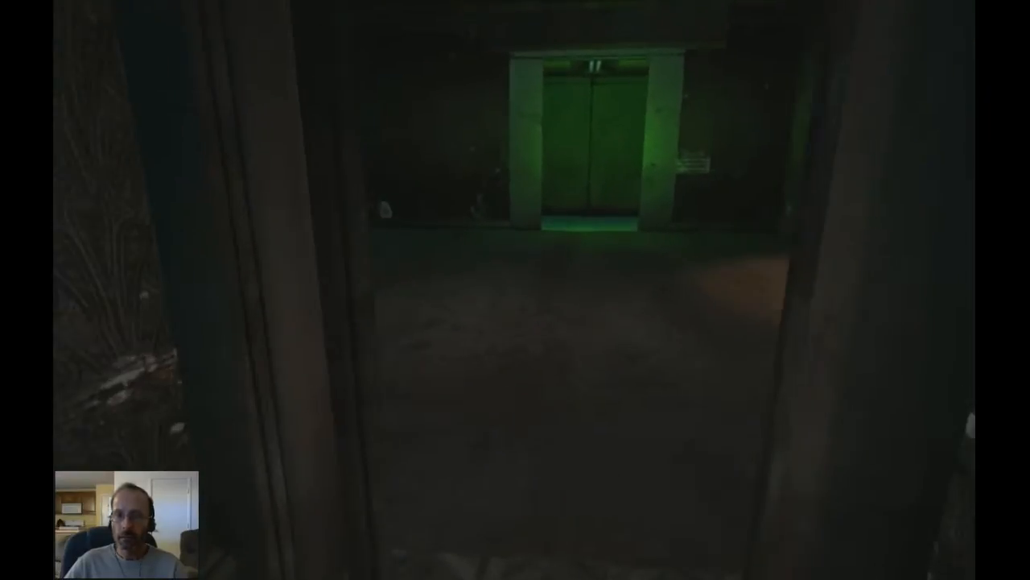
pyautogui.moveTo(516, 289)
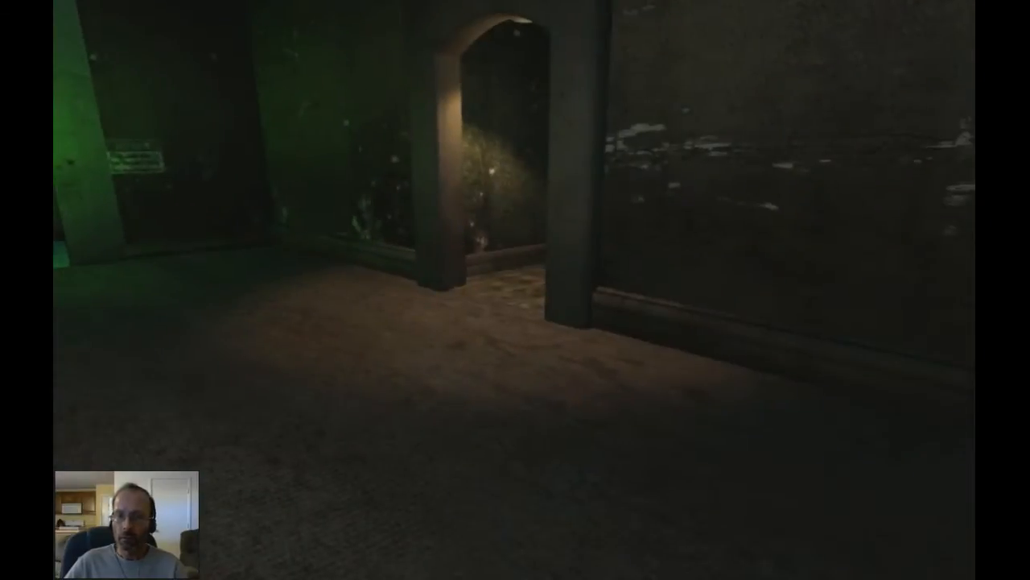
pyautogui.moveTo(515, 290)
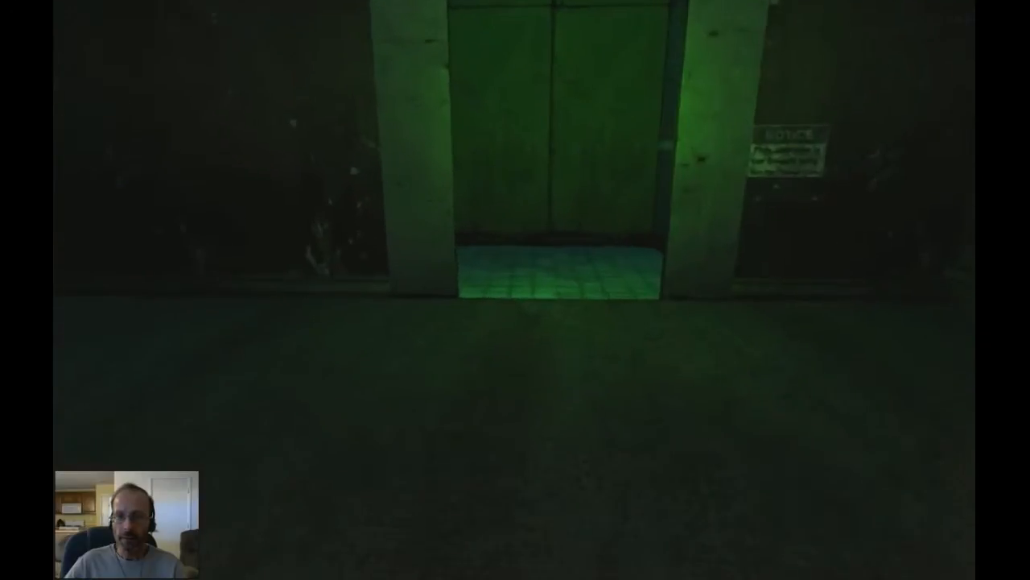
pyautogui.press('w')
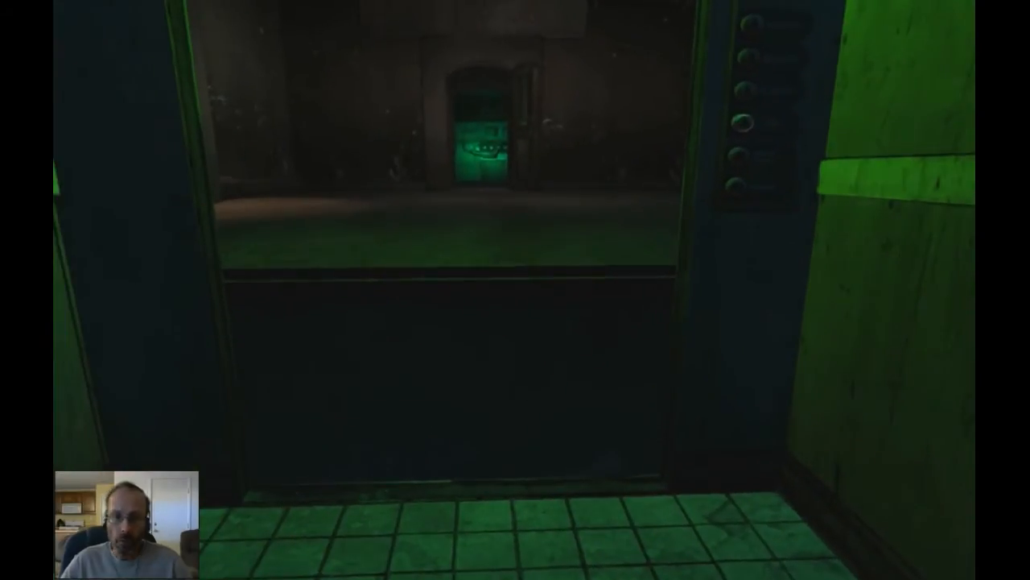
pyautogui.moveTo(515, 290)
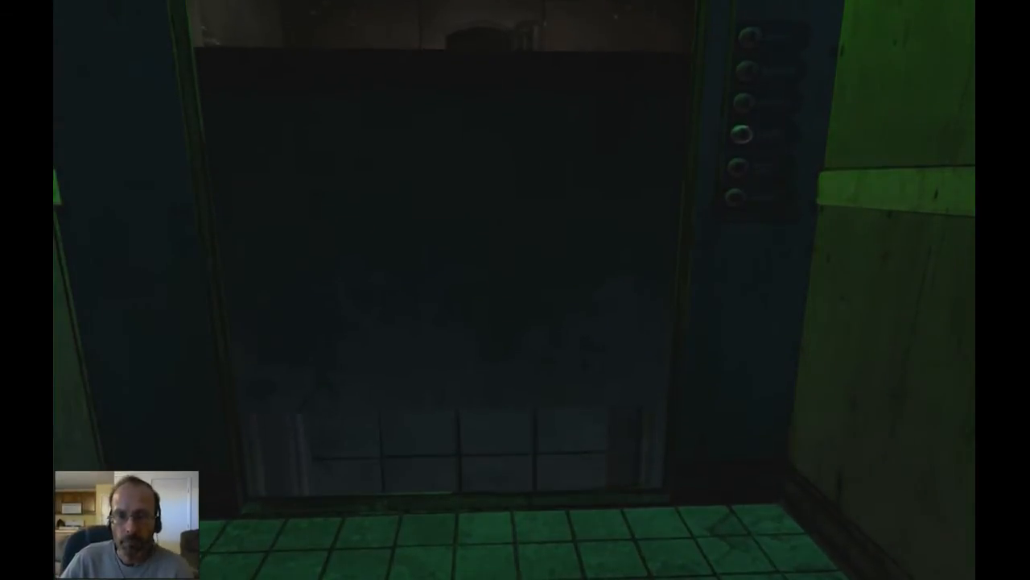
pyautogui.moveTo(515, 290)
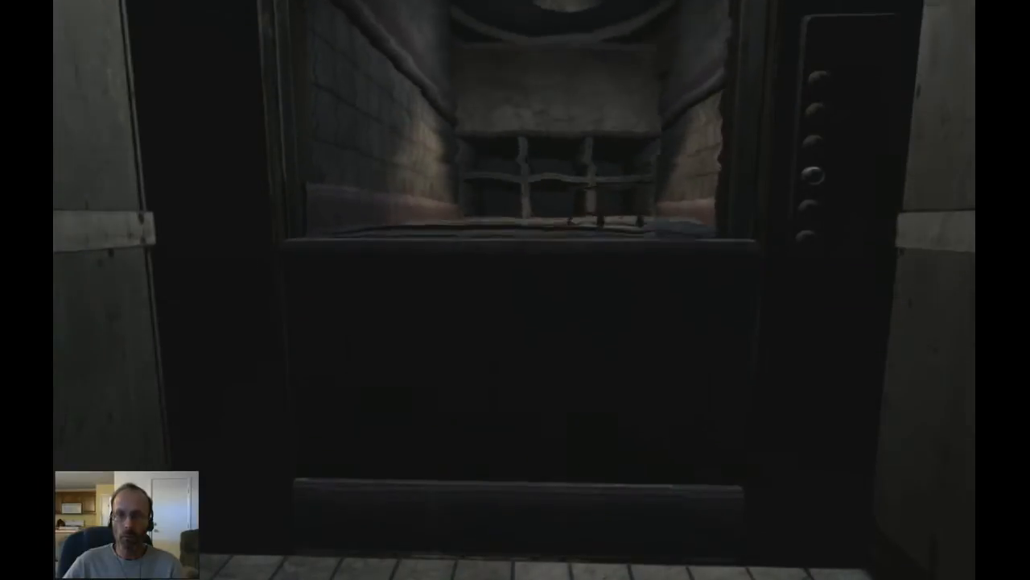
pyautogui.press('w')
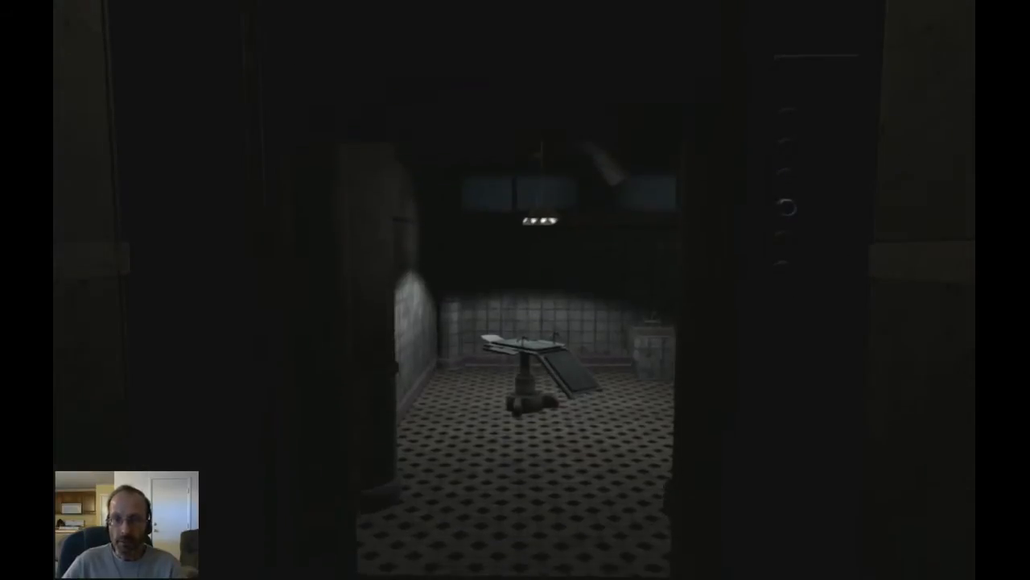
pyautogui.press('w')
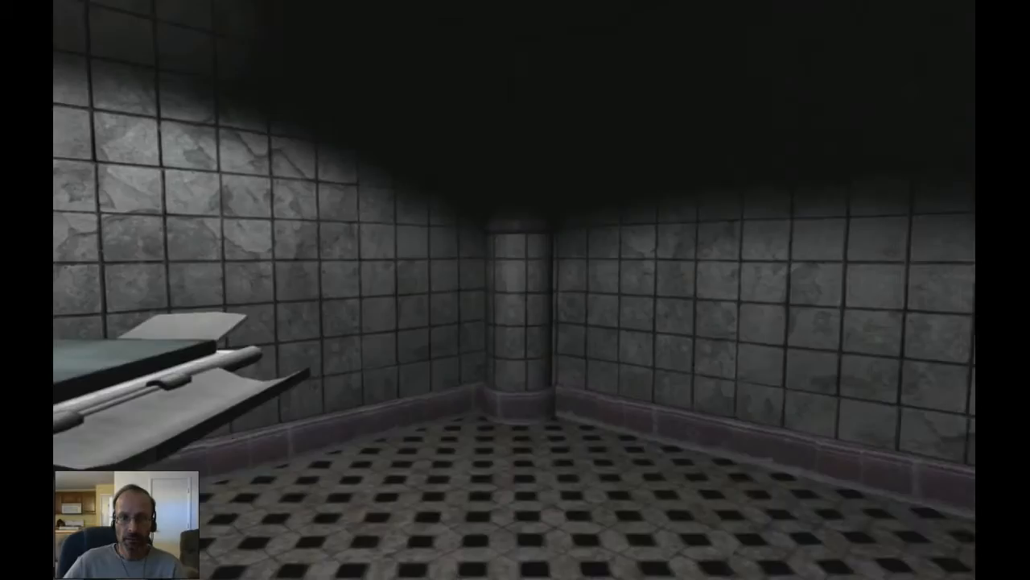
pyautogui.moveTo(515, 290)
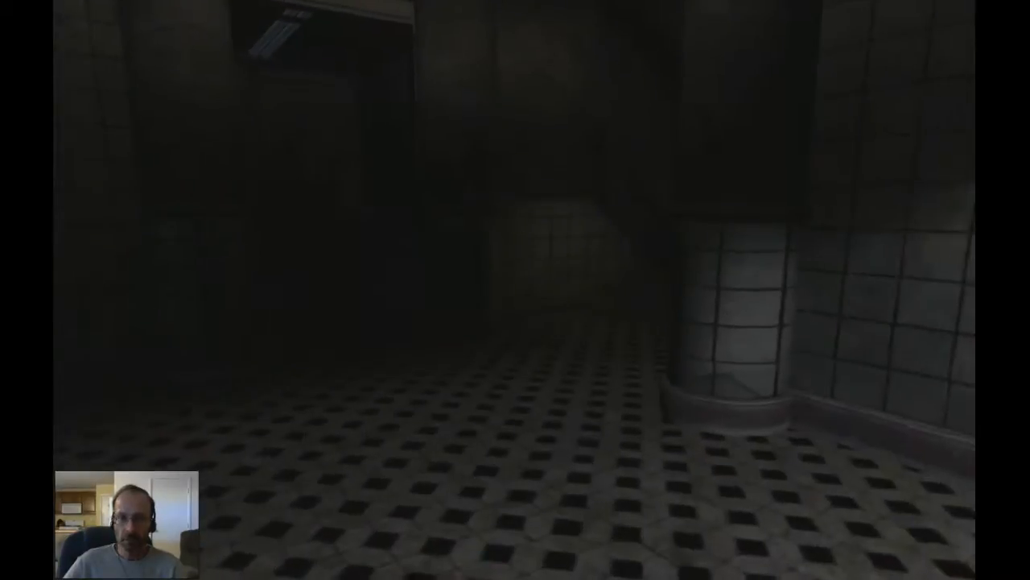
pyautogui.moveTo(515, 290)
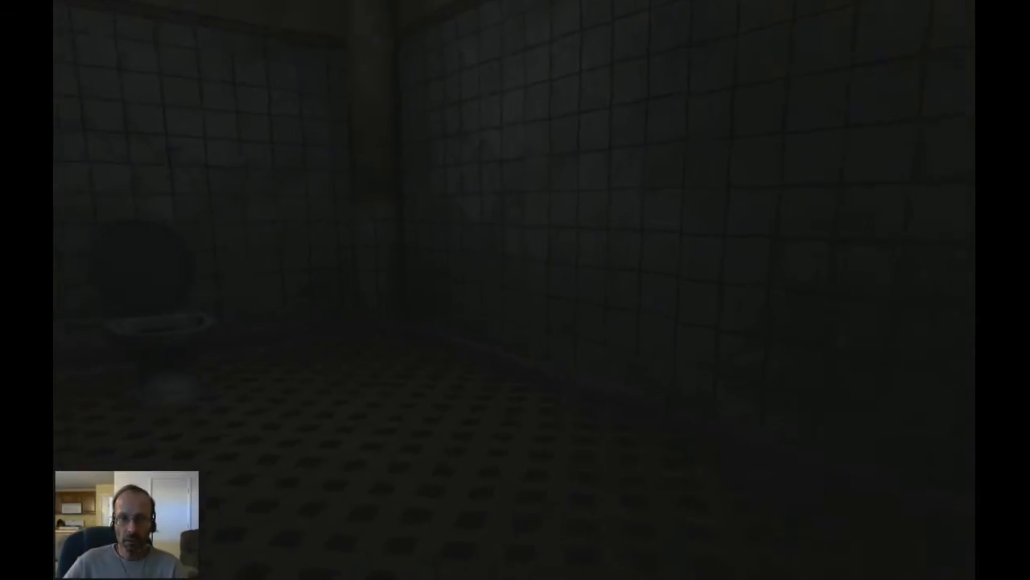
pyautogui.moveTo(515, 290)
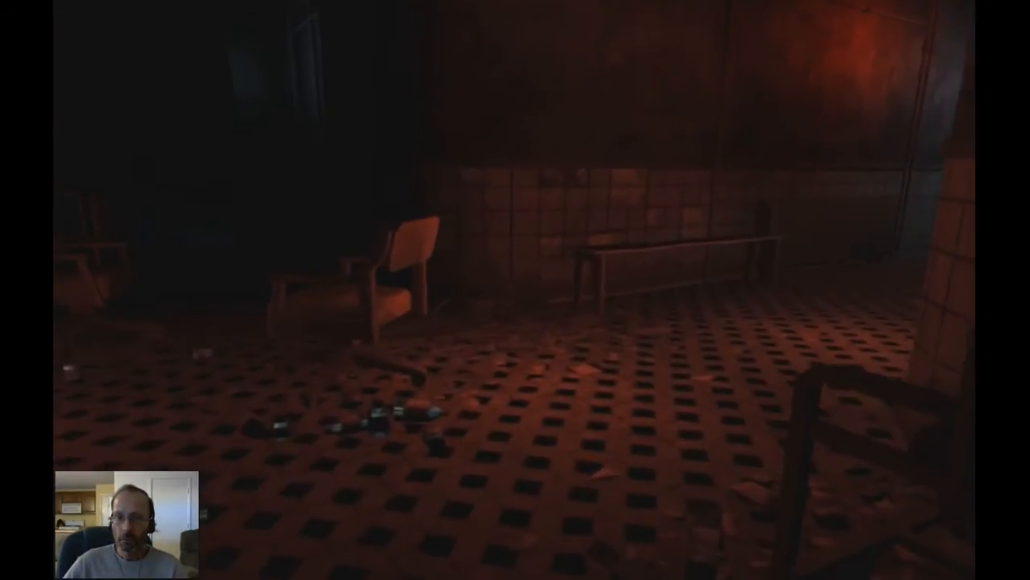
pyautogui.moveTo(515, 290)
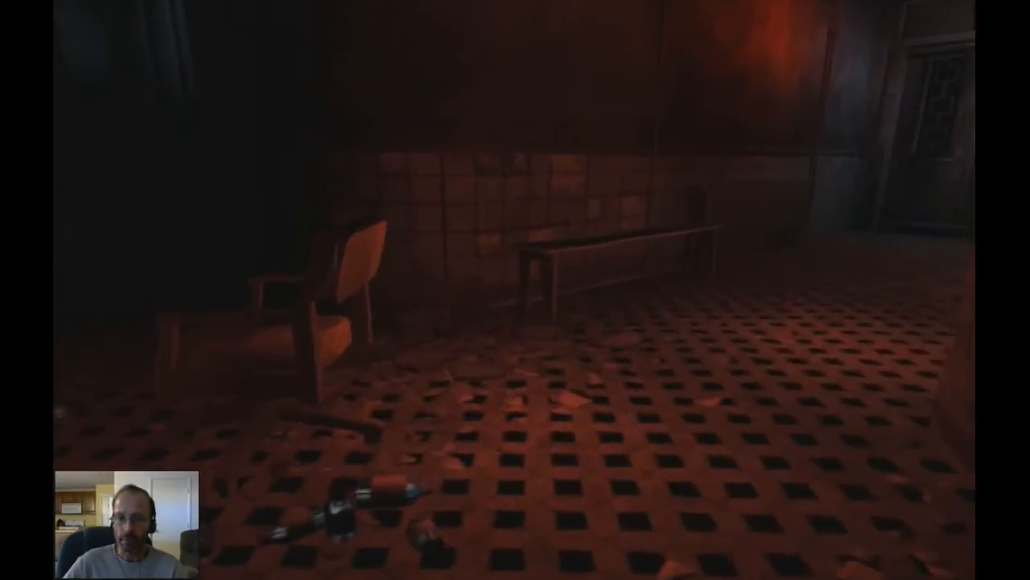
pyautogui.moveTo(515, 290)
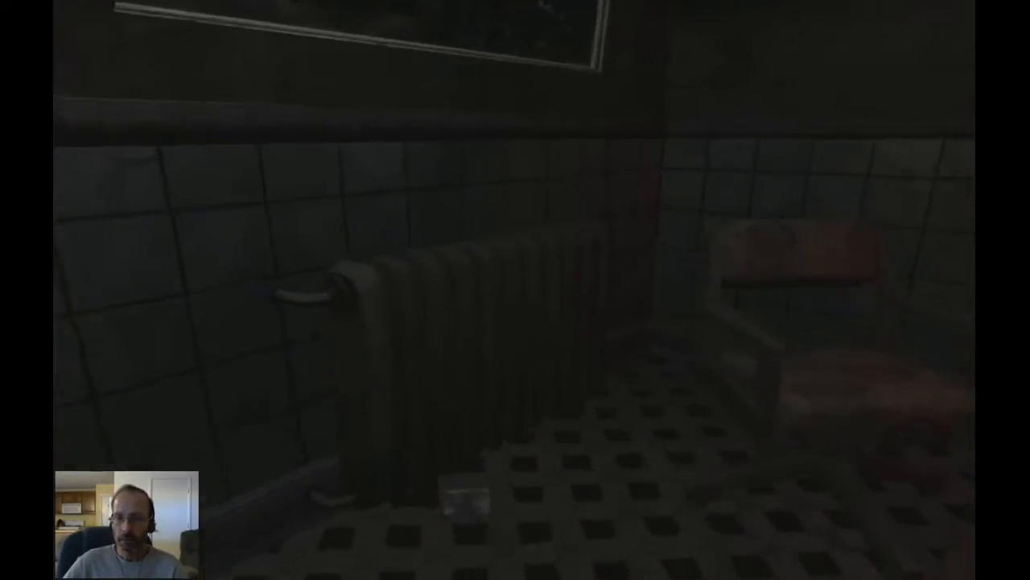
pyautogui.moveTo(515, 290)
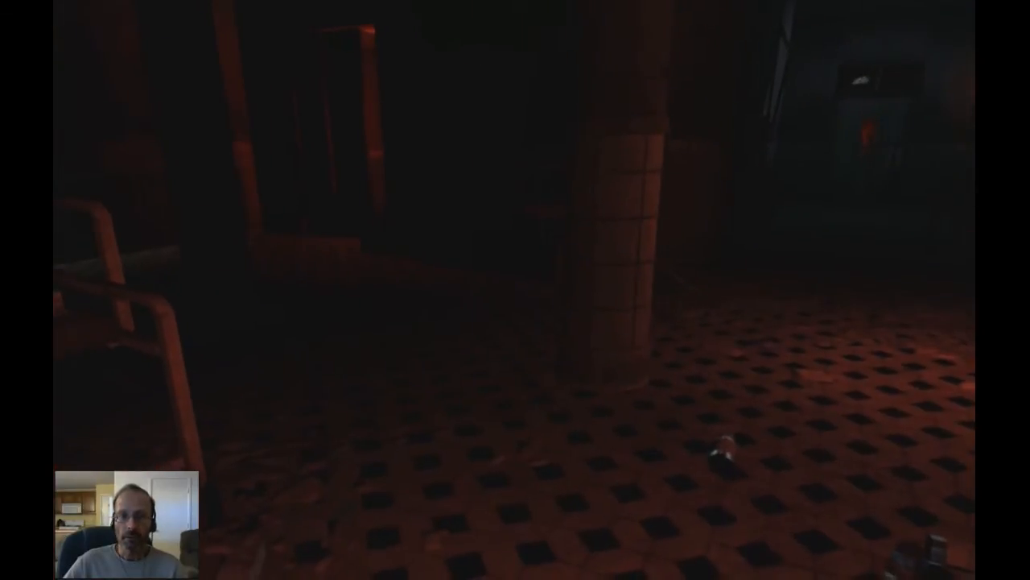
pyautogui.moveTo(515, 289)
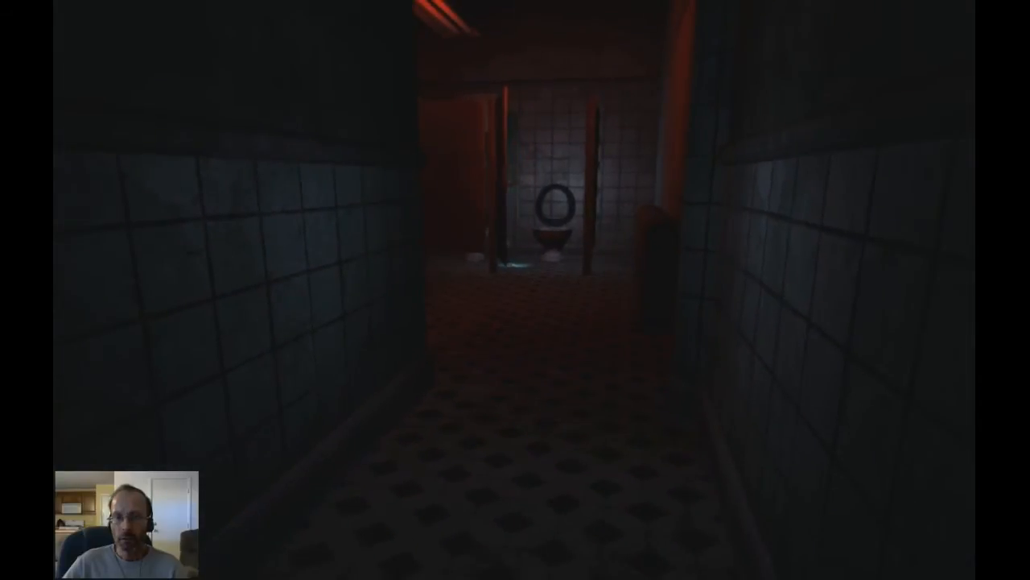
pyautogui.press('w')
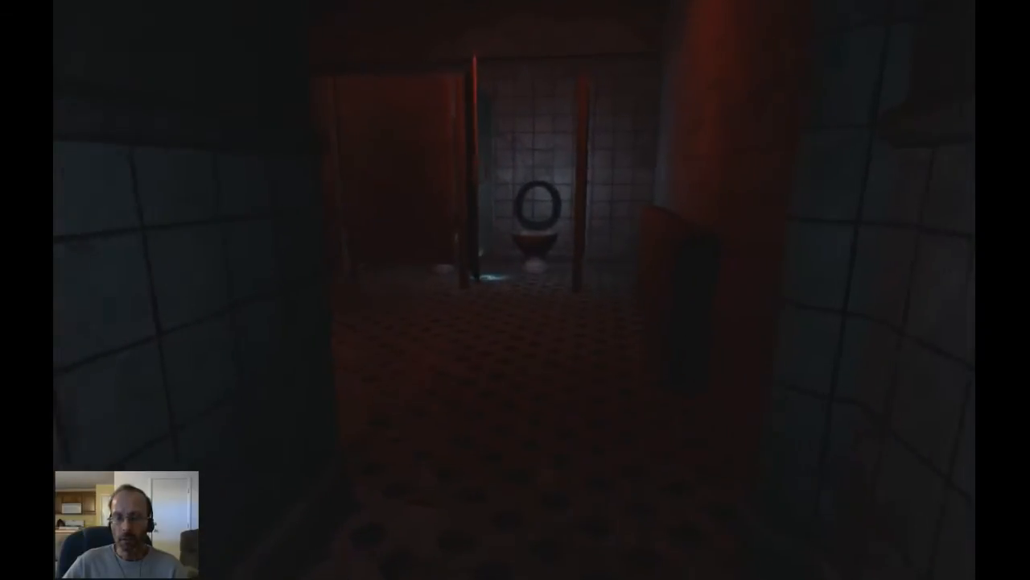
pyautogui.moveTo(515, 290)
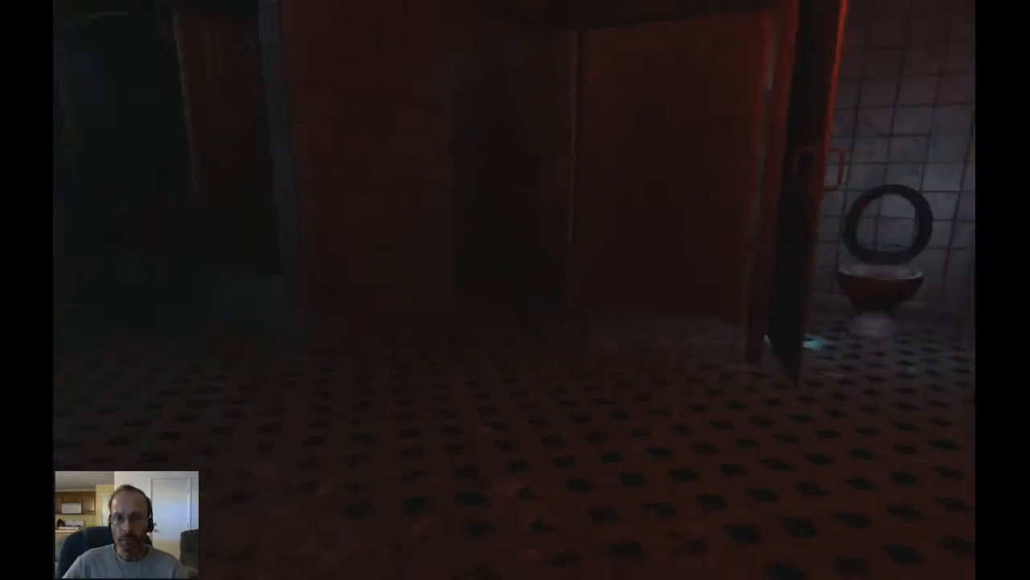
pyautogui.moveTo(515, 290)
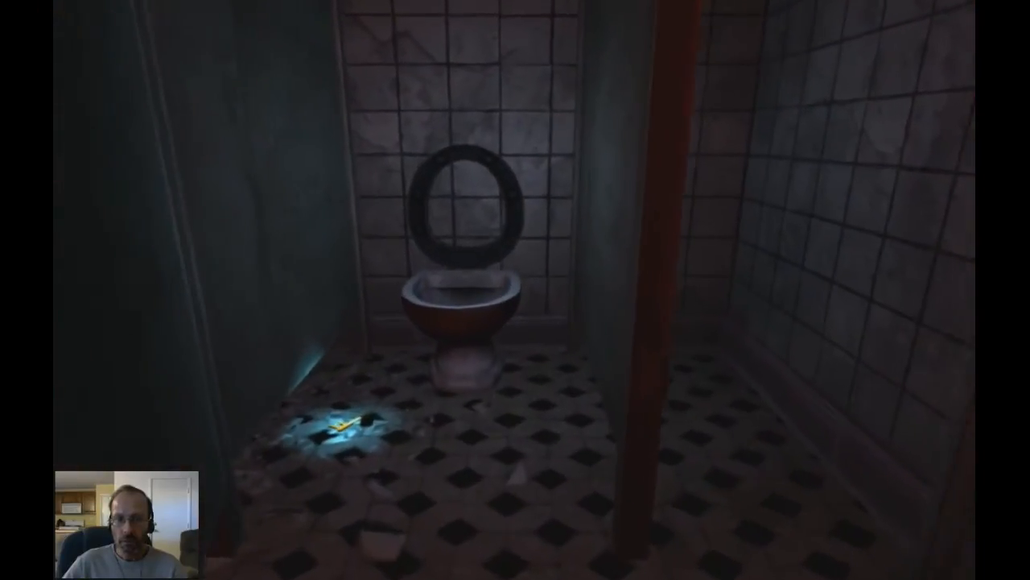
pyautogui.moveTo(515, 290)
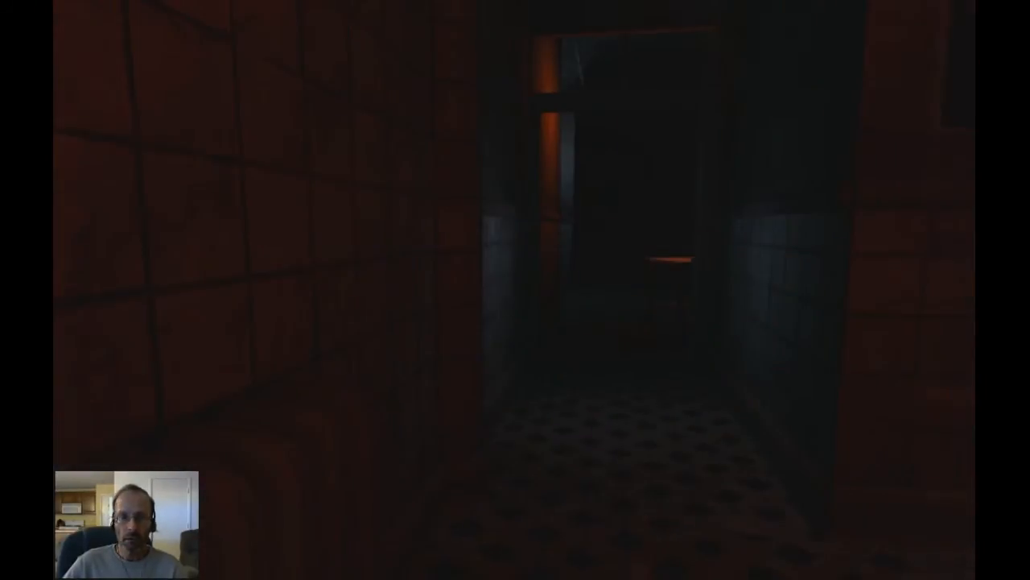
pyautogui.moveTo(516, 289)
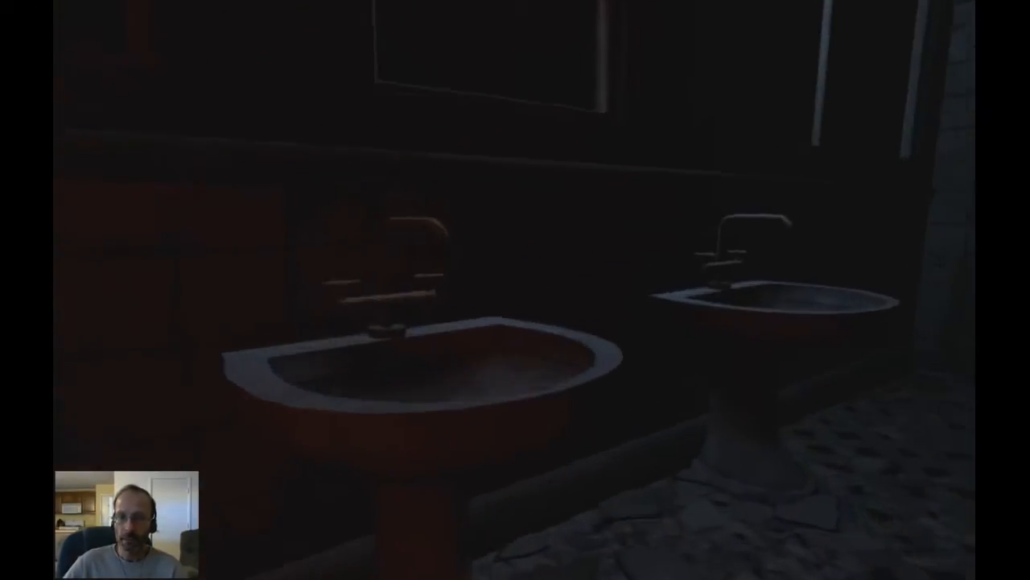
pyautogui.moveTo(516, 289)
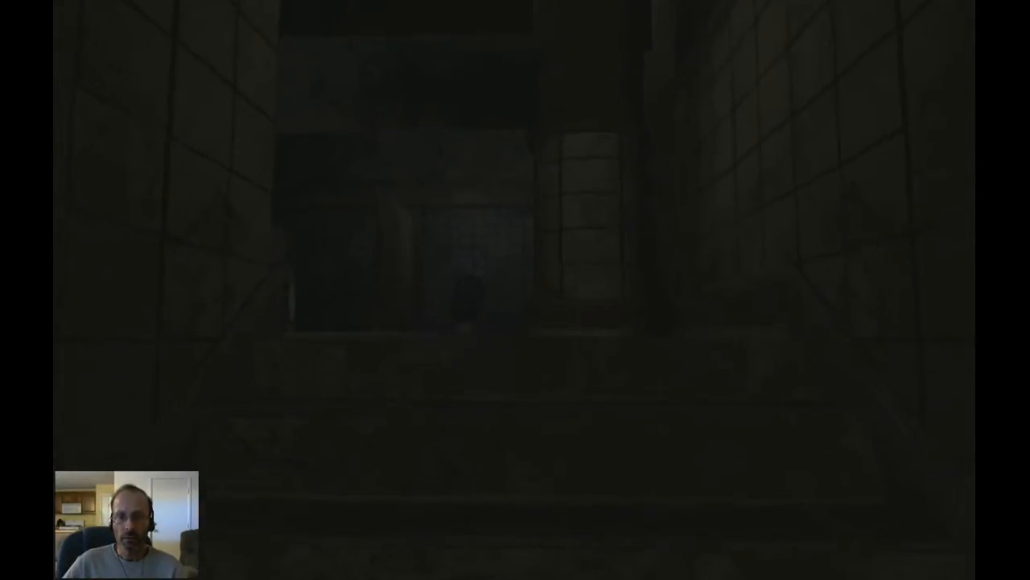
pyautogui.moveTo(515, 290)
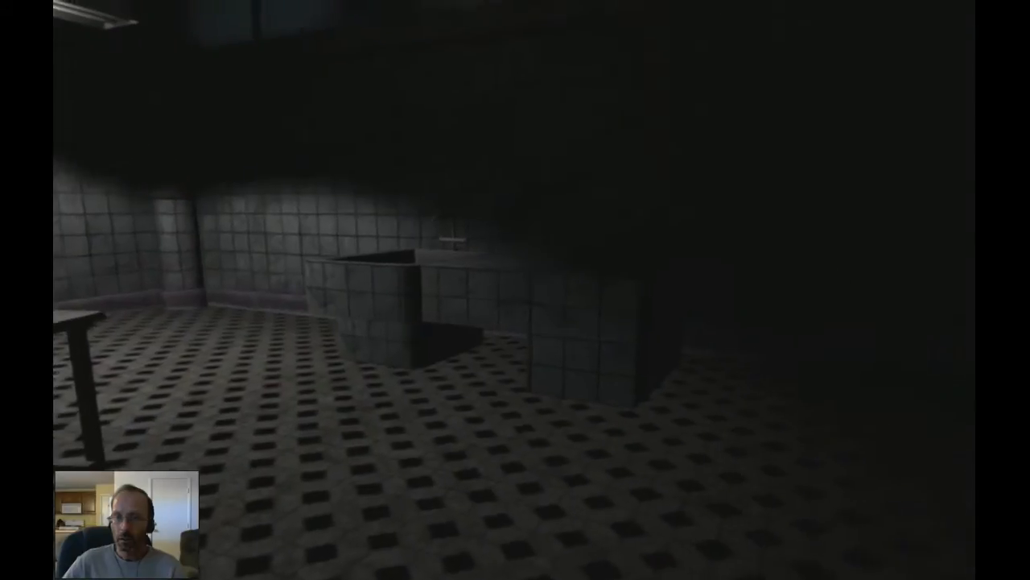
pyautogui.moveTo(516, 289)
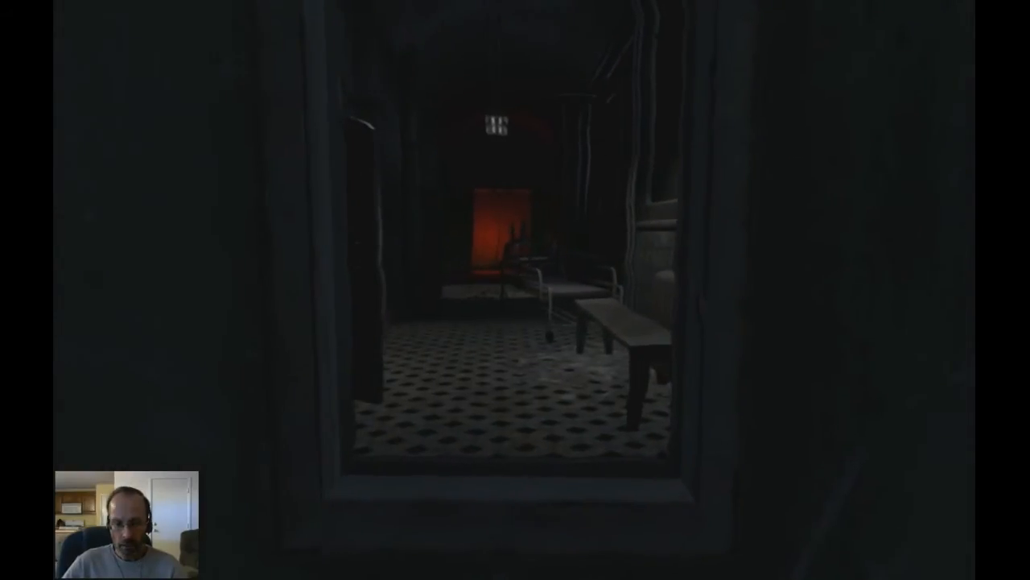
pyautogui.moveTo(515, 290)
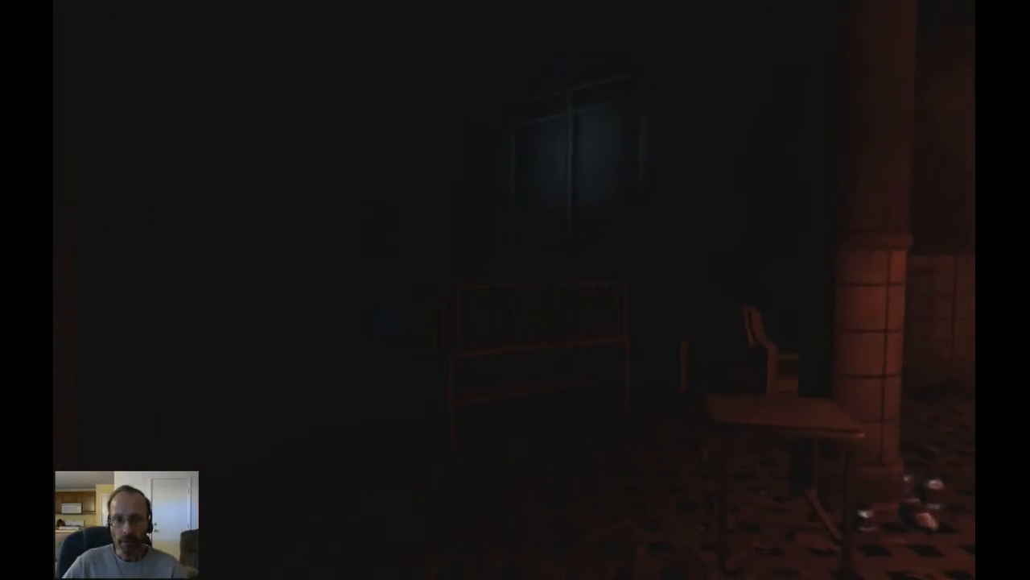
pyautogui.moveTo(515, 290)
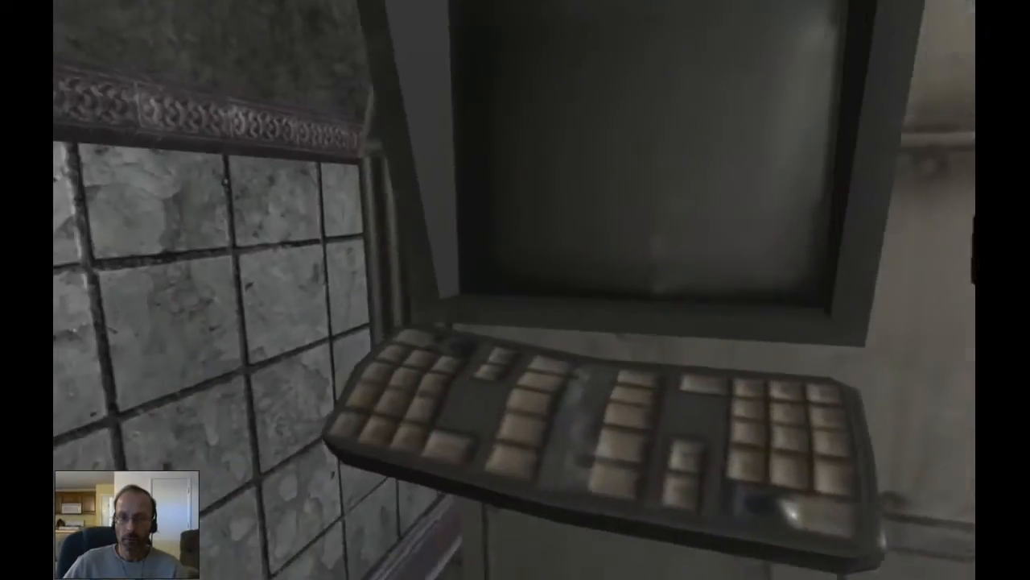
pyautogui.moveTo(515, 290)
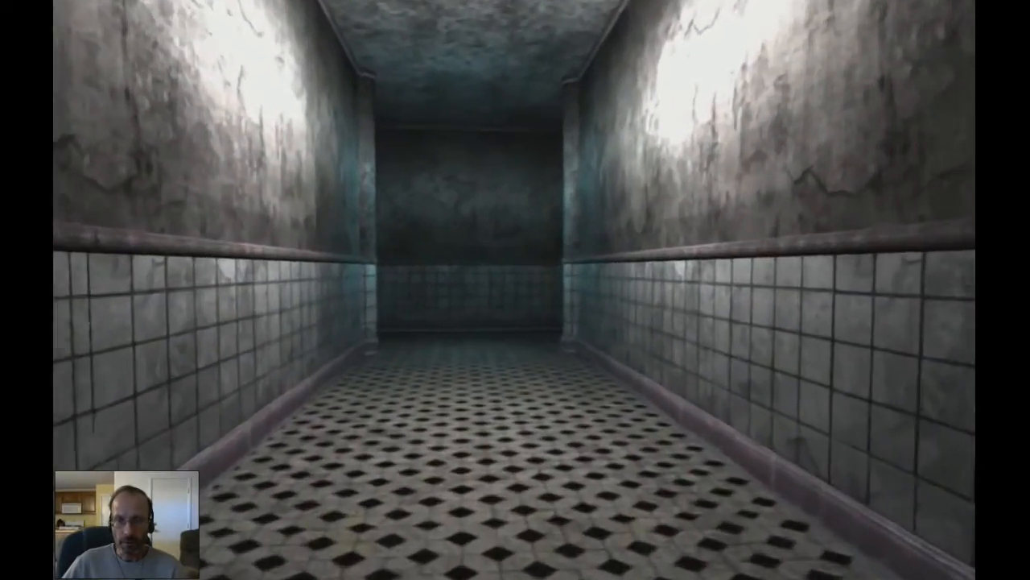
pyautogui.press('w')
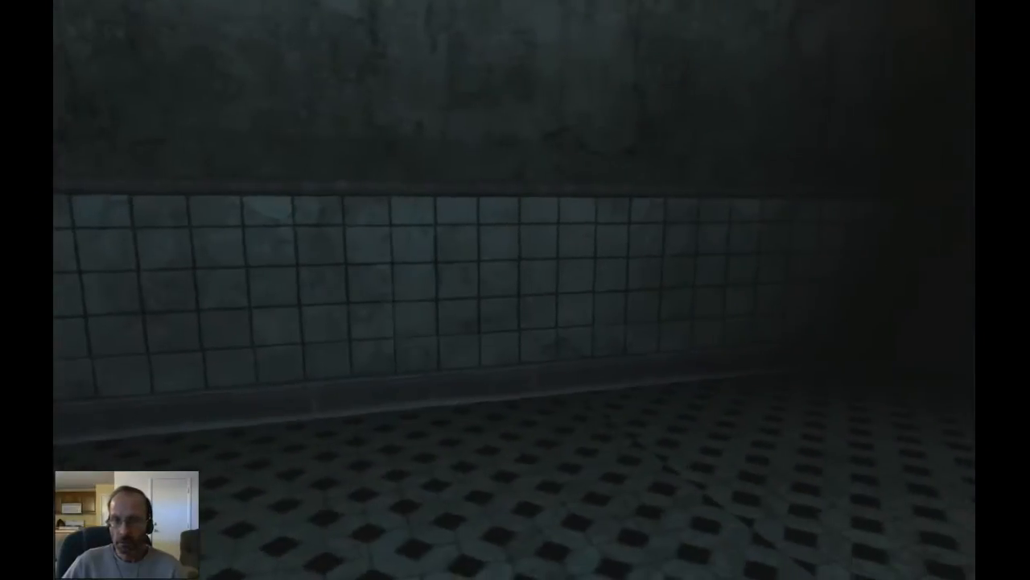
pyautogui.moveTo(516, 290)
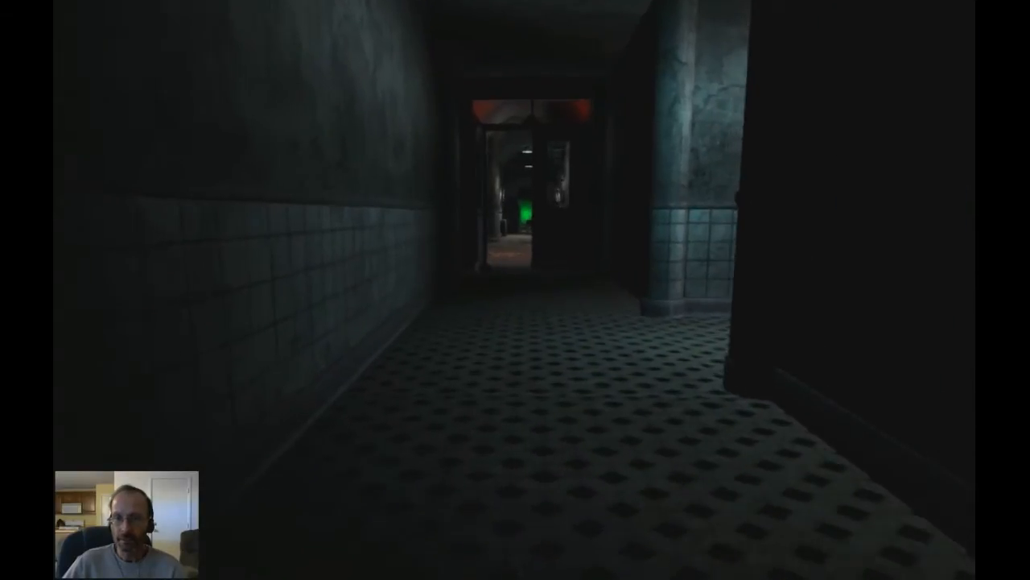
pyautogui.press('w')
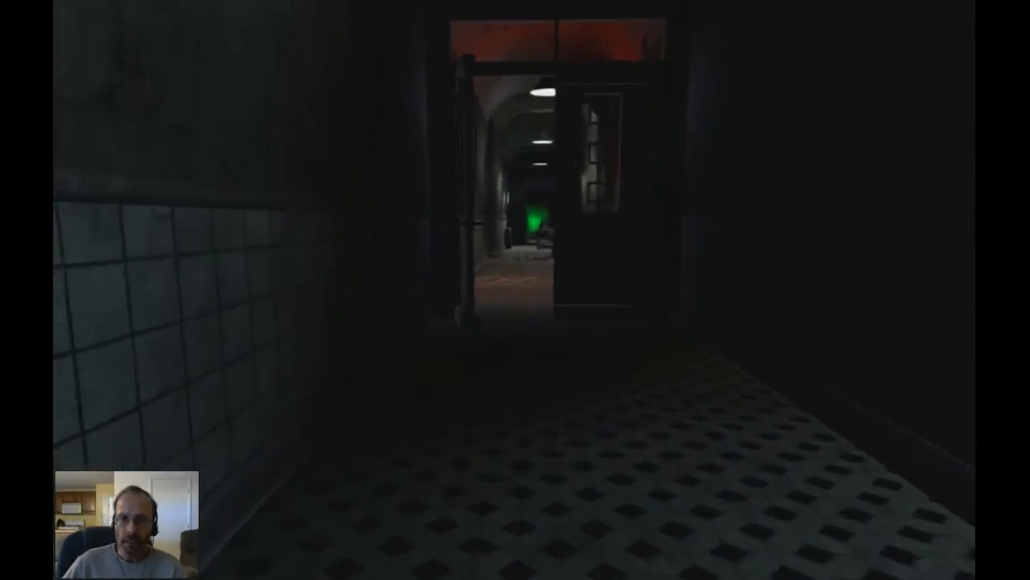
pyautogui.press('w')
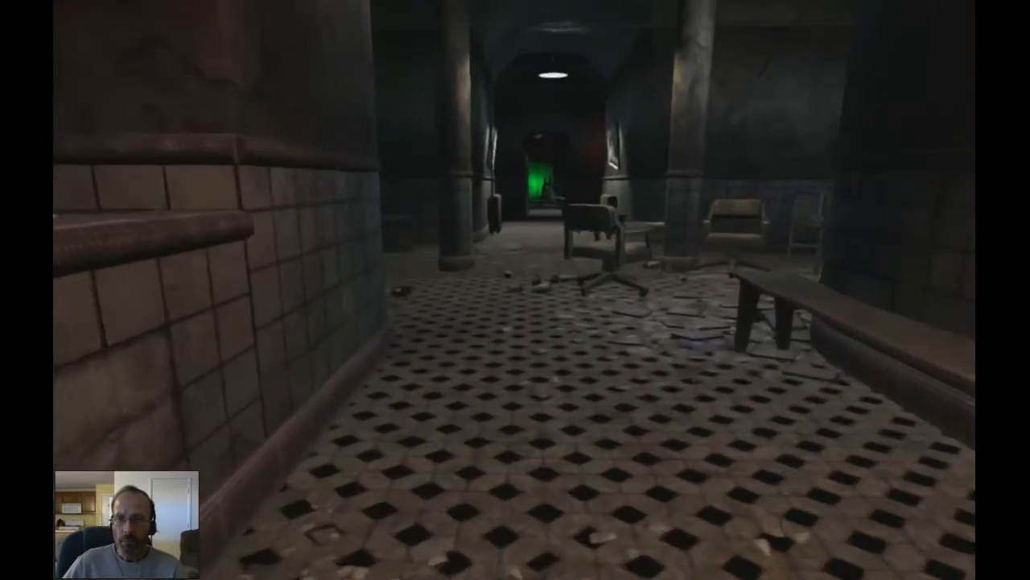
pyautogui.moveTo(515, 290)
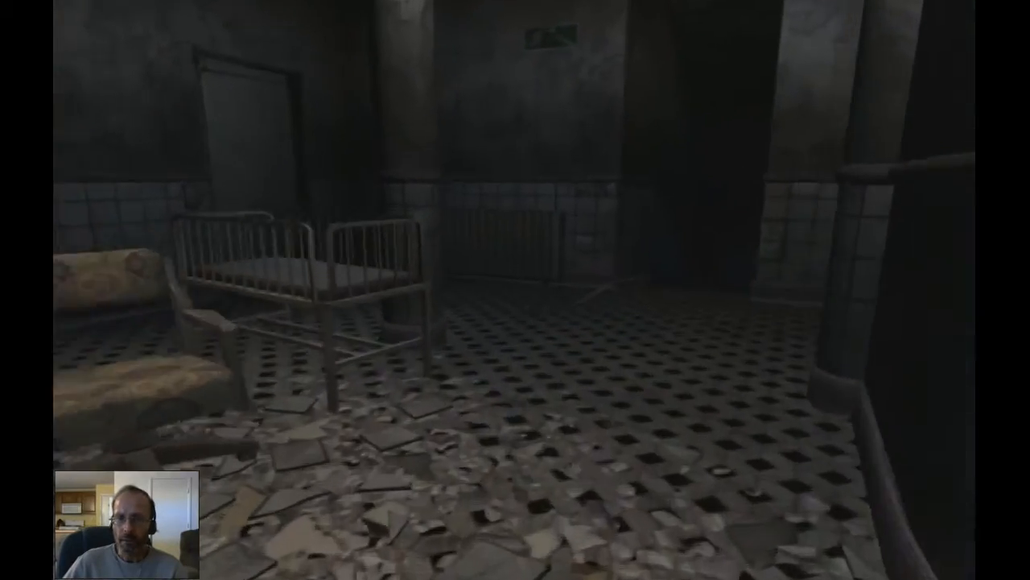
pyautogui.moveTo(515, 290)
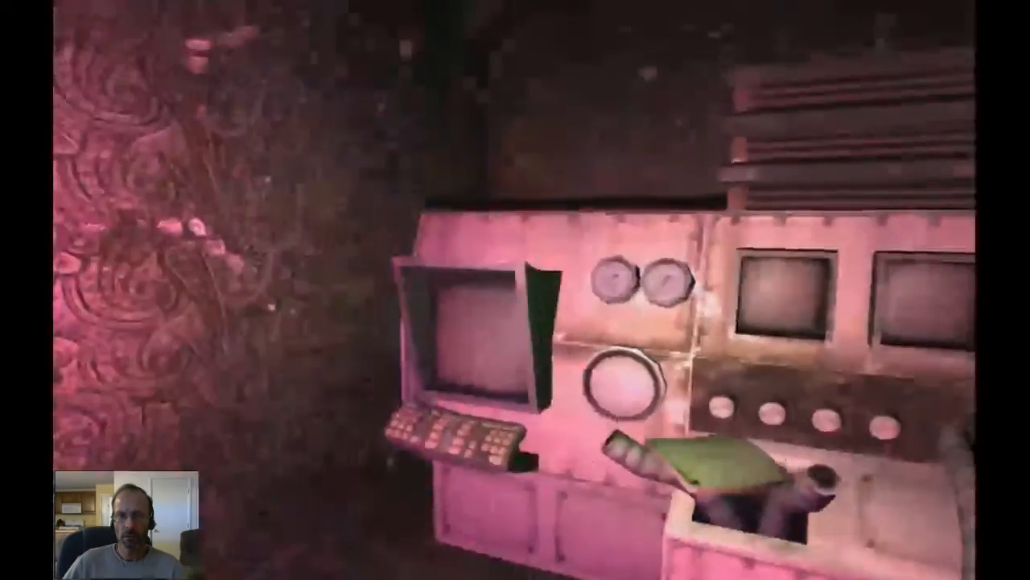
pyautogui.moveTo(515, 289)
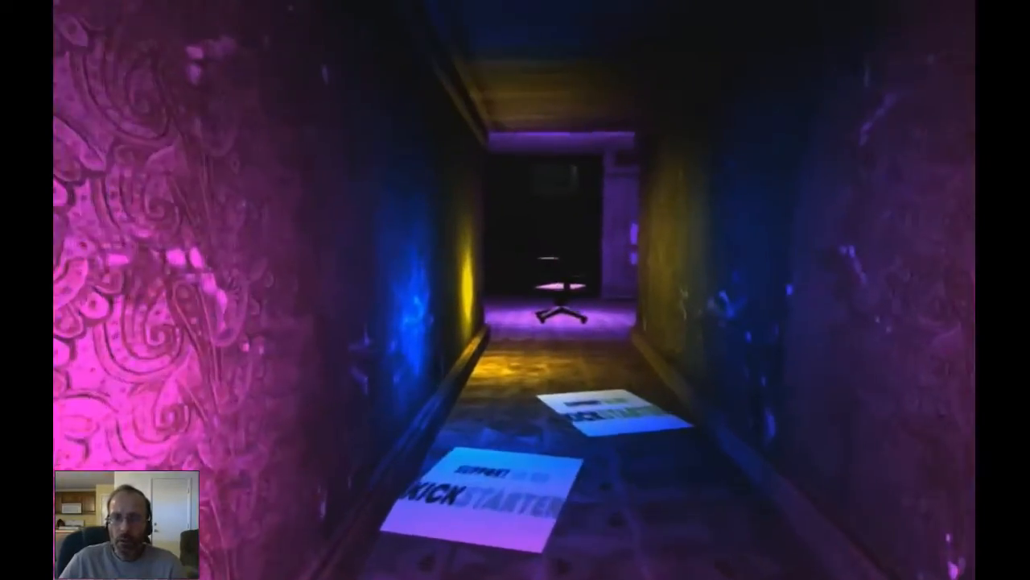
pyautogui.press('w')
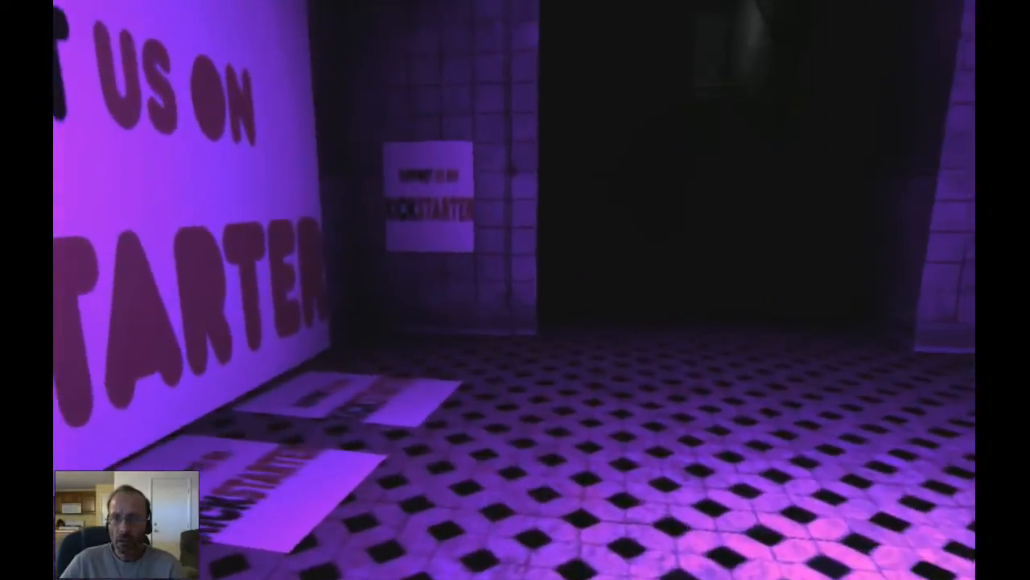
pyautogui.moveTo(515, 290)
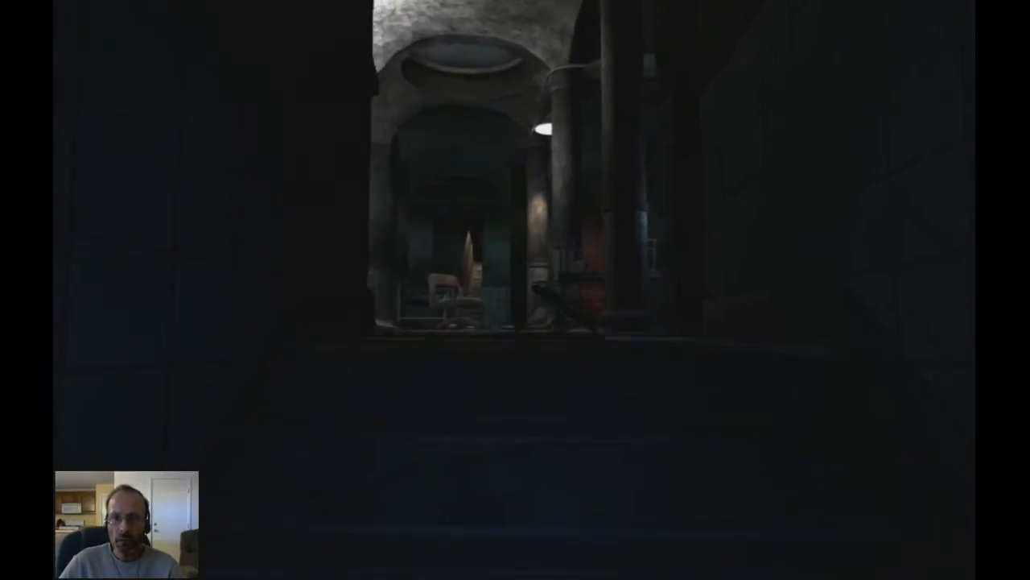
pyautogui.press('w')
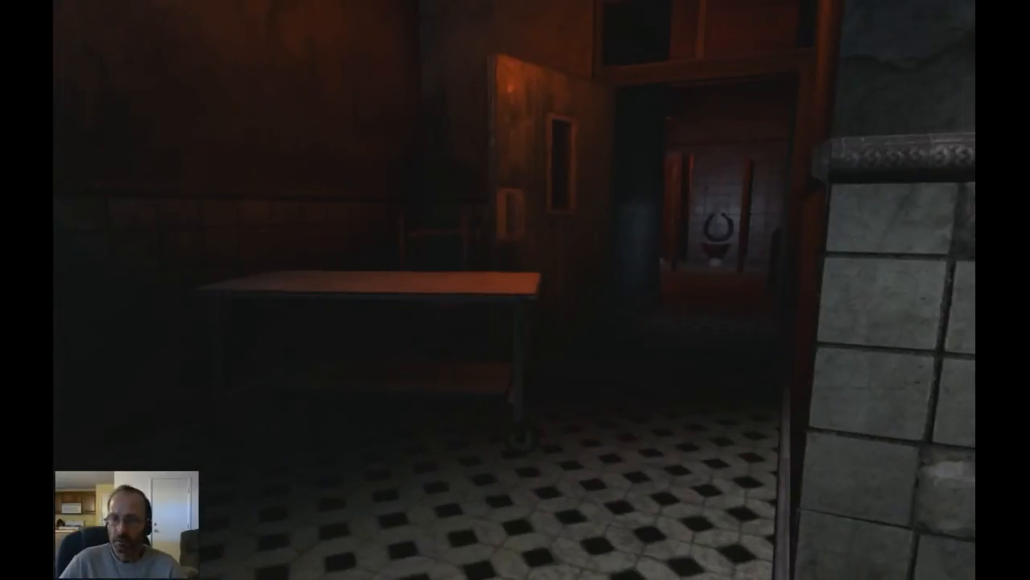
pyautogui.moveTo(515, 290)
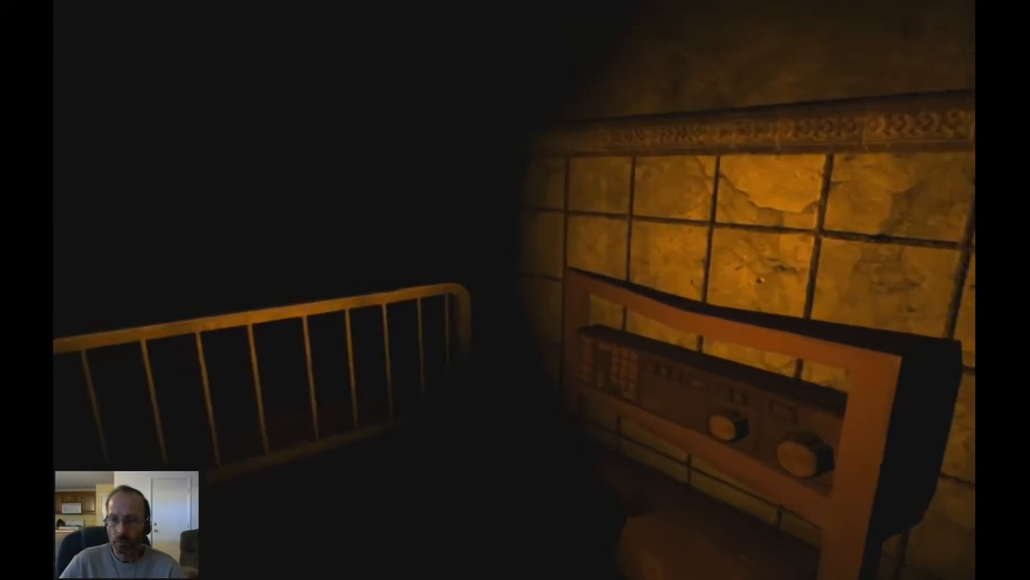
pyautogui.moveTo(515, 290)
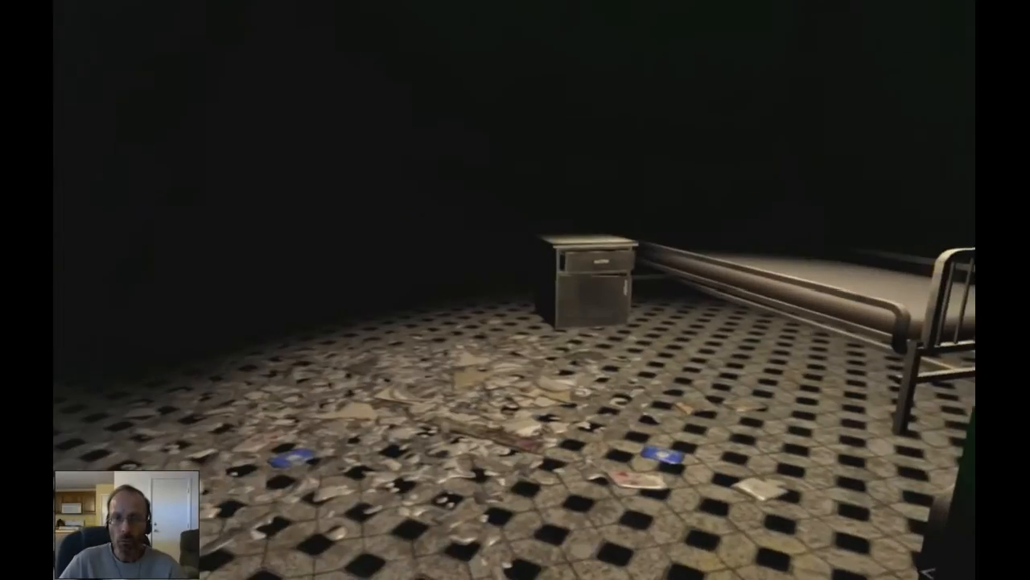
pyautogui.moveTo(515, 290)
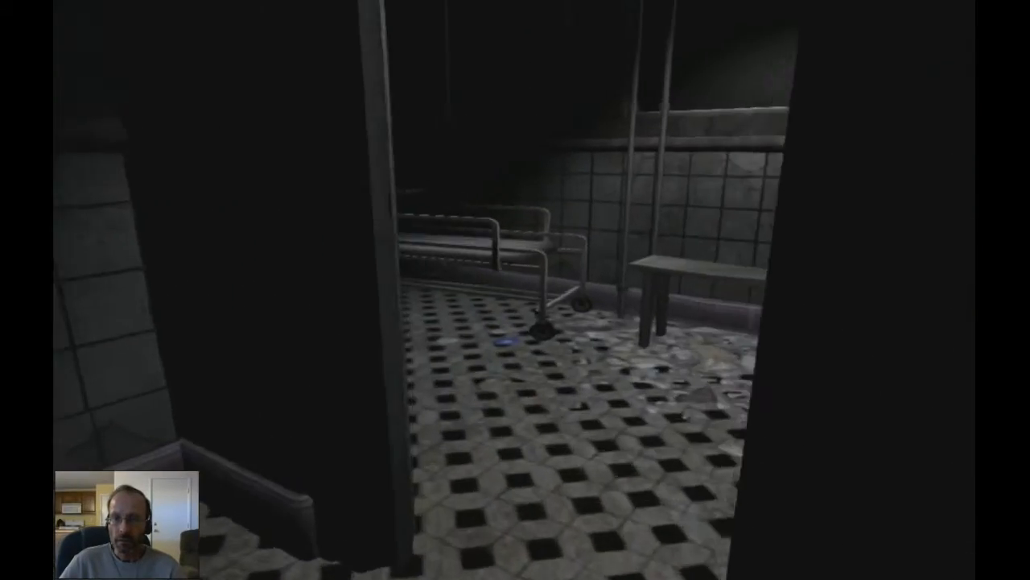
pyautogui.moveTo(516, 289)
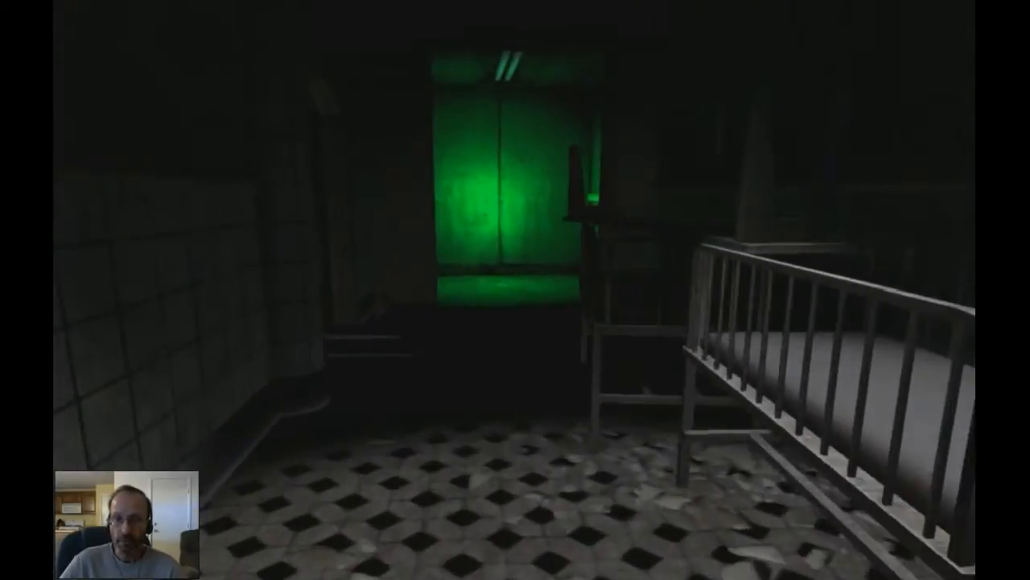
pyautogui.press('w')
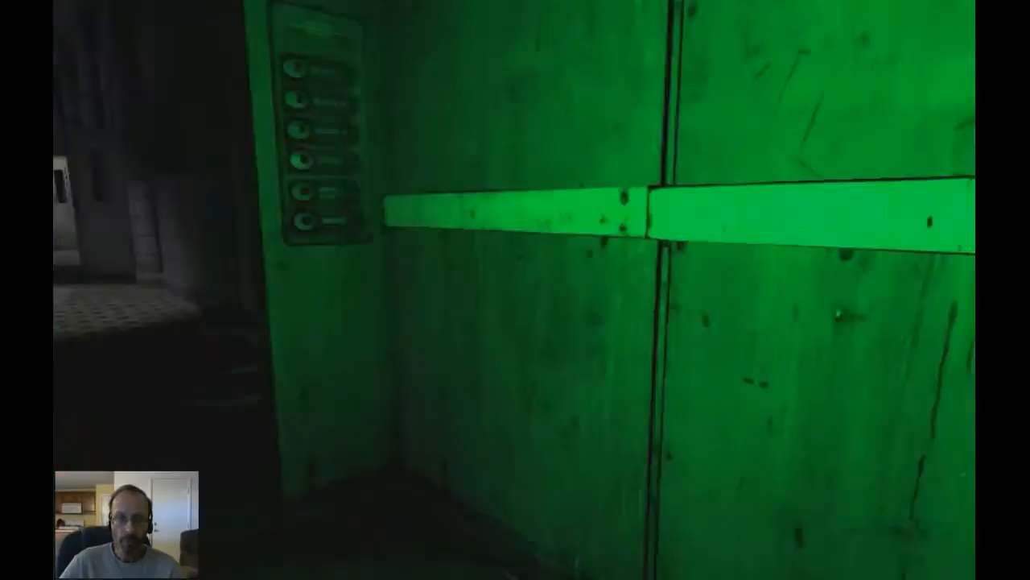
pyautogui.moveTo(515, 289)
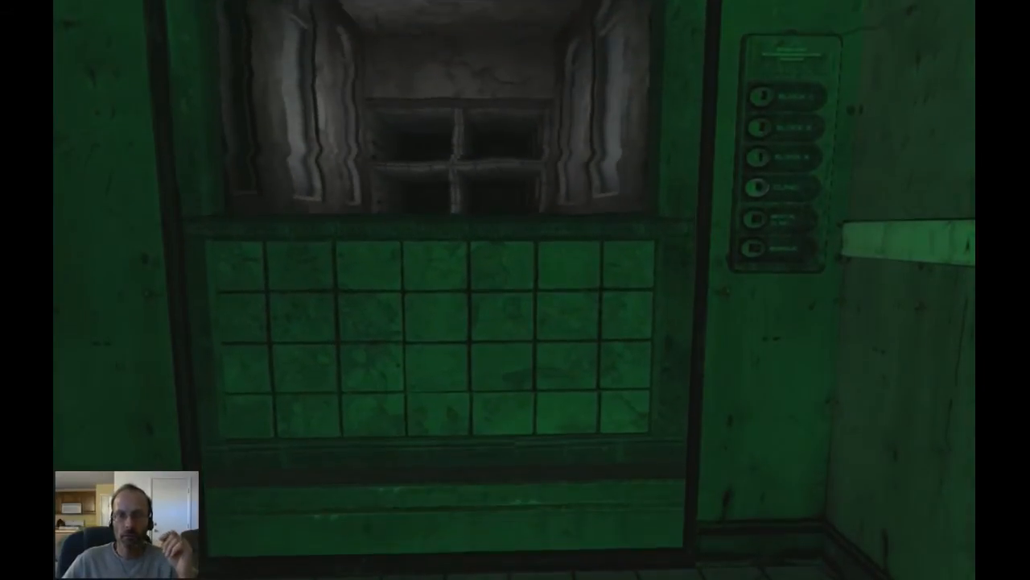
pyautogui.moveTo(515, 290)
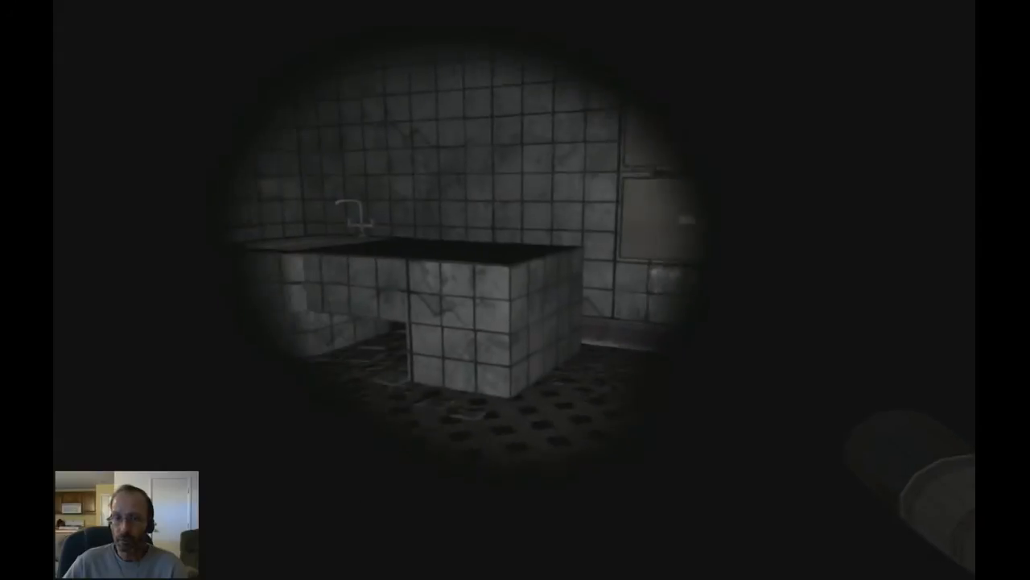
pyautogui.moveTo(515, 290)
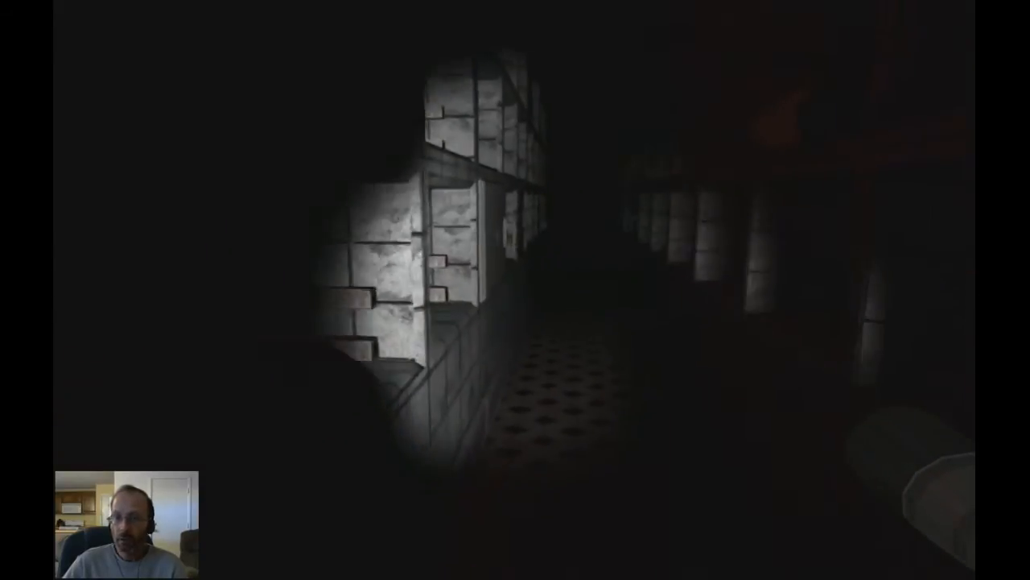
pyautogui.moveTo(515, 290)
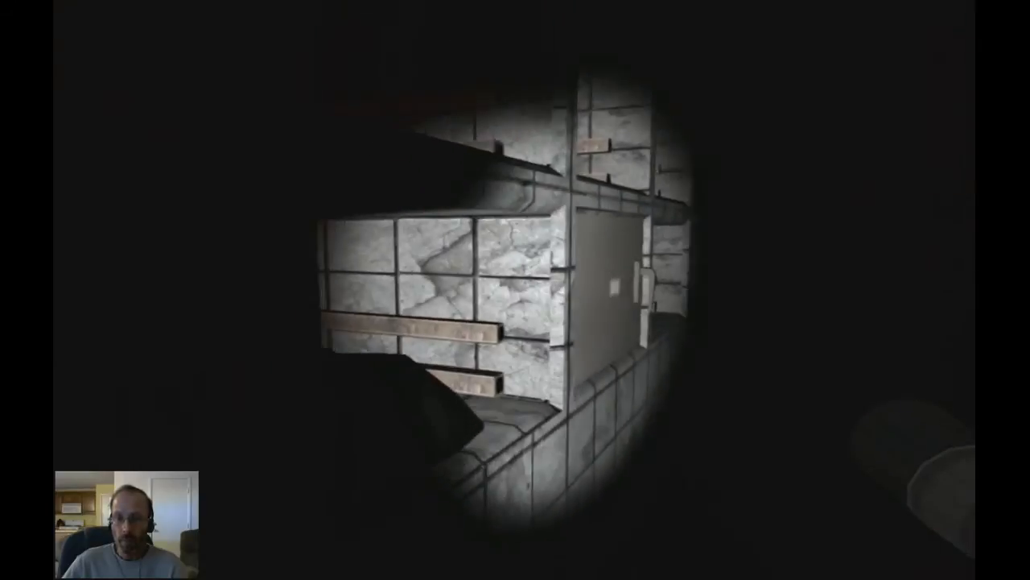
pyautogui.moveTo(515, 289)
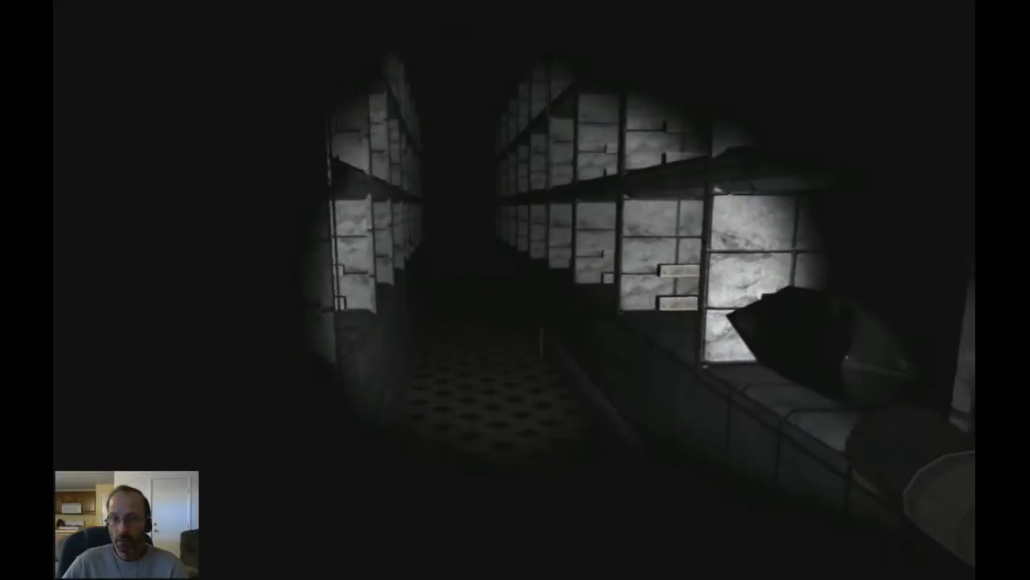
pyautogui.moveTo(515, 289)
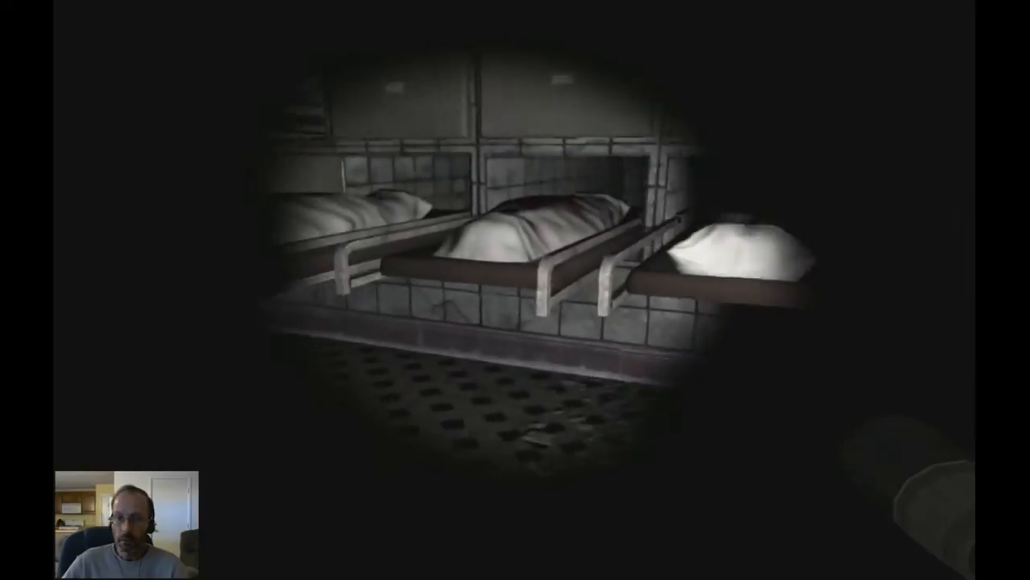
pyautogui.moveTo(515, 290)
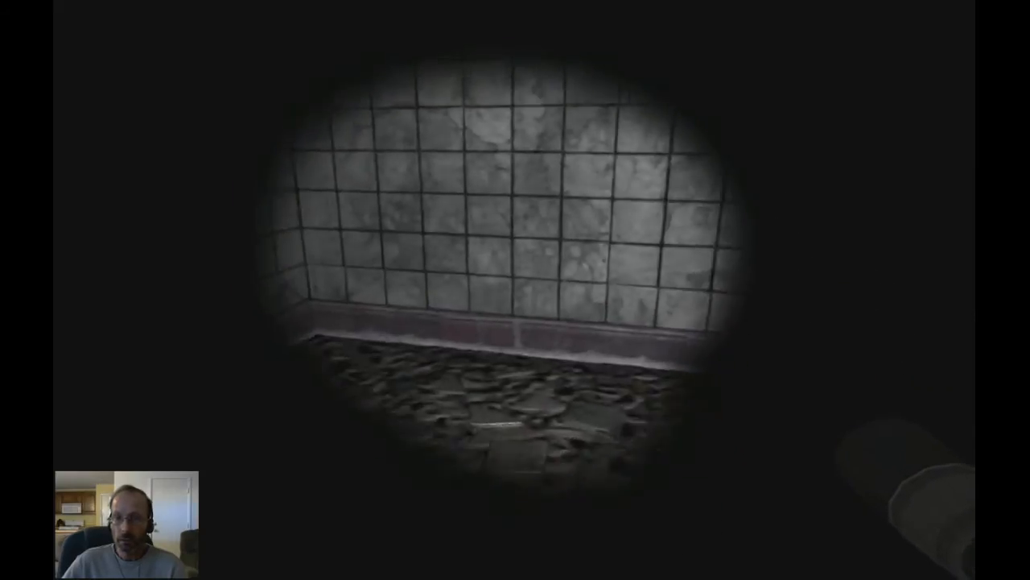
pyautogui.moveTo(516, 289)
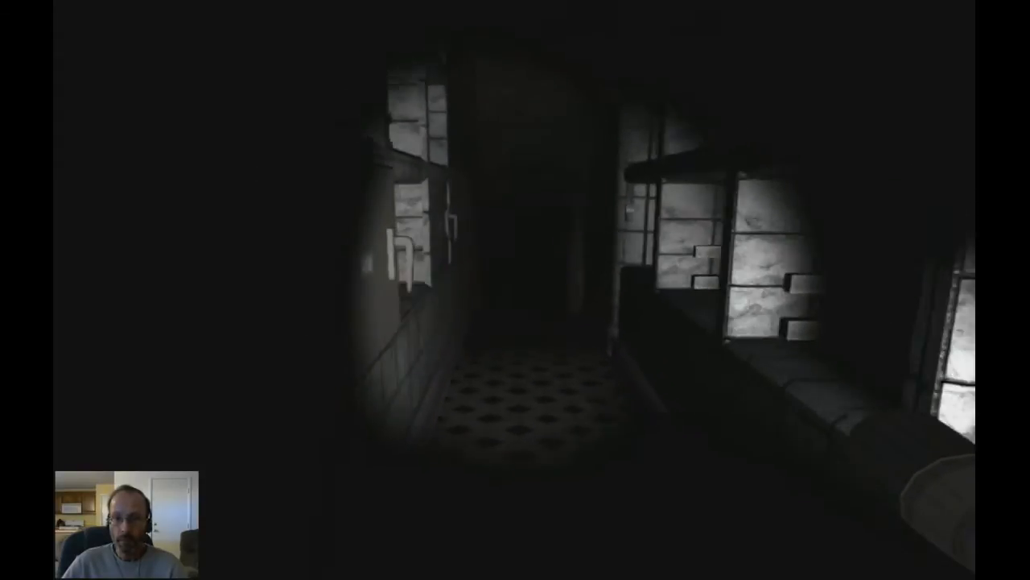
pyautogui.moveTo(515, 290)
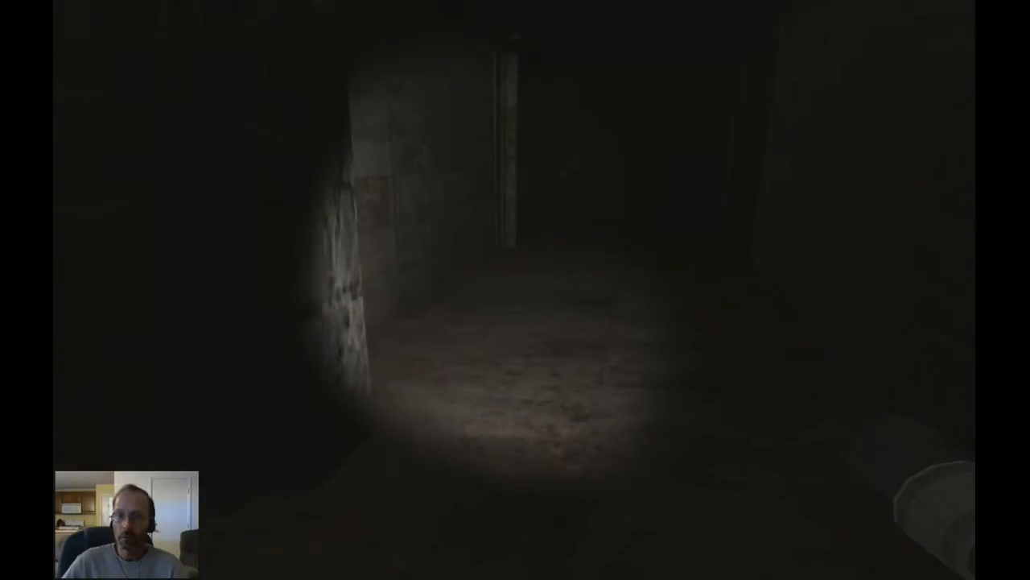
pyautogui.moveTo(515, 290)
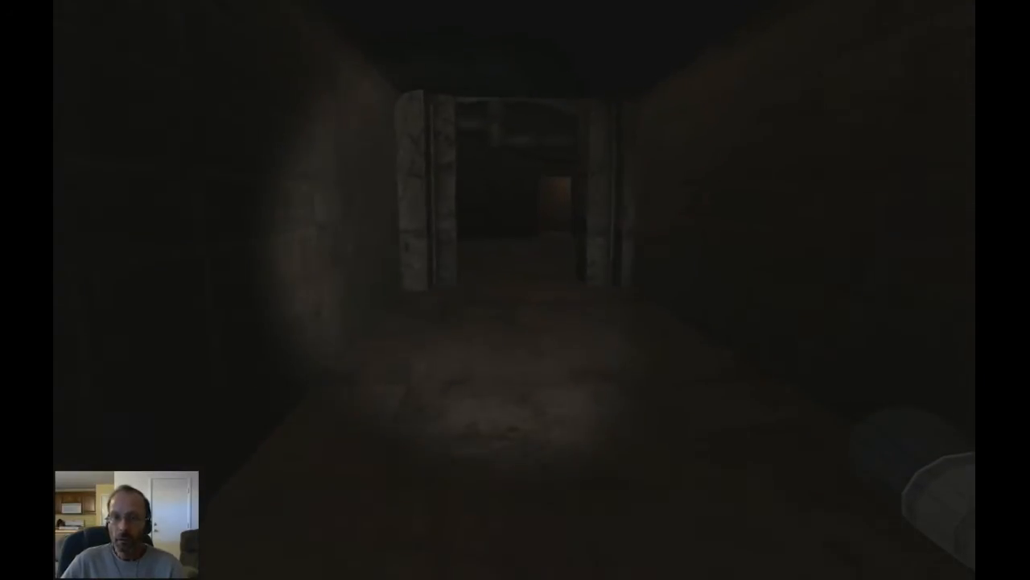
pyautogui.press('w')
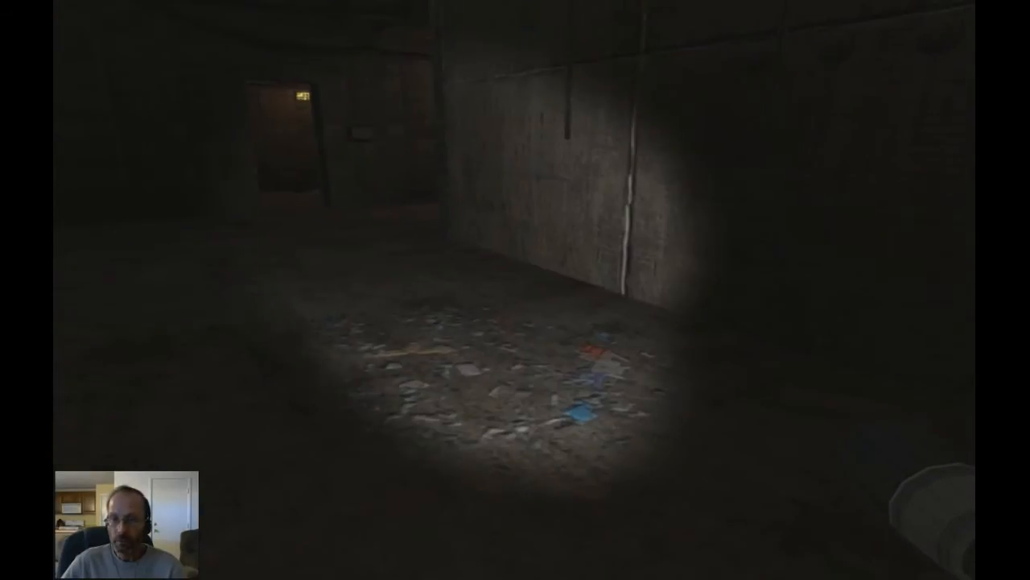
pyautogui.moveTo(515, 290)
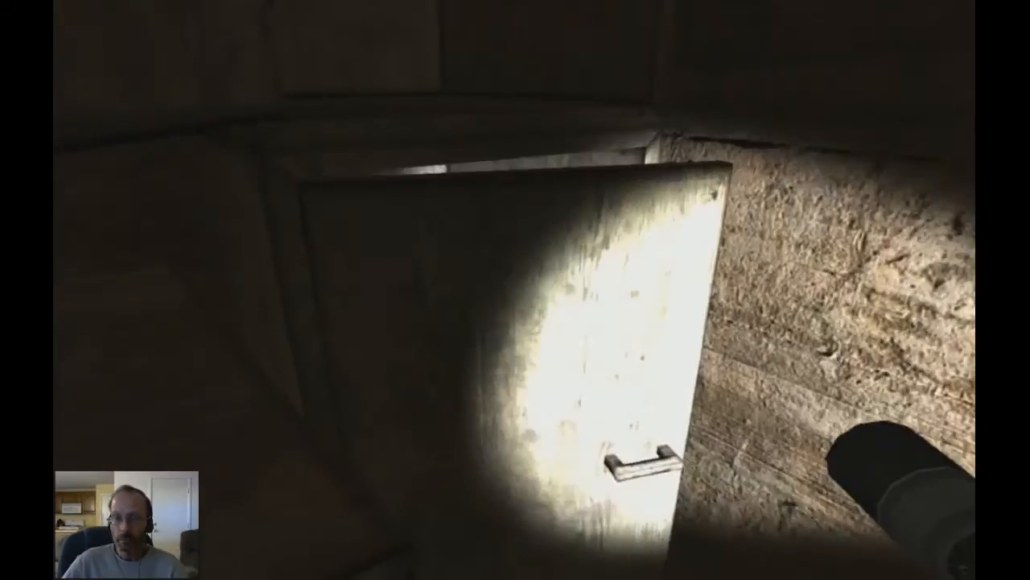
pyautogui.moveTo(515, 290)
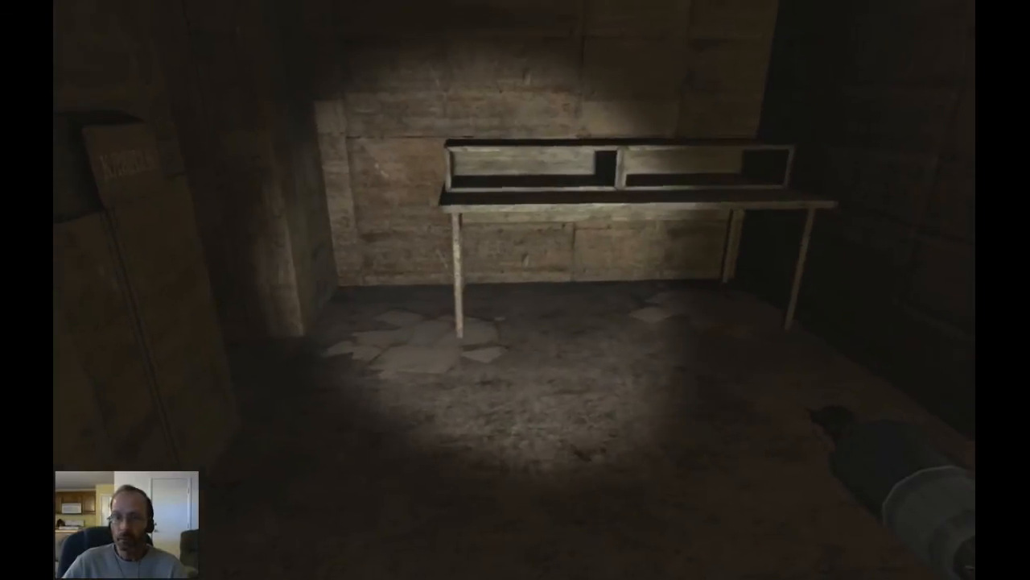
pyautogui.moveTo(516, 290)
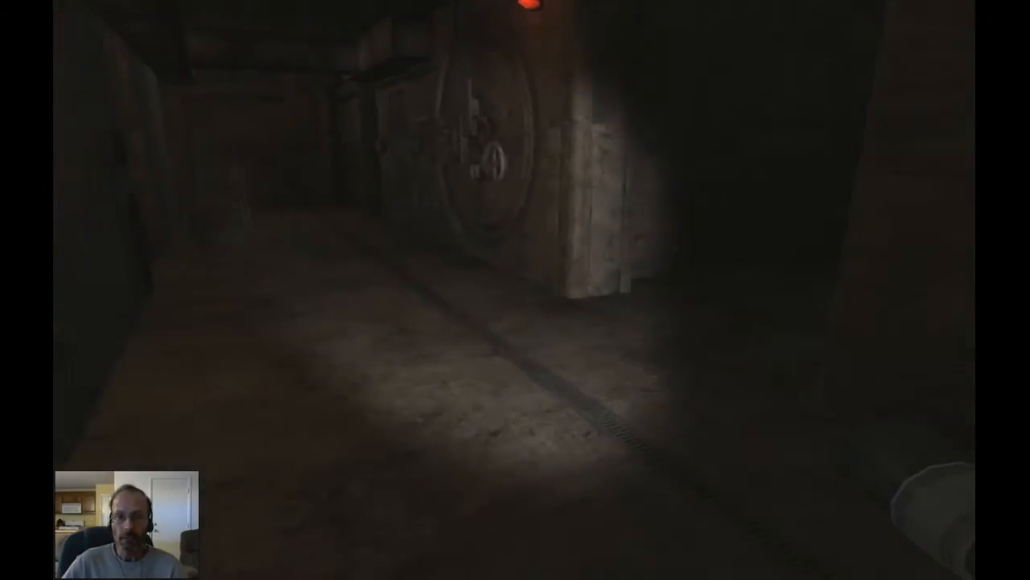
pyautogui.moveTo(515, 290)
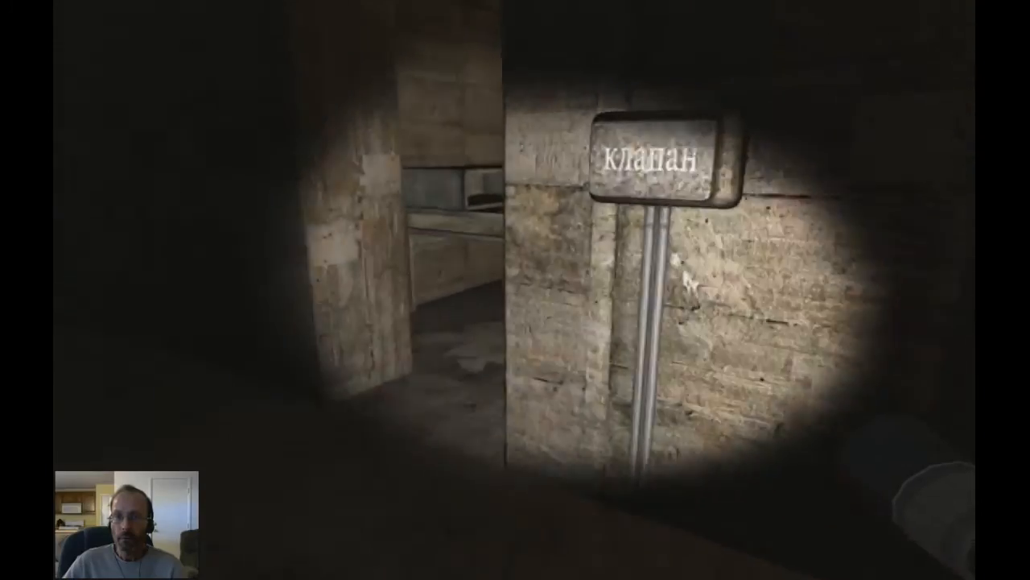
pyautogui.moveTo(515, 290)
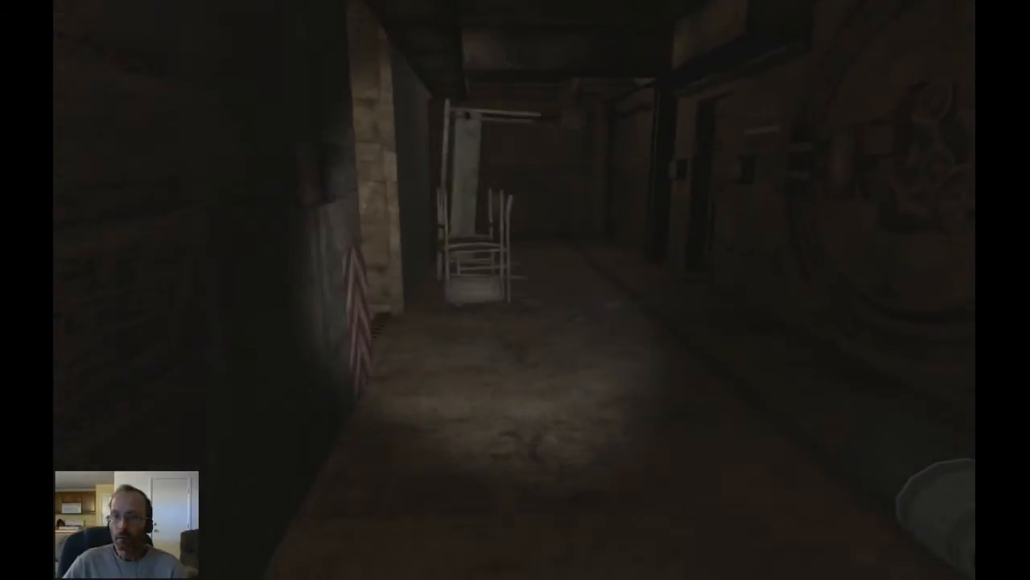
pyautogui.moveTo(515, 290)
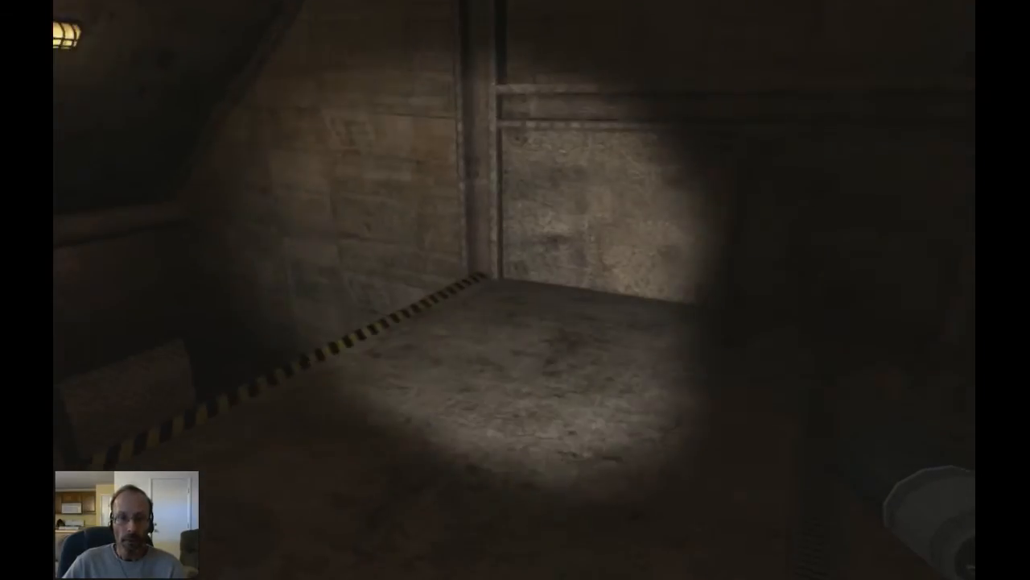
pyautogui.moveTo(515, 290)
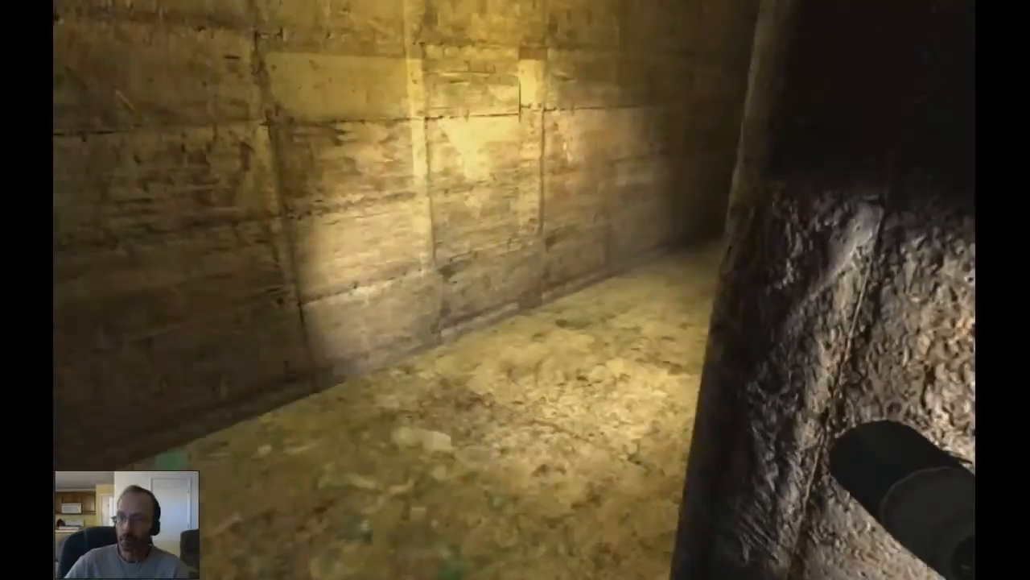
pyautogui.moveTo(515, 290)
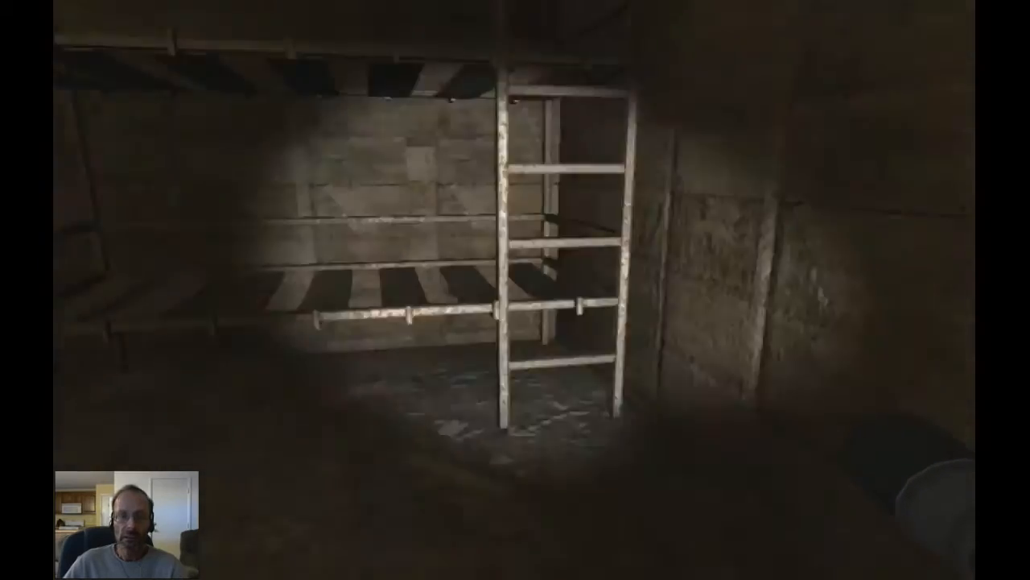
pyautogui.moveTo(515, 290)
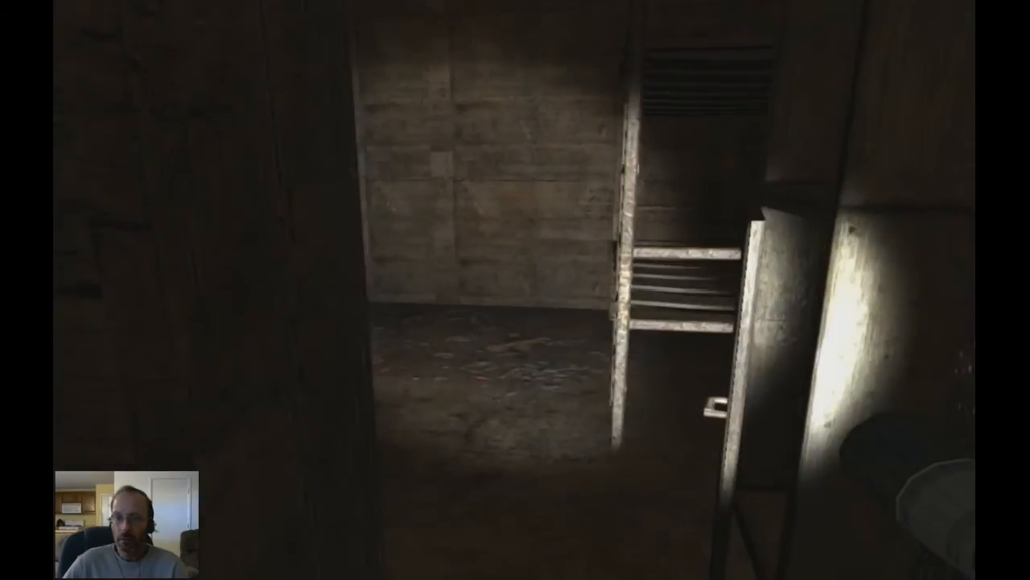
pyautogui.moveTo(515, 290)
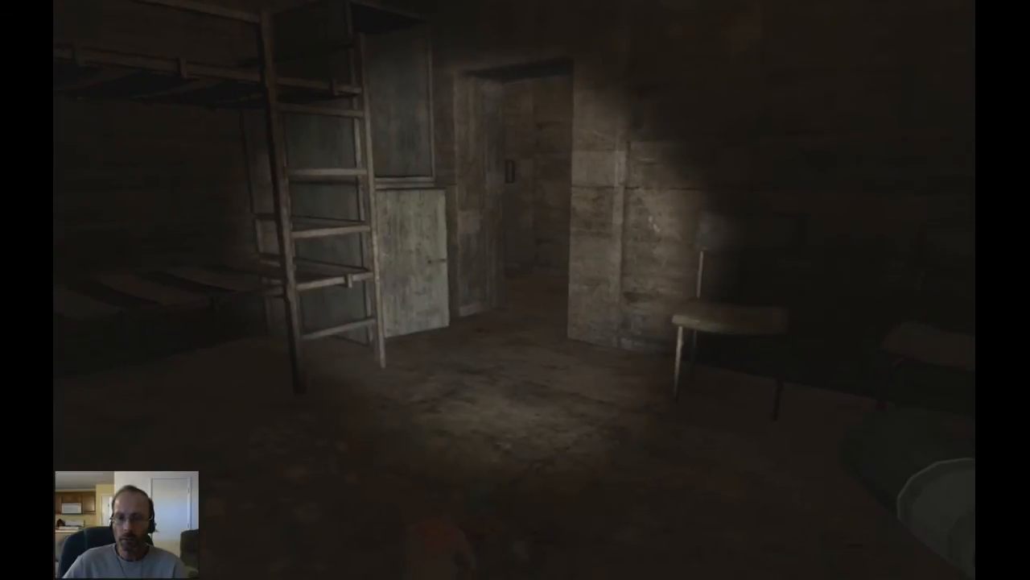
pyautogui.moveTo(515, 290)
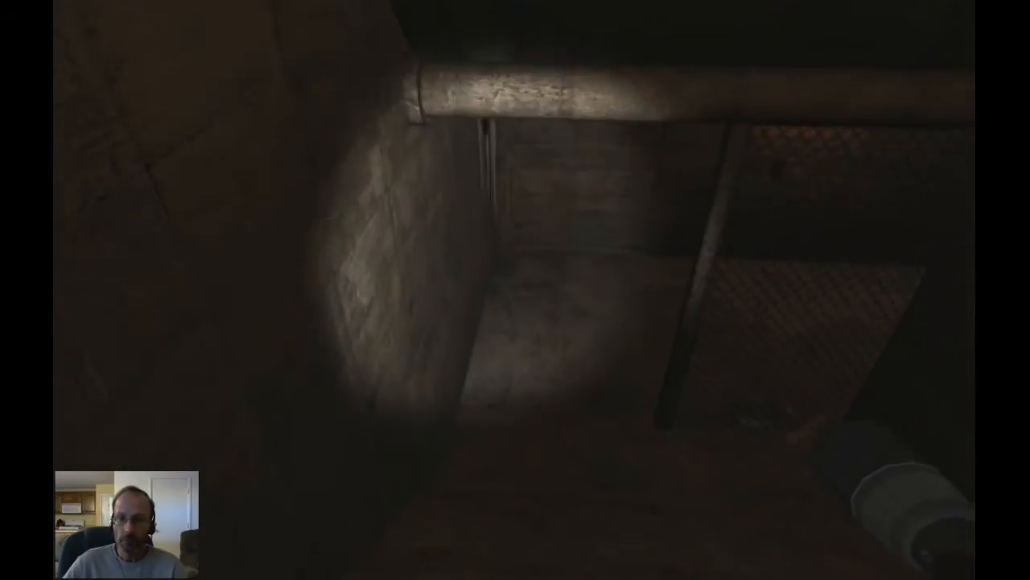
pyautogui.moveTo(515, 290)
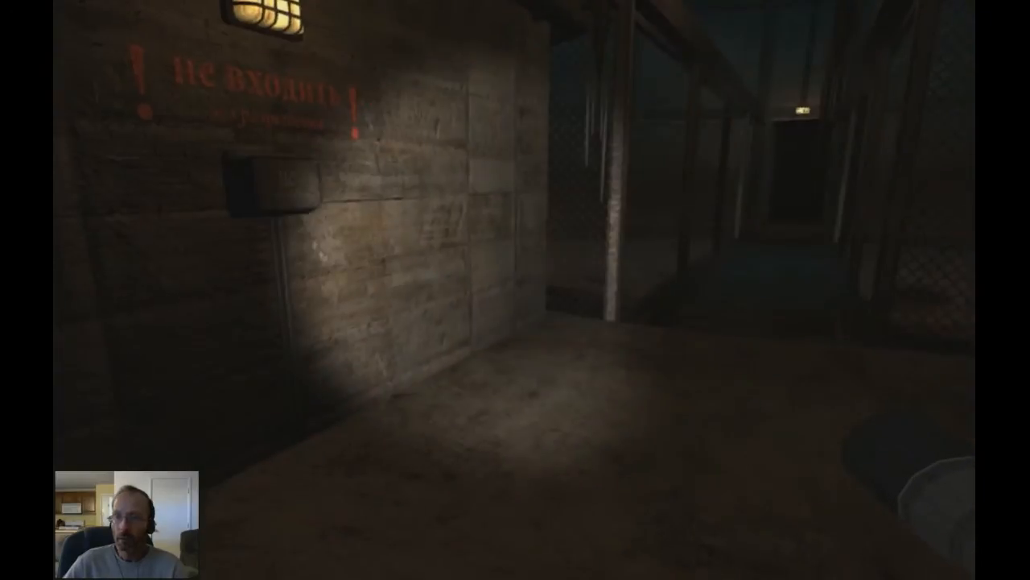
pyautogui.moveTo(515, 290)
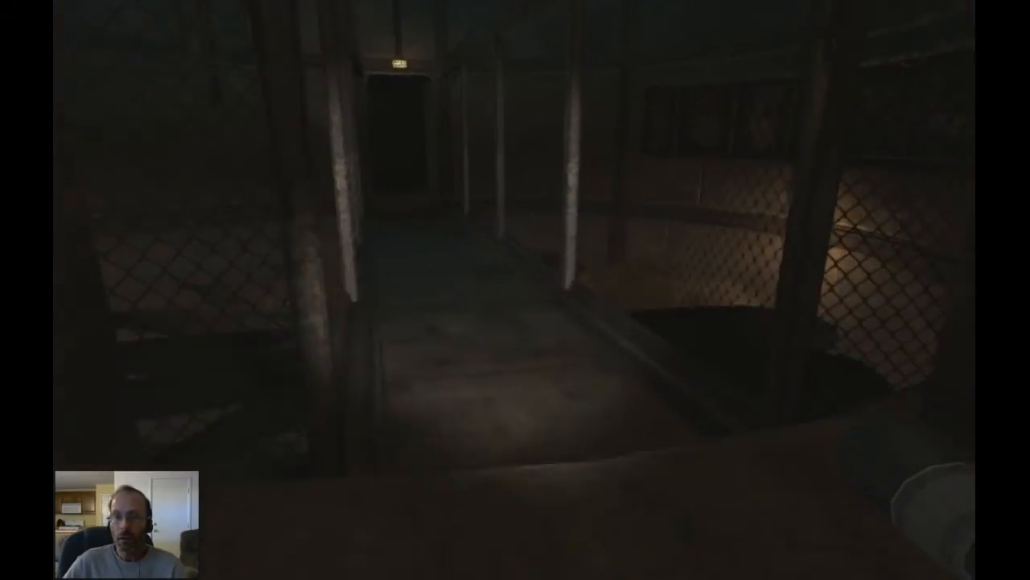
pyautogui.moveTo(516, 290)
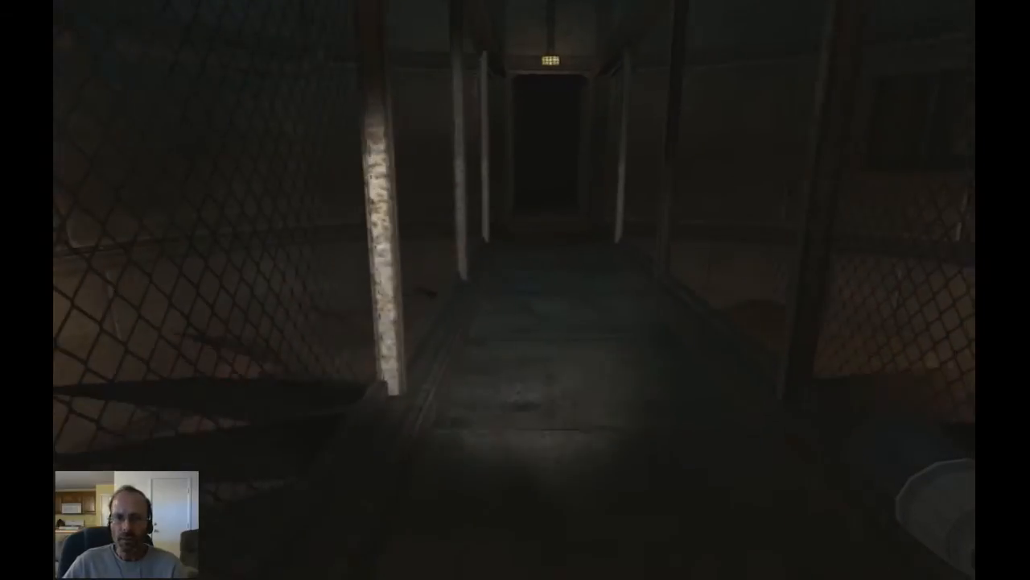
pyautogui.press('w')
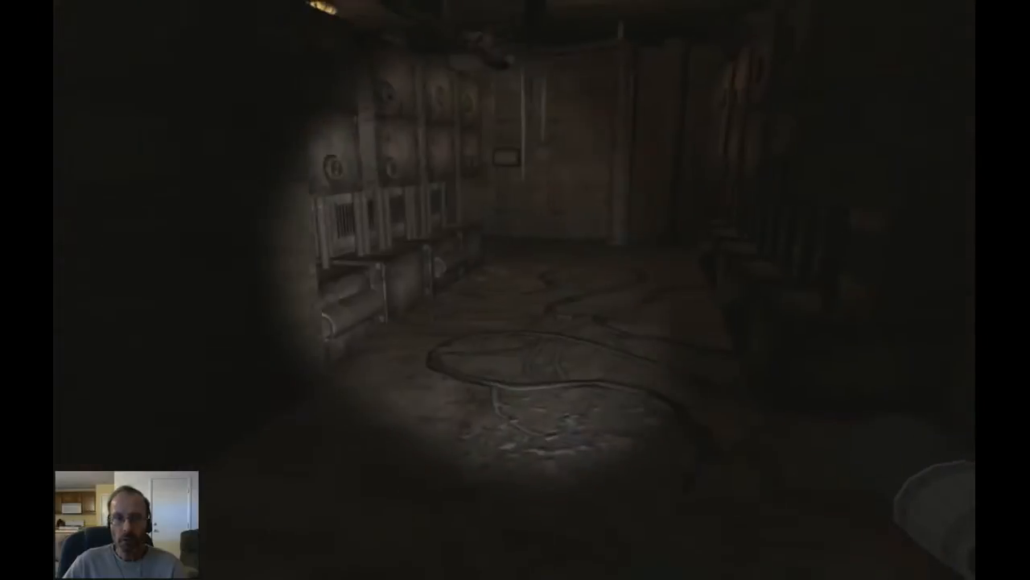
pyautogui.moveTo(516, 290)
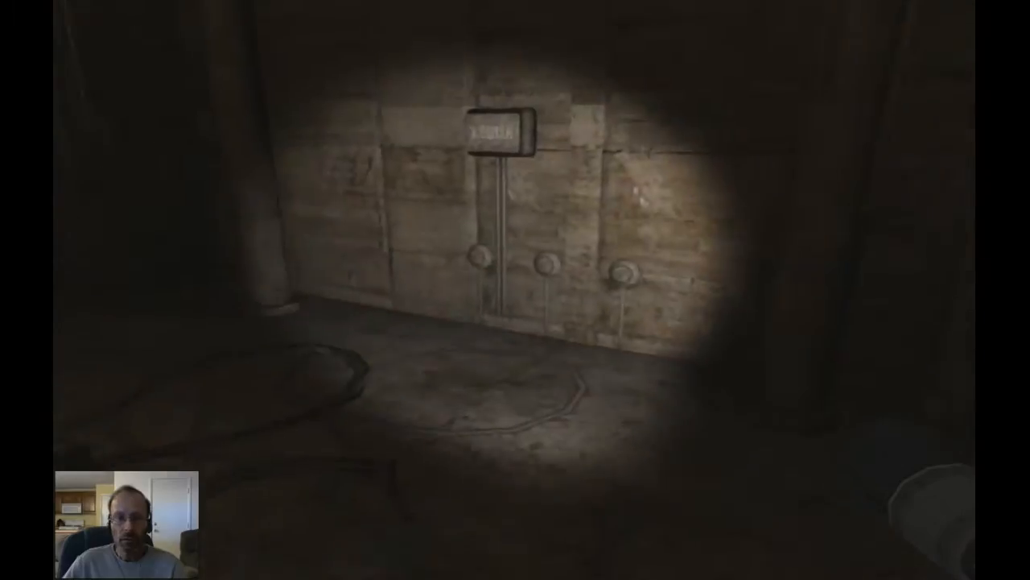
pyautogui.moveTo(322, 290)
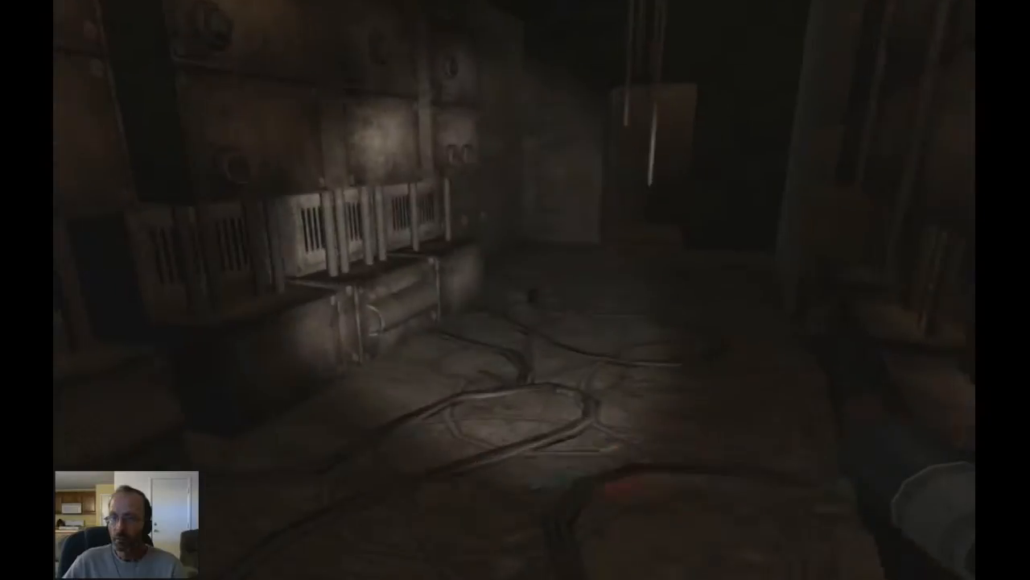
pyautogui.moveTo(515, 289)
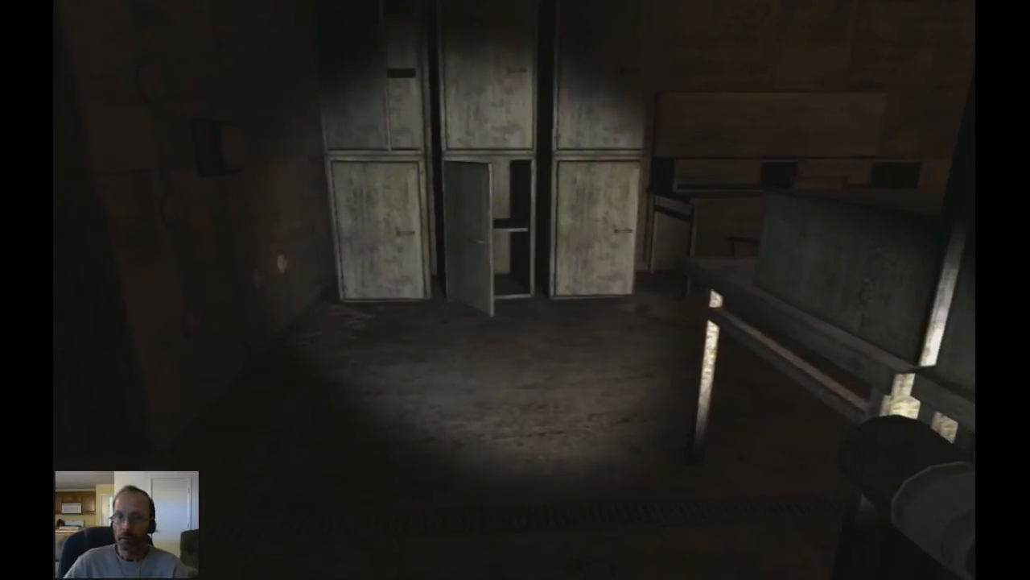
pyautogui.moveTo(515, 290)
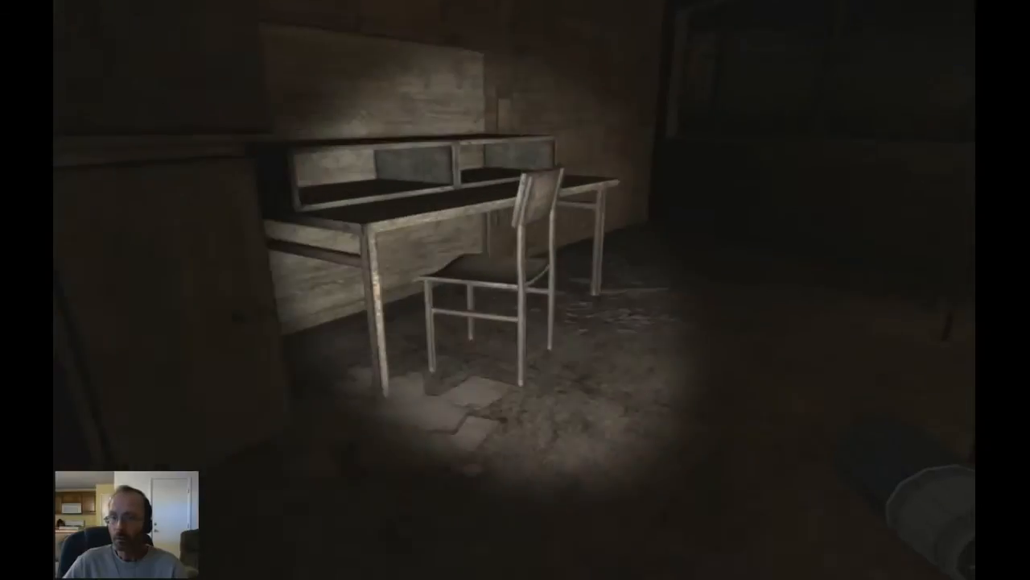
pyautogui.moveTo(516, 290)
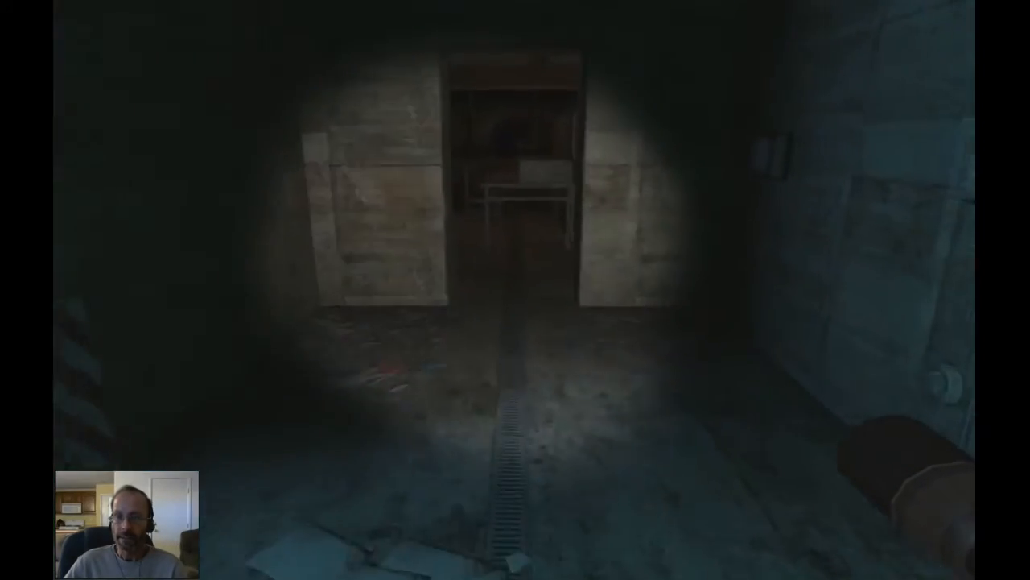
pyautogui.press('w')
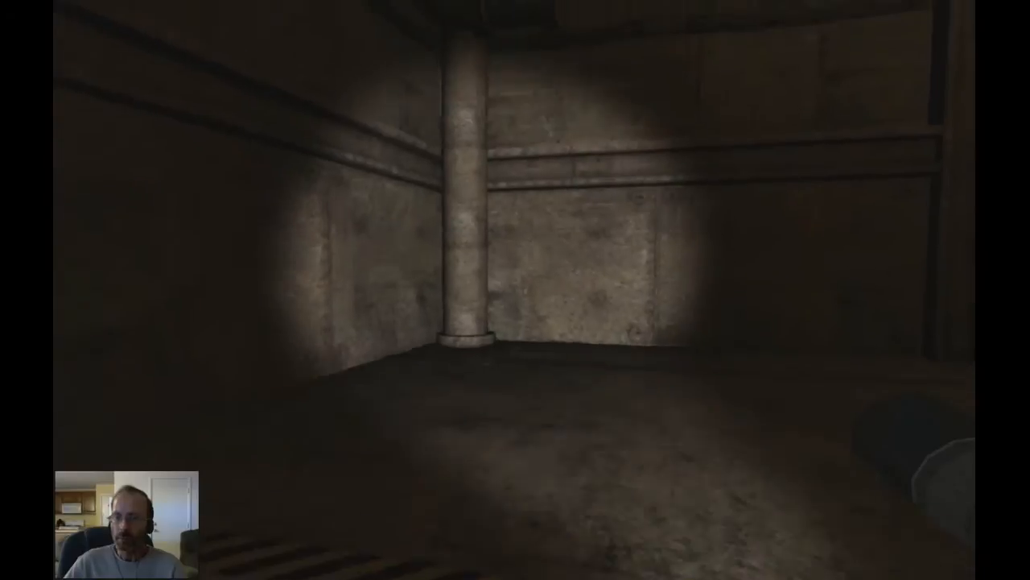
pyautogui.moveTo(515, 290)
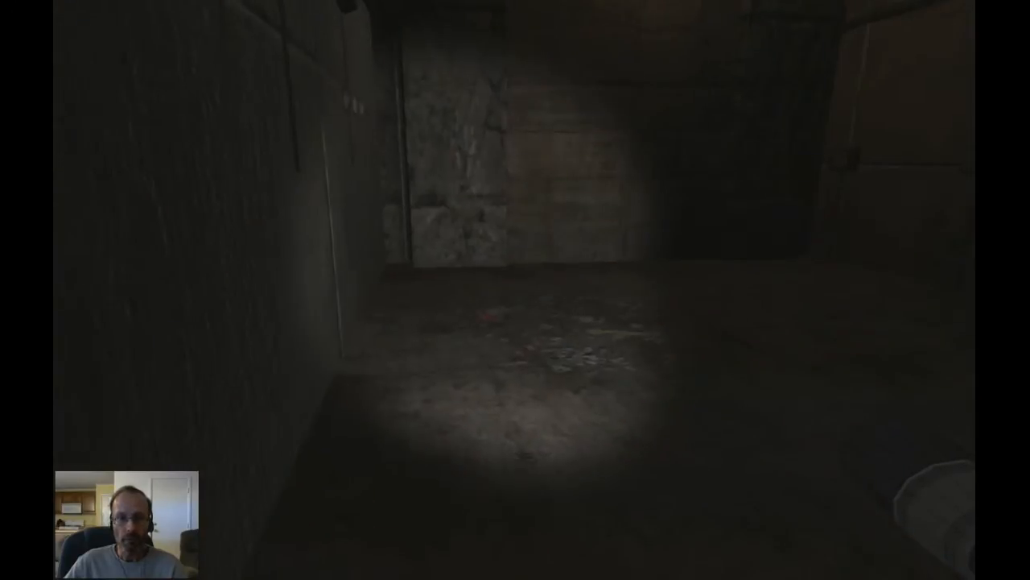
pyautogui.moveTo(515, 290)
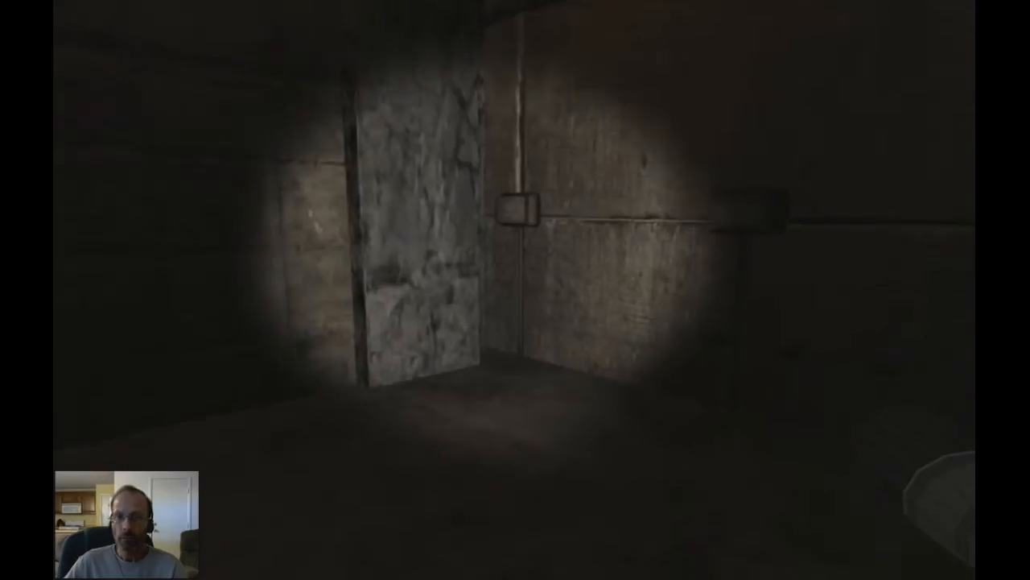
pyautogui.moveTo(515, 290)
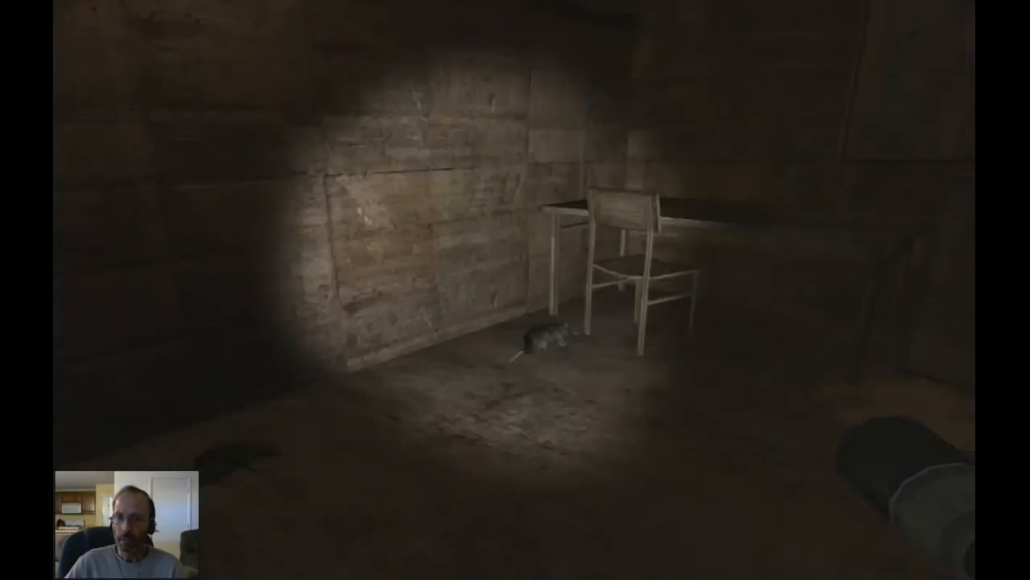
pyautogui.moveTo(516, 290)
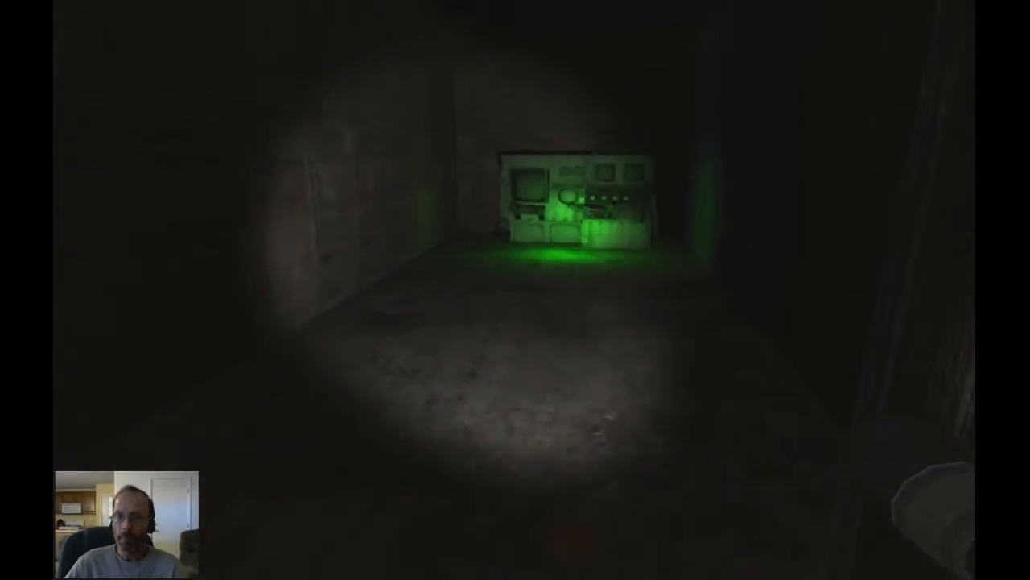
pyautogui.press('w')
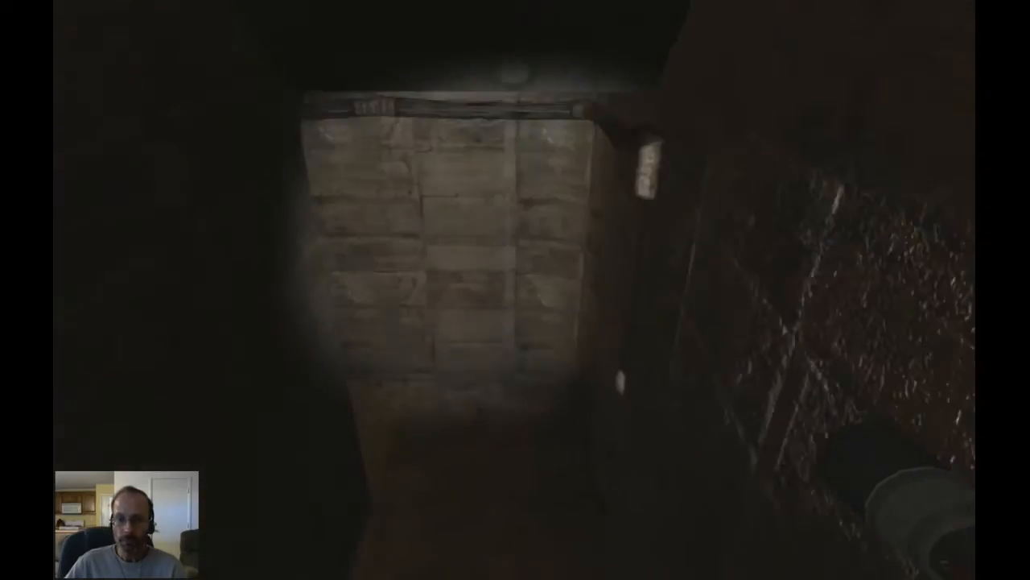
pyautogui.moveTo(515, 289)
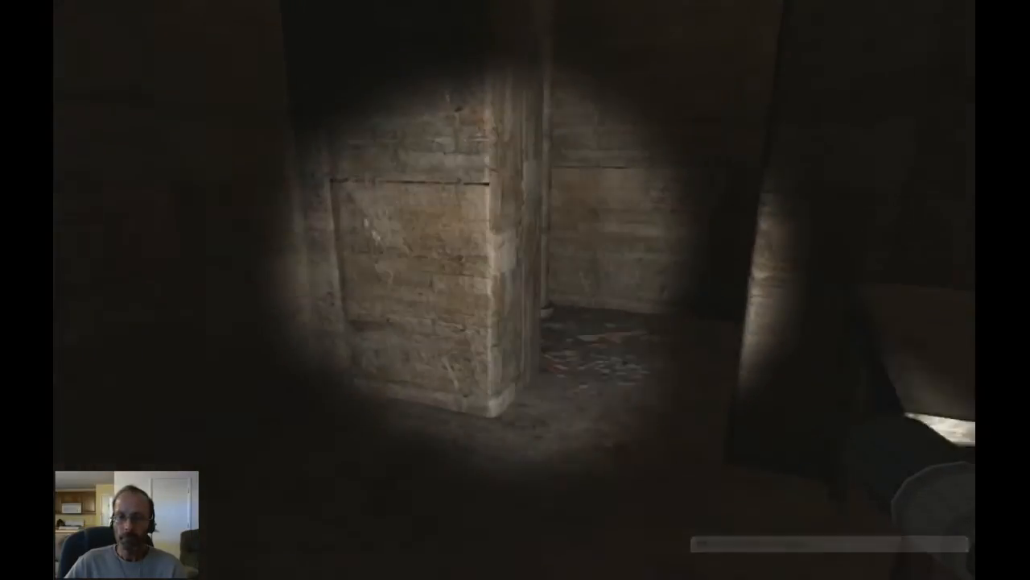
pyautogui.moveTo(515, 290)
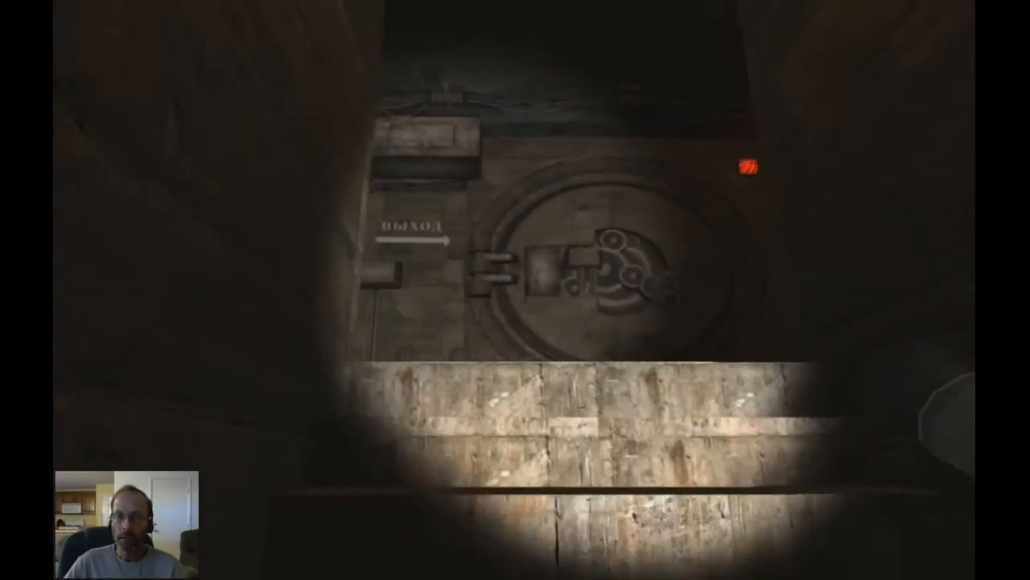
pyautogui.moveTo(516, 289)
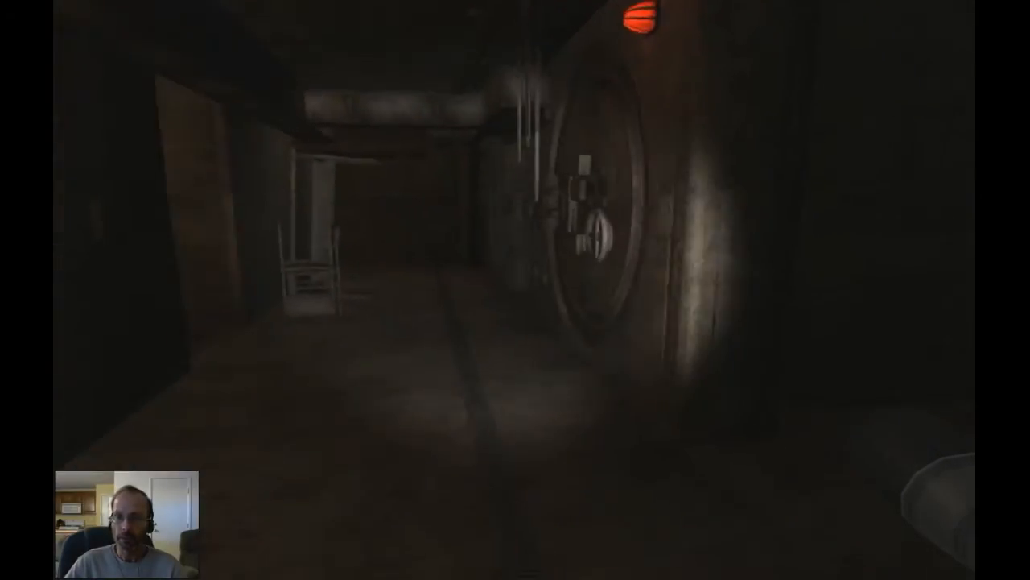
pyautogui.moveTo(515, 290)
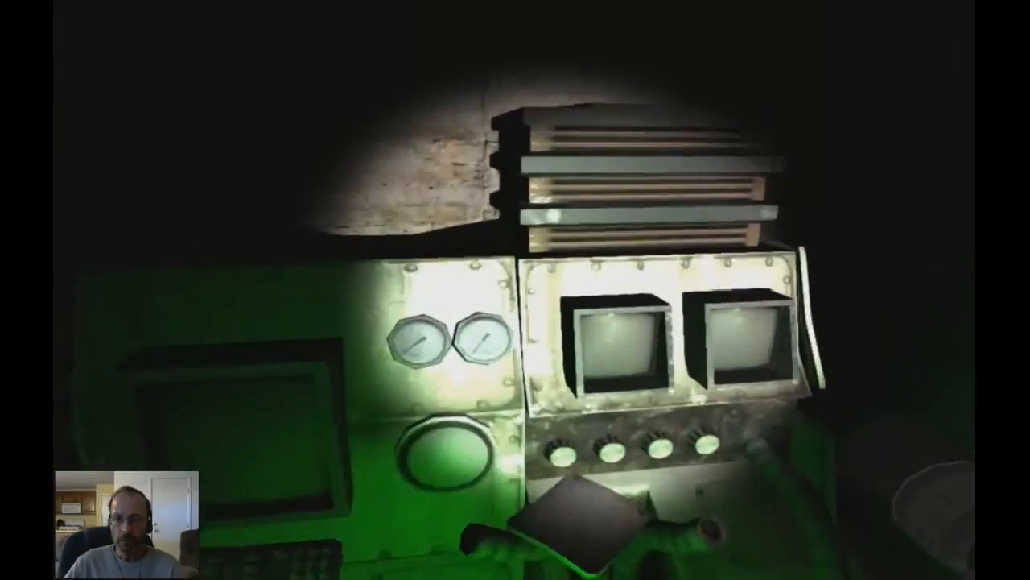
pyautogui.moveTo(515, 290)
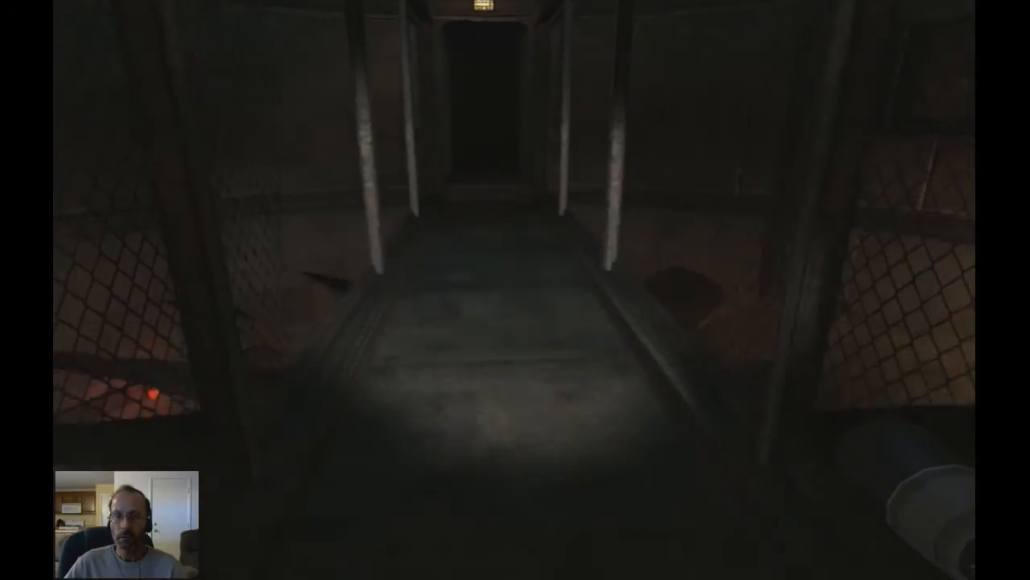
pyautogui.press('w')
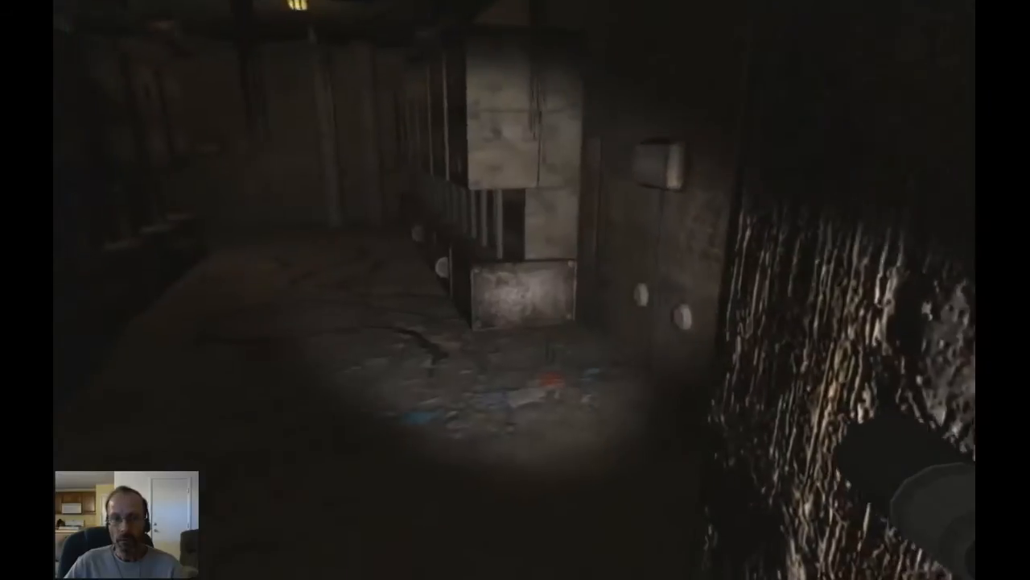
pyautogui.moveTo(515, 290)
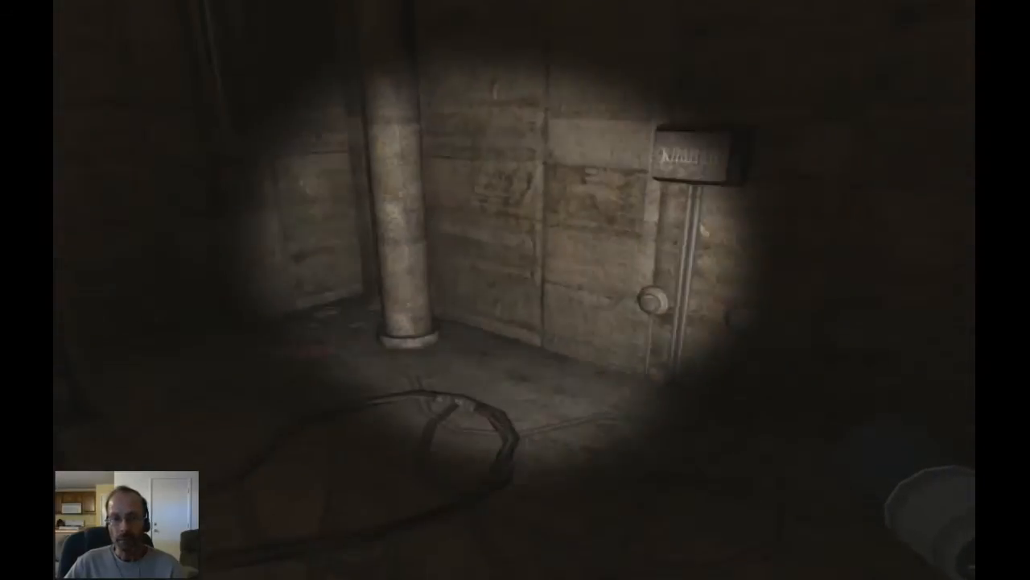
pyautogui.moveTo(516, 290)
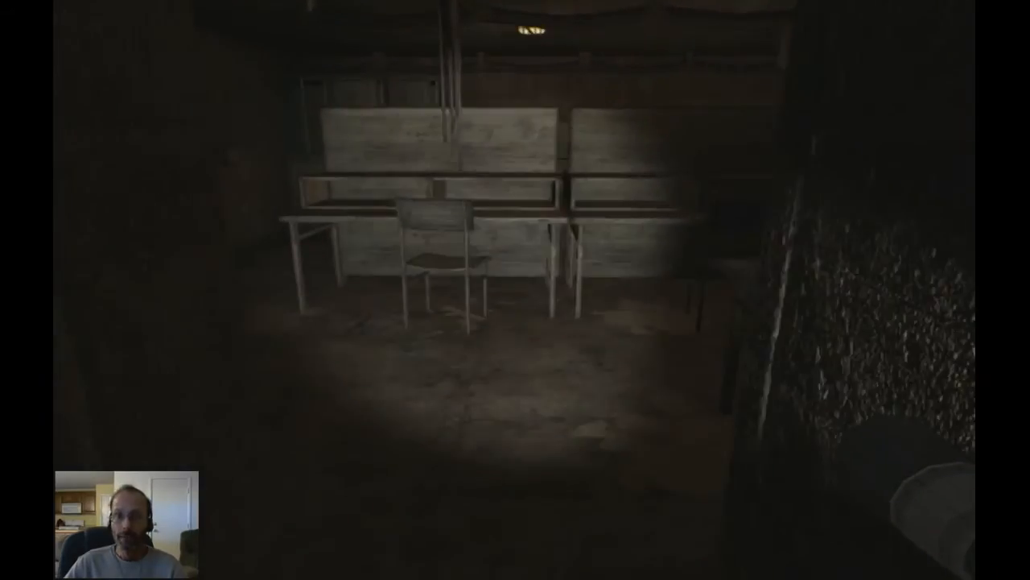
pyautogui.moveTo(515, 290)
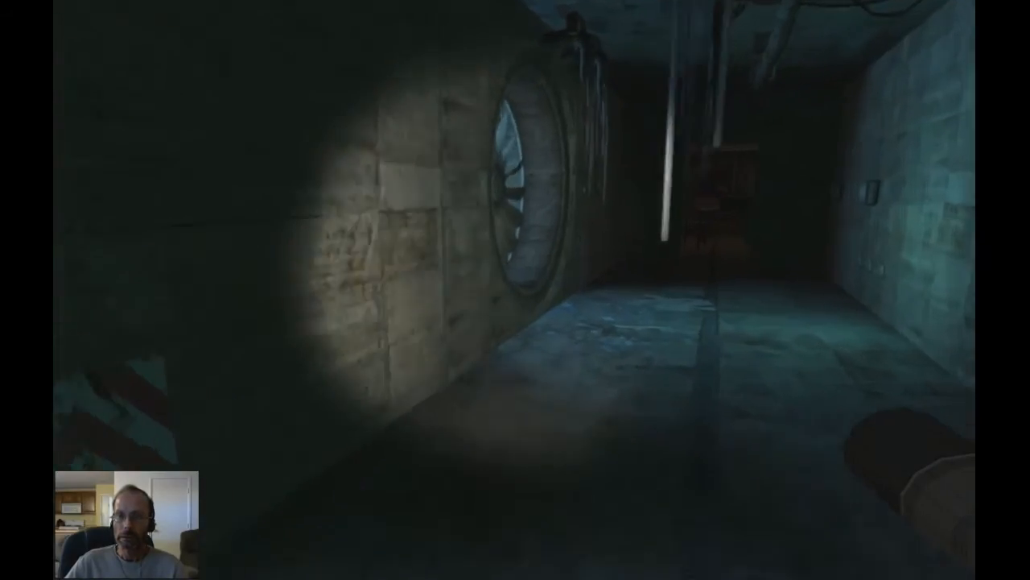
pyautogui.moveTo(515, 290)
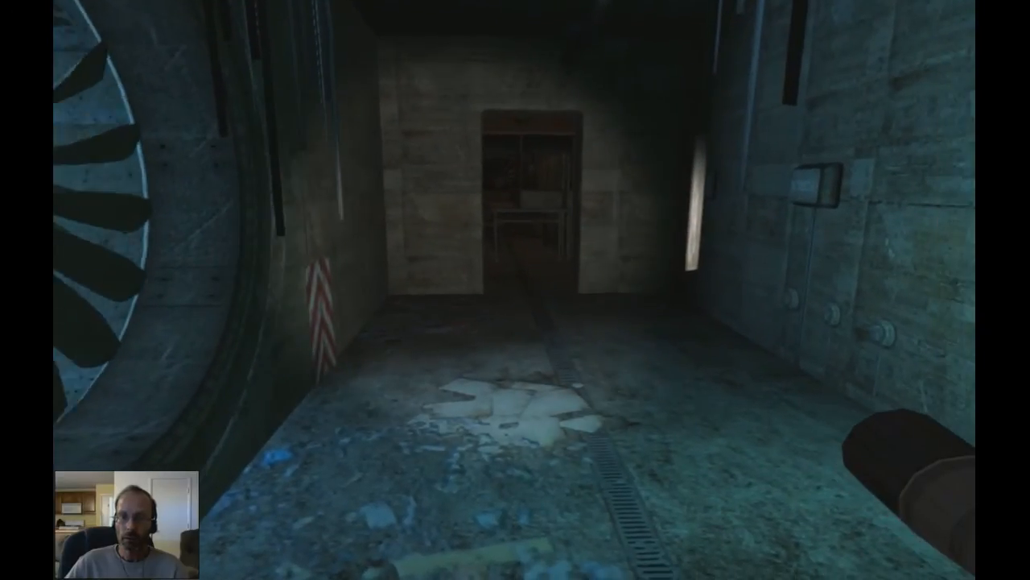
pyautogui.press('w')
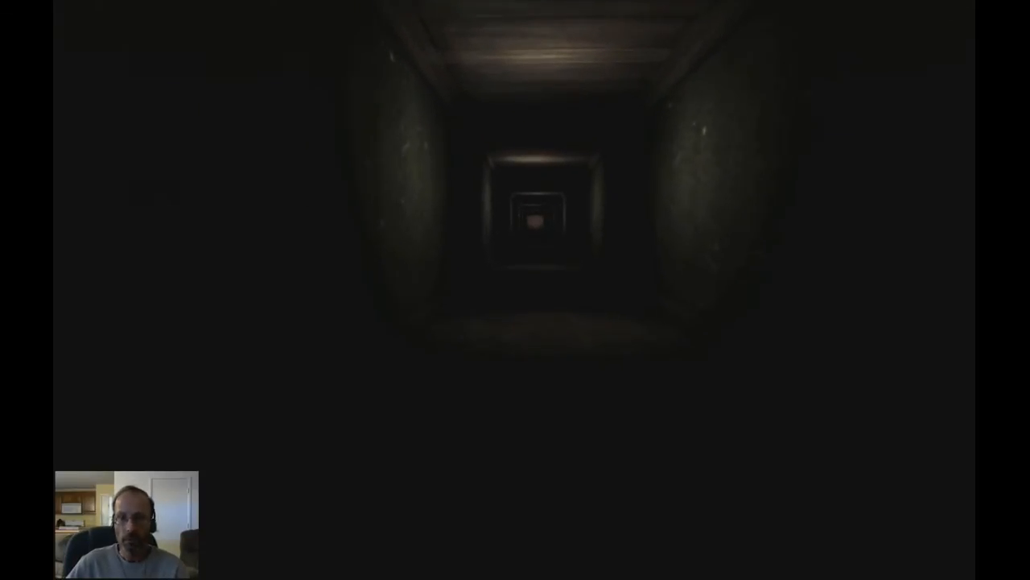
pyautogui.press('w')
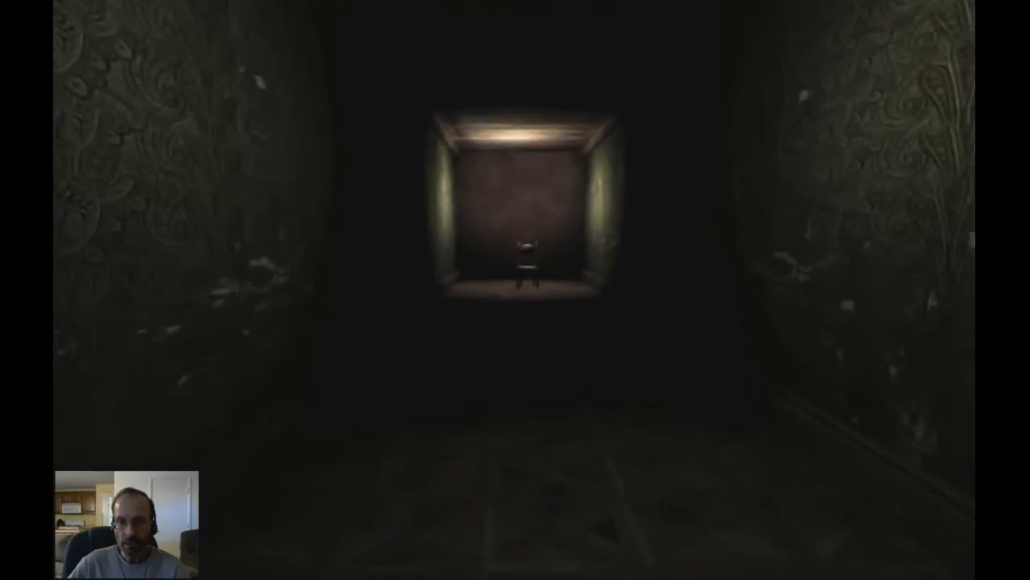
pyautogui.press('w')
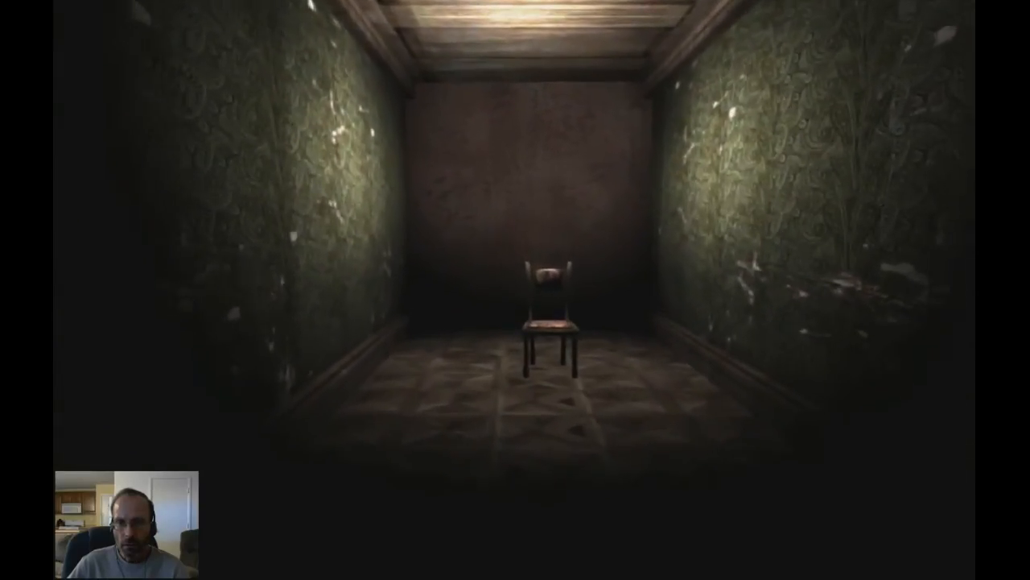